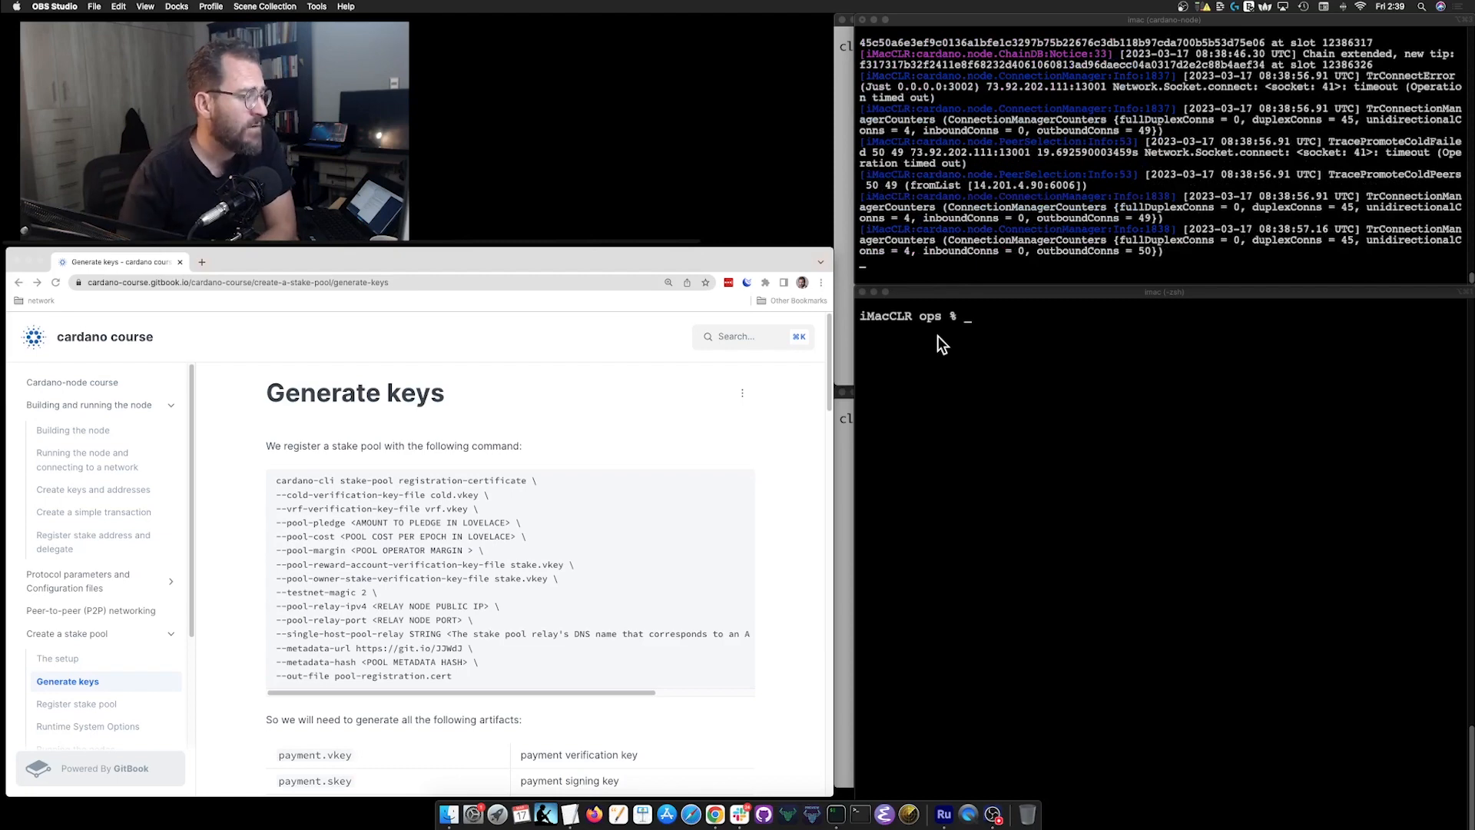
- Review the pool-registration.cert command and bring the artifacts table into view
{"action": "scroll", "scroll_direction": "down", "scroll_amount": 3}
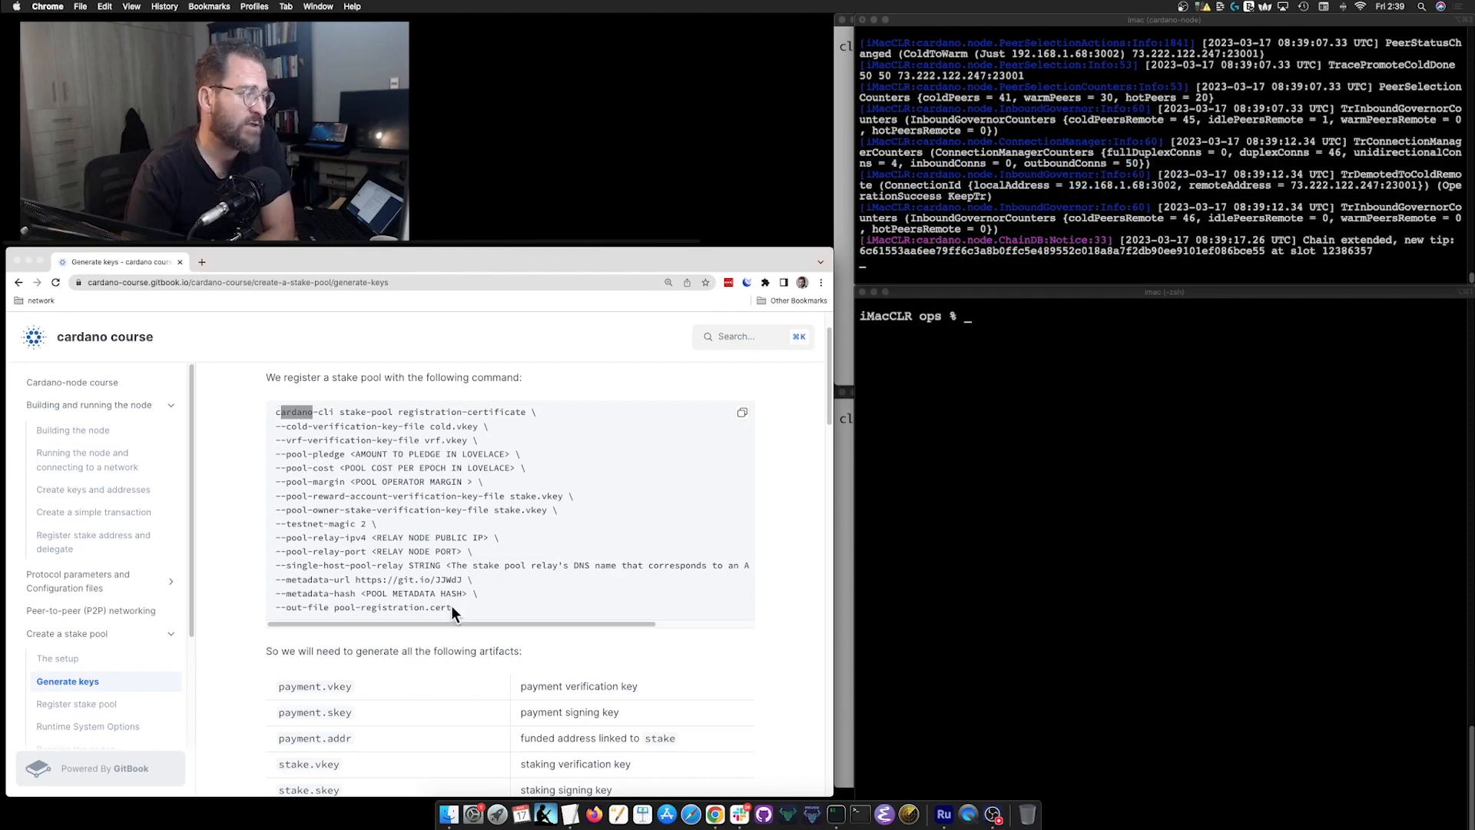
{"action": "double_click", "coordinate": [395, 607]}
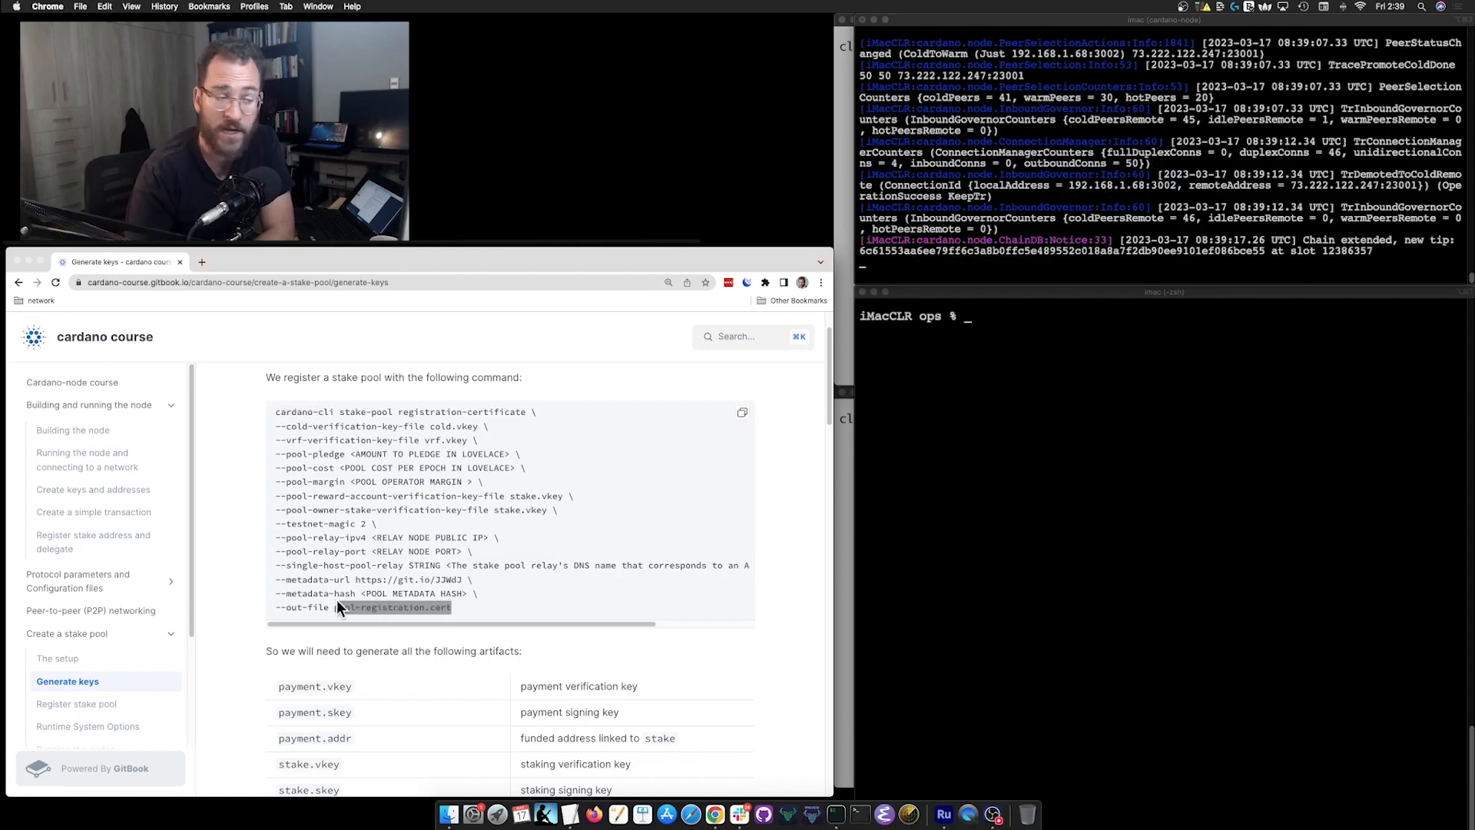
{"action": "mouse_move", "coordinate": [498, 602]}
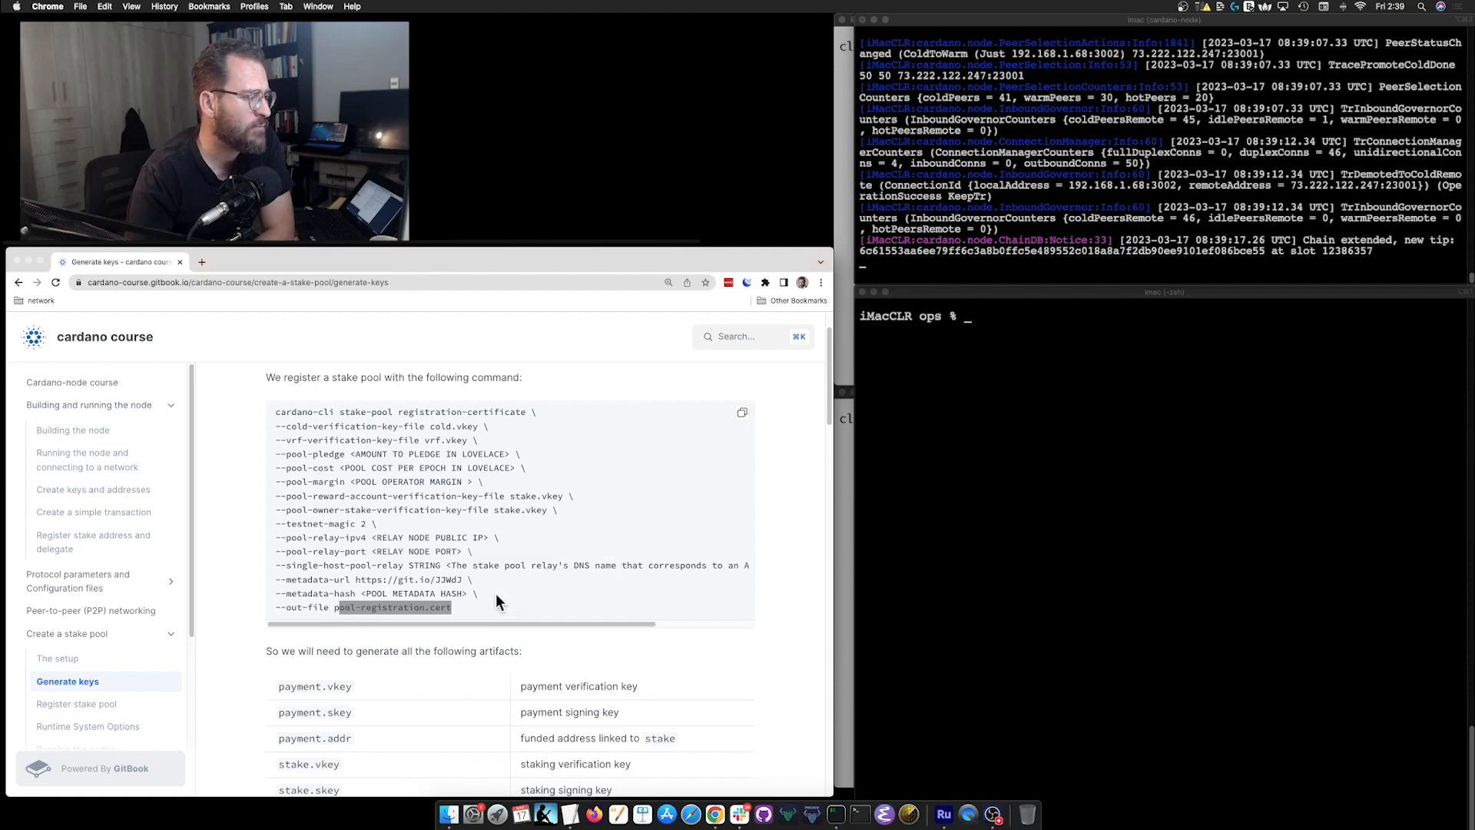
{"action": "mouse_move", "coordinate": [274, 442]}
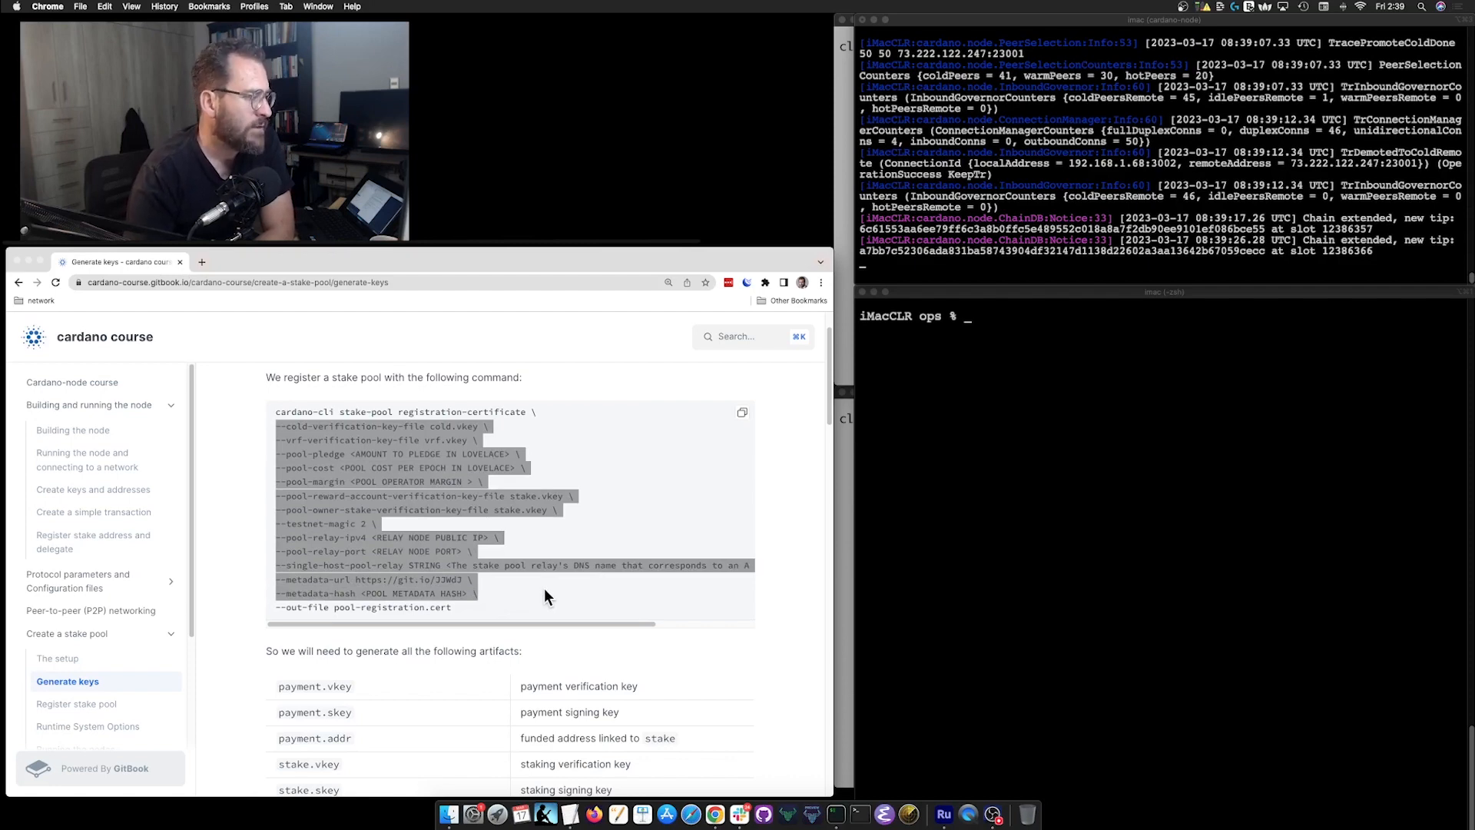
{"action": "mouse_move", "coordinate": [398, 596]}
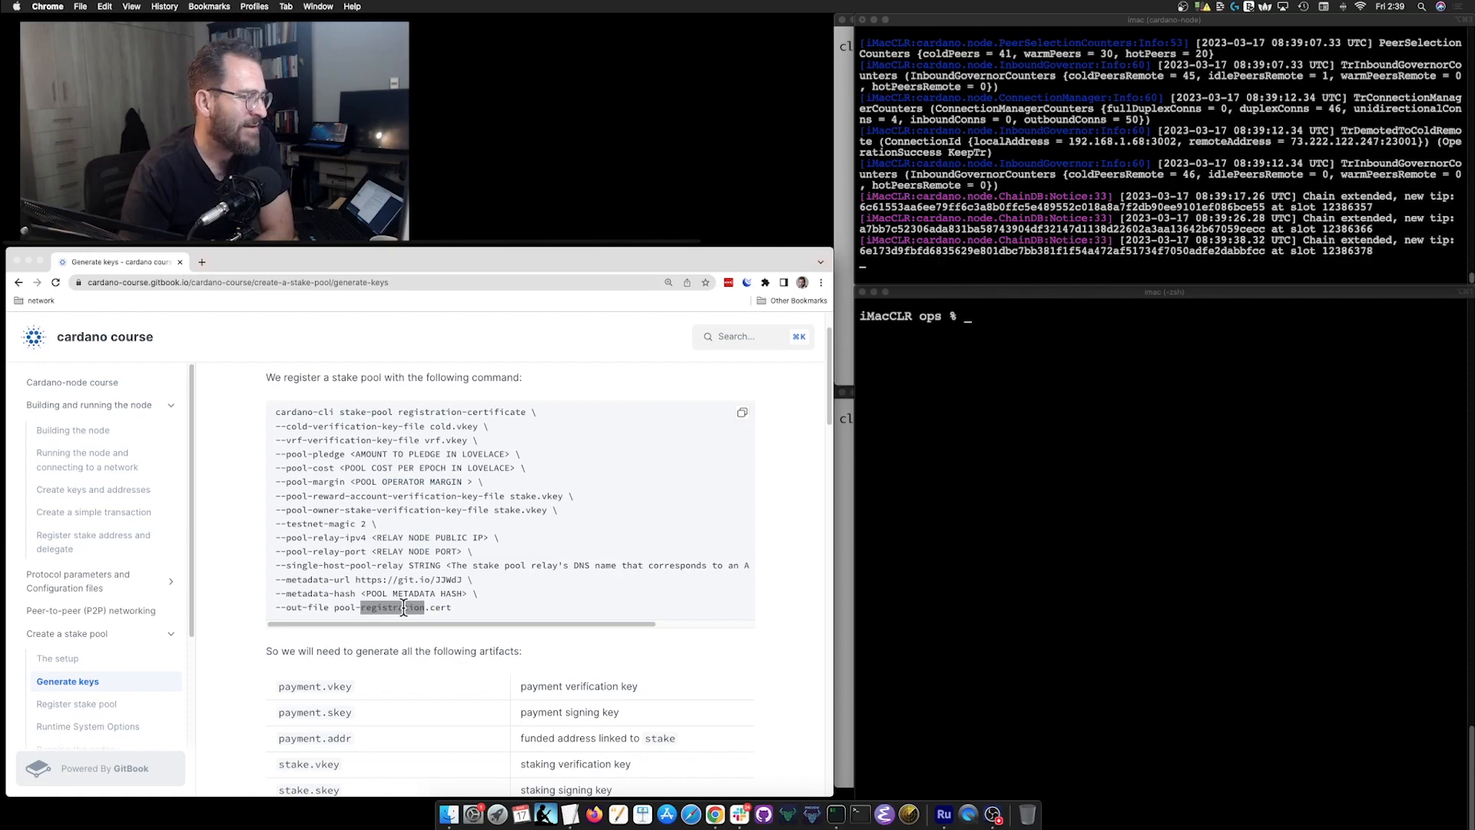
{"action": "scroll", "scroll_direction": "down", "scroll_amount": 3}
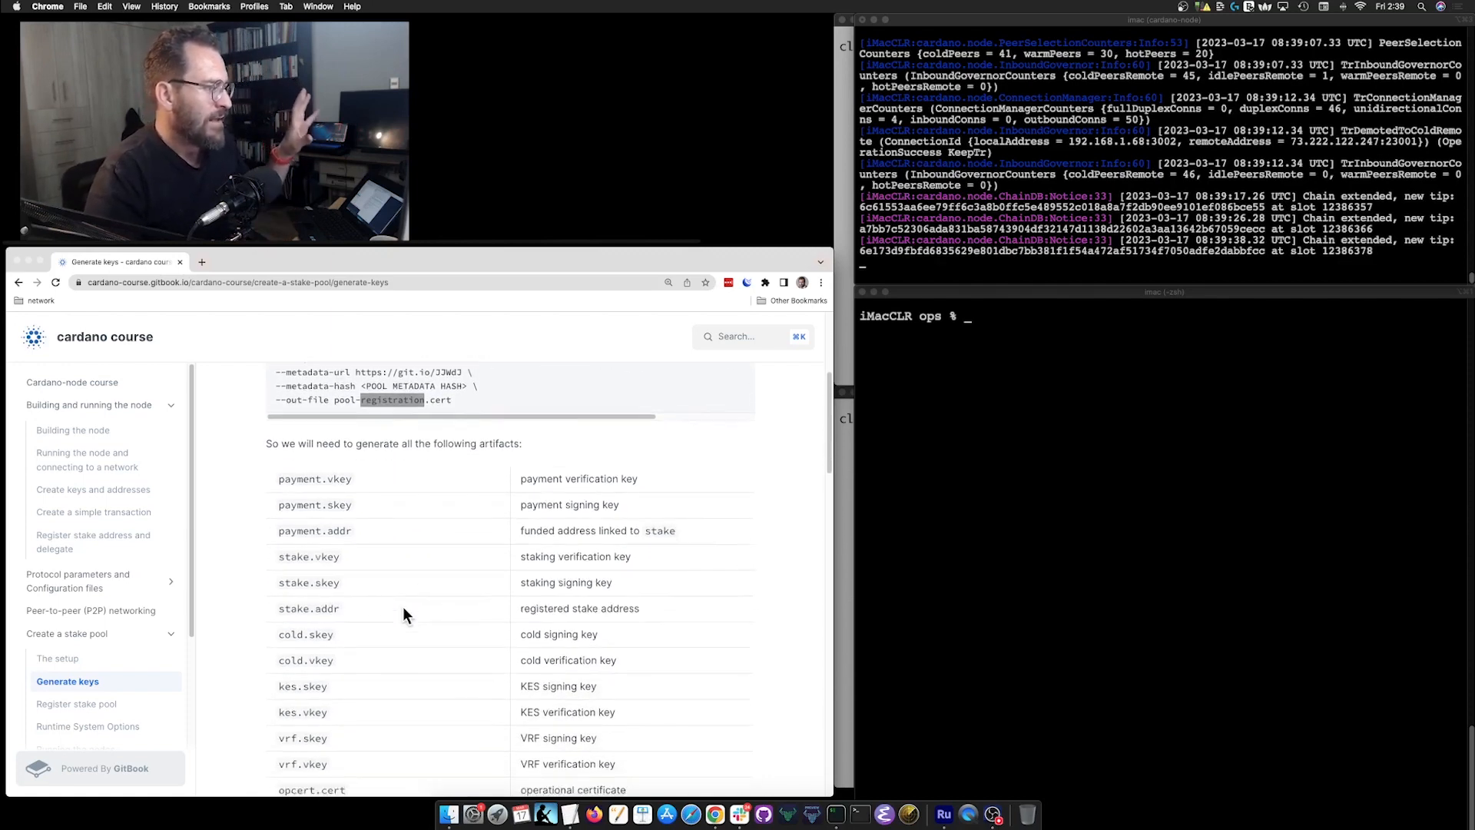
- Scroll to the 'Payment and stake keys' section of the Generate keys page
{"action": "scroll", "scroll_direction": "down", "scroll_amount": 3}
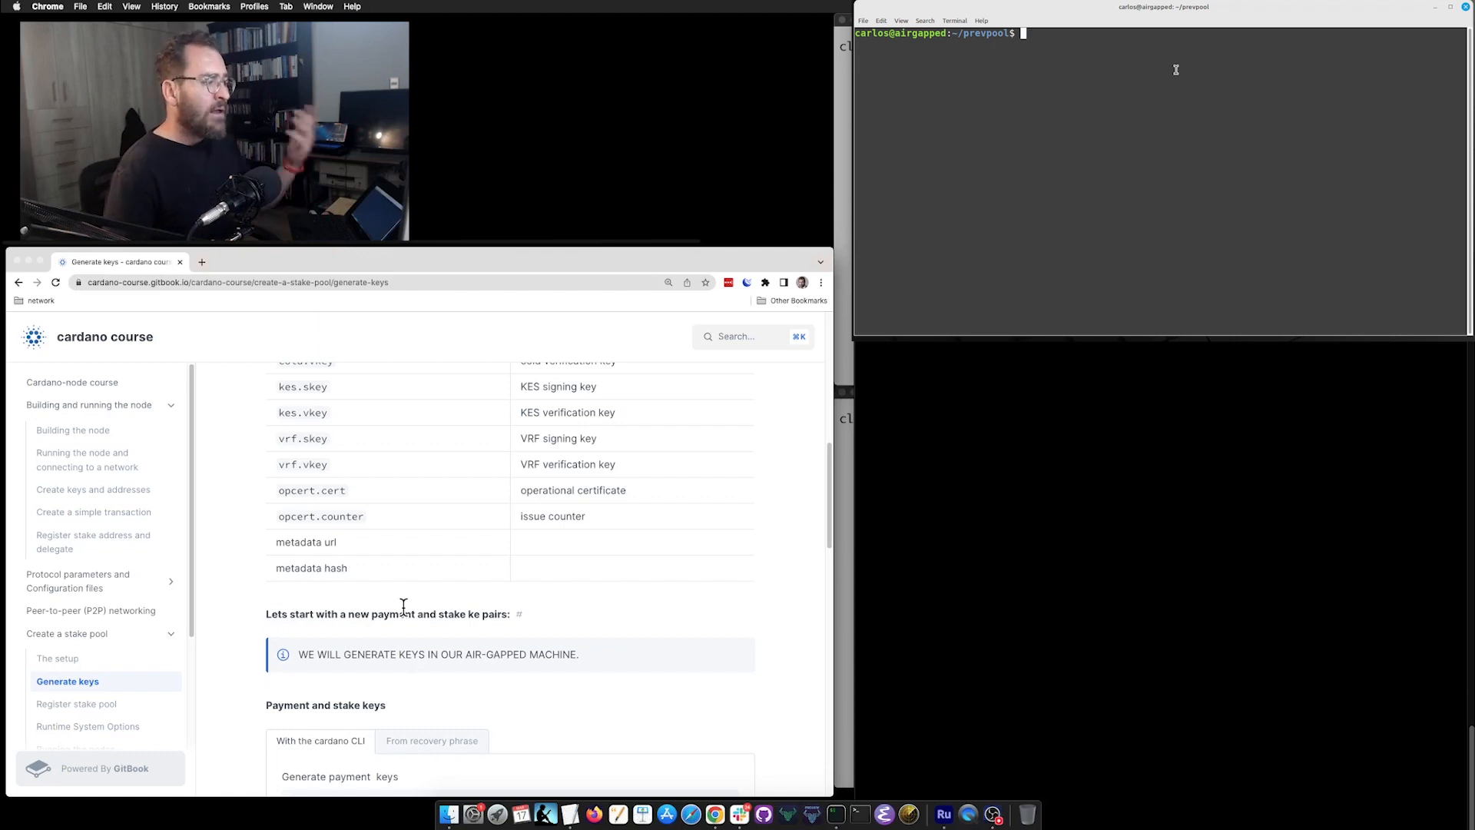
- Compare the 'From recovery phrase' method, then return to the 'With the cardano CLI' commands
{"action": "scroll", "scroll_direction": "down", "scroll_amount": 3}
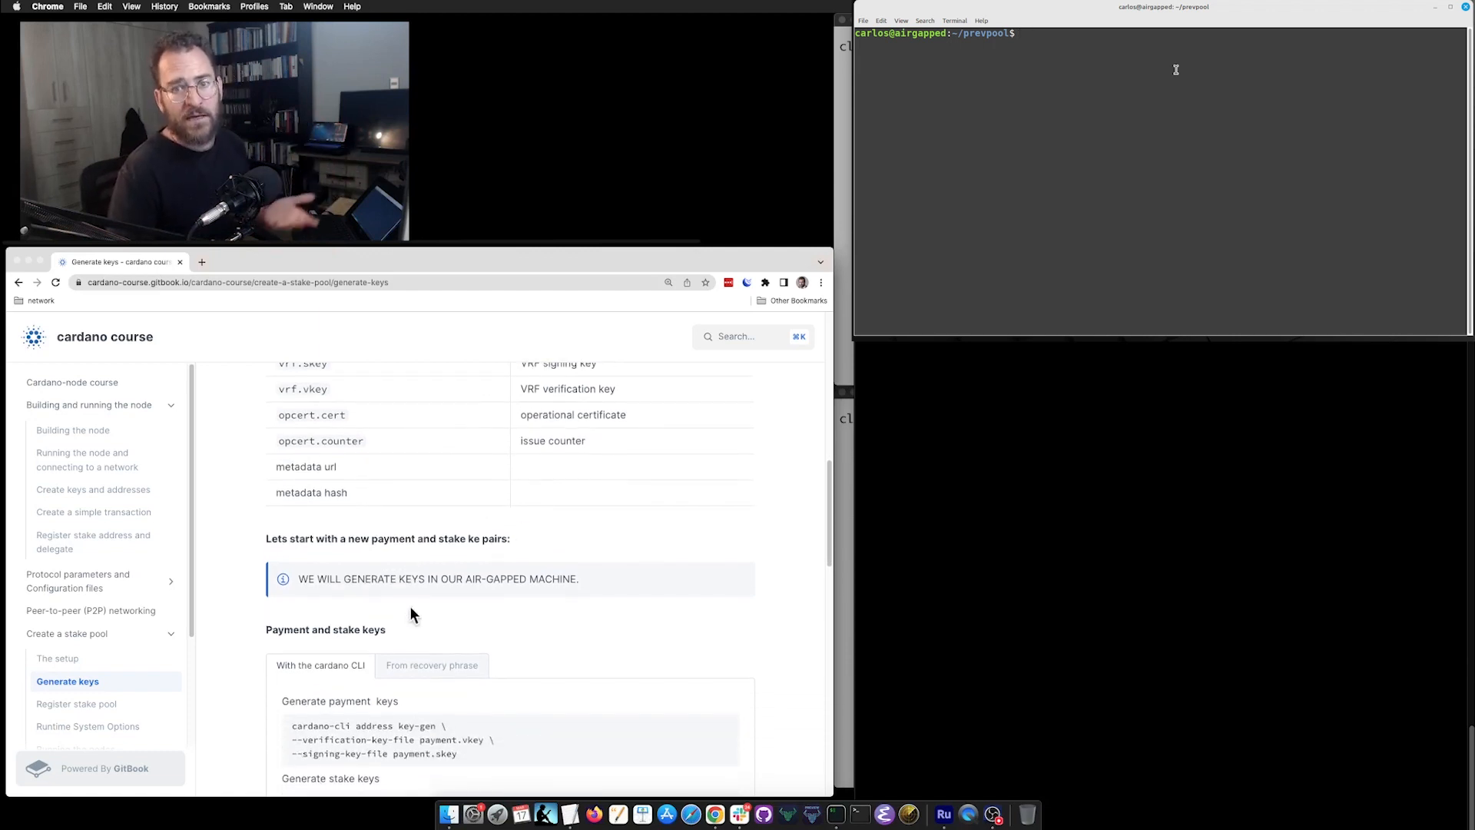
{"action": "scroll", "scroll_direction": "down", "scroll_amount": 3}
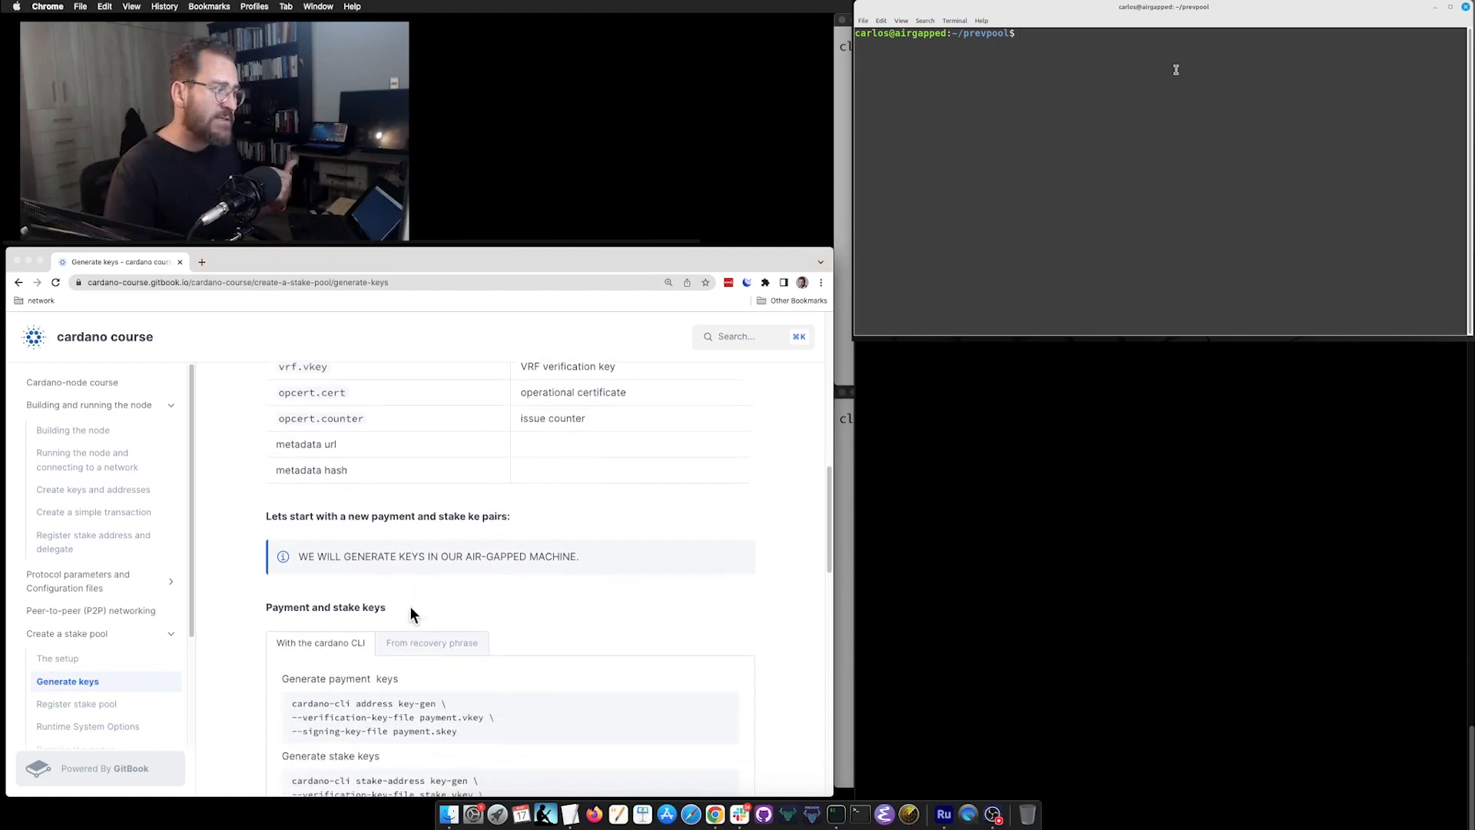
{"action": "scroll", "scroll_direction": "down", "scroll_amount": 3}
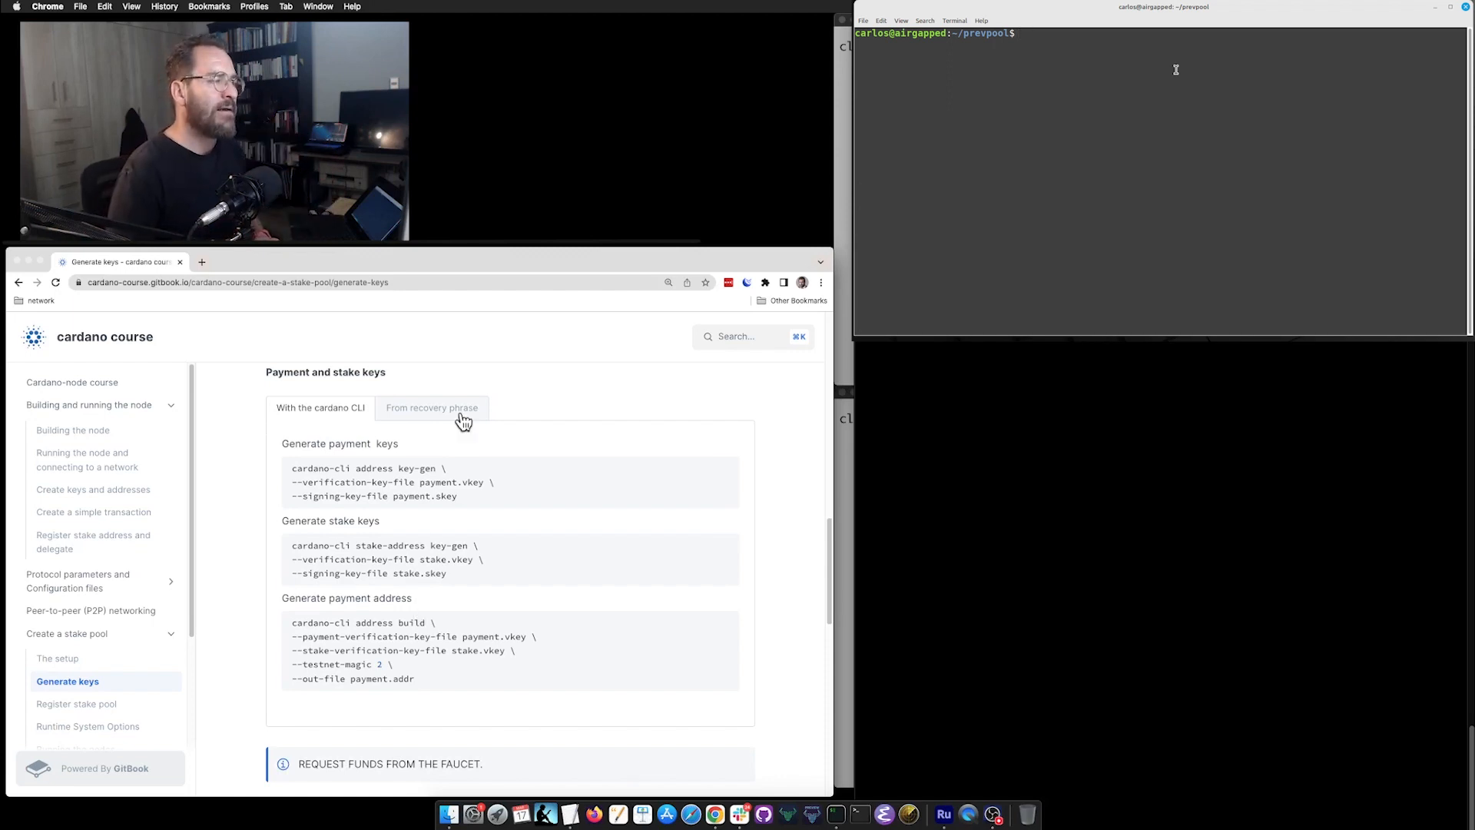
{"action": "left_click", "coordinate": [431, 408]}
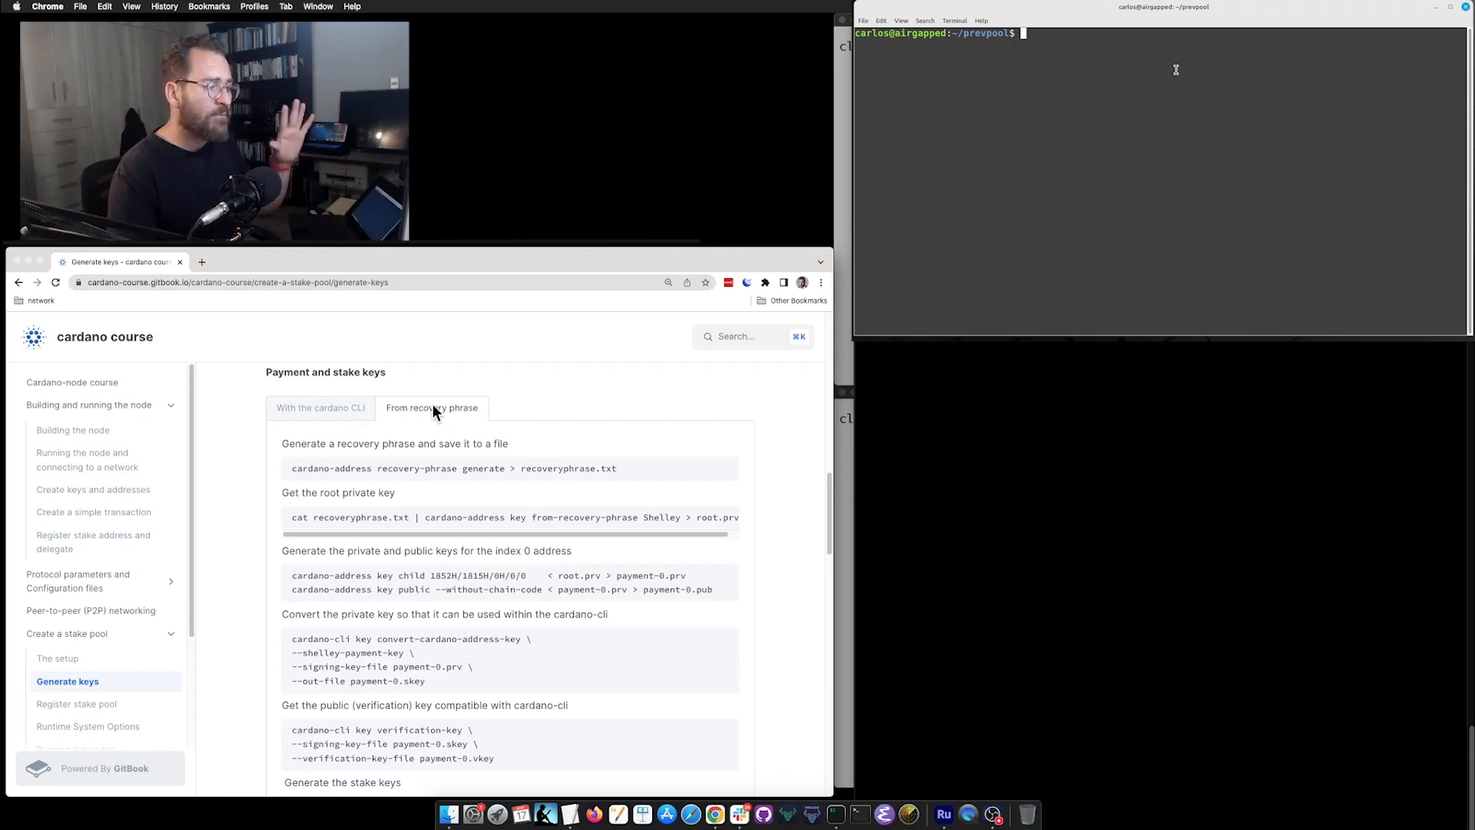
{"action": "mouse_move", "coordinate": [438, 421]}
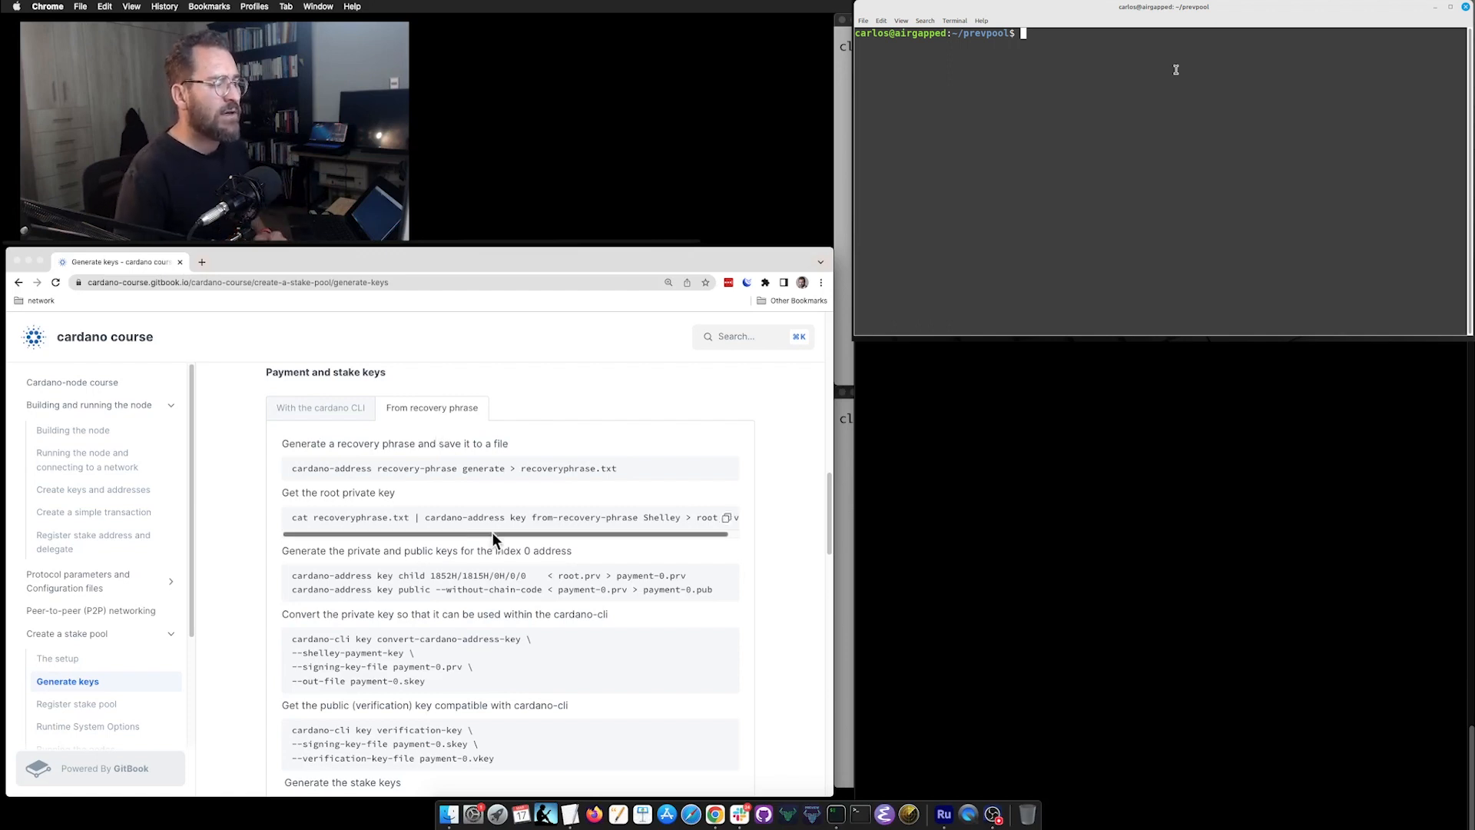
{"action": "left_click", "coordinate": [319, 407]}
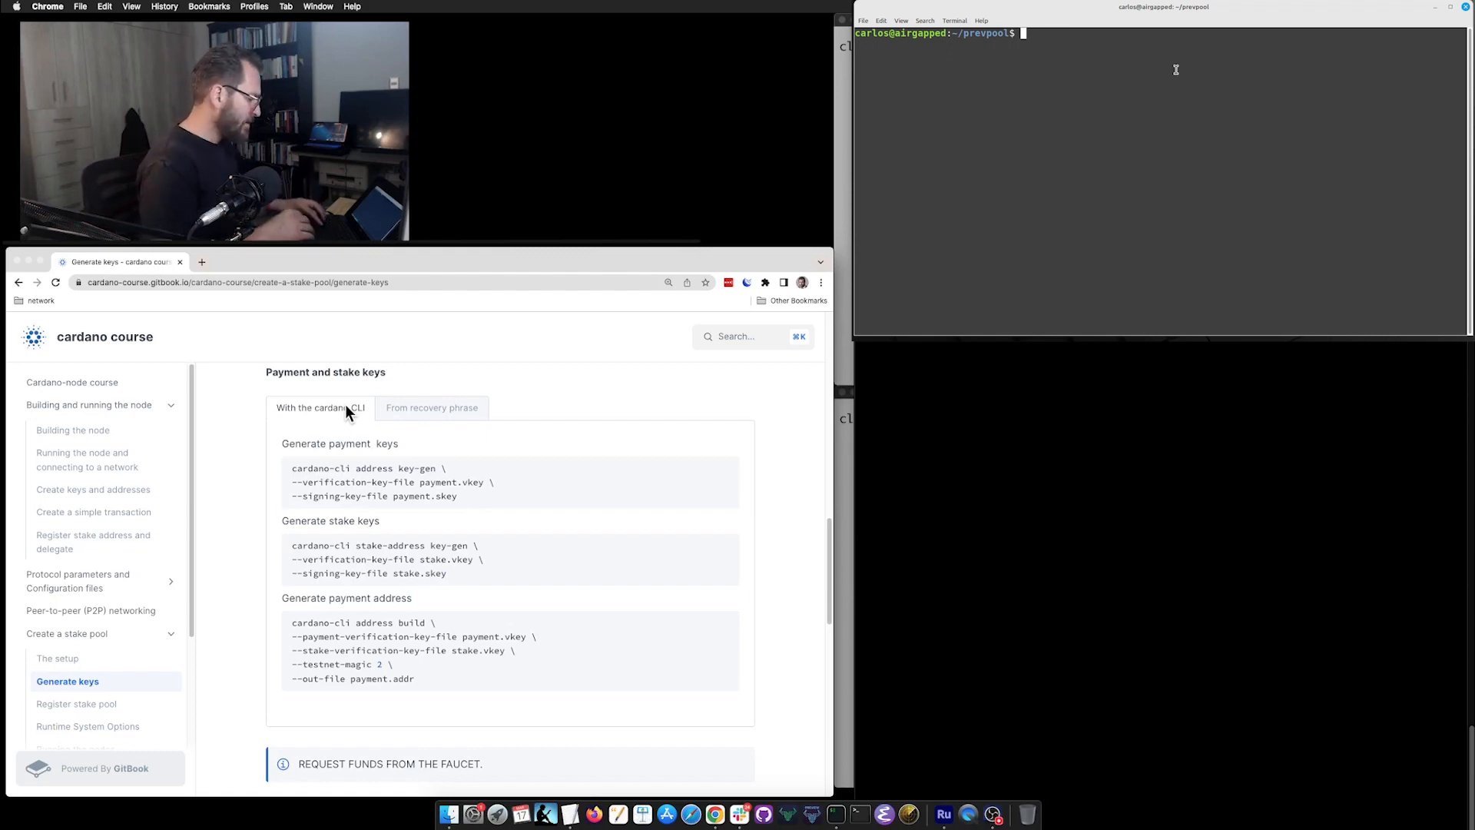
- Generate the payment key pair payment.vkey and payment.skey with cardano-cli address key-gen
{"action": "type", "text": "cardano-"}
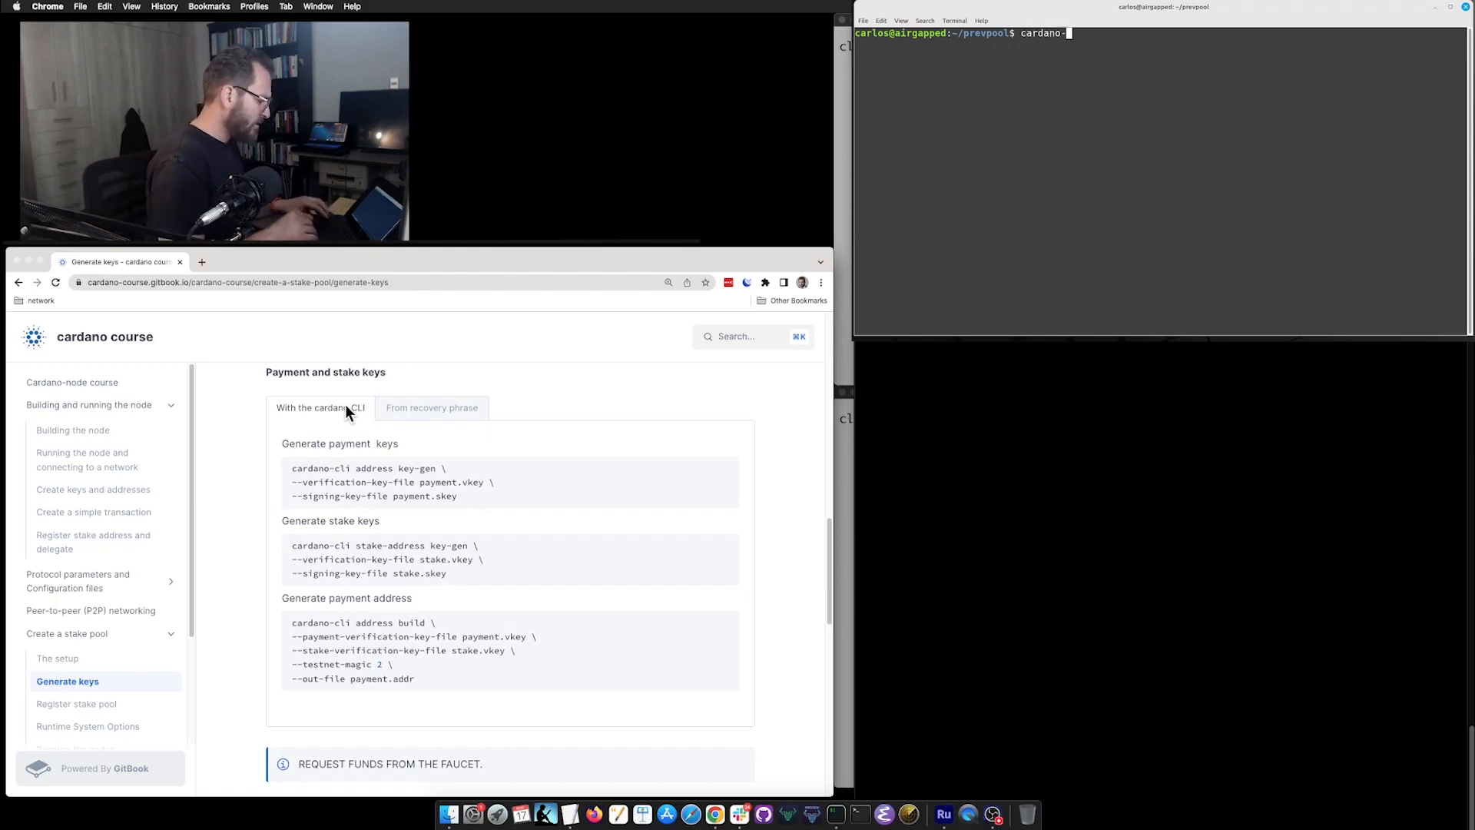
{"action": "type", "text": "cli"}
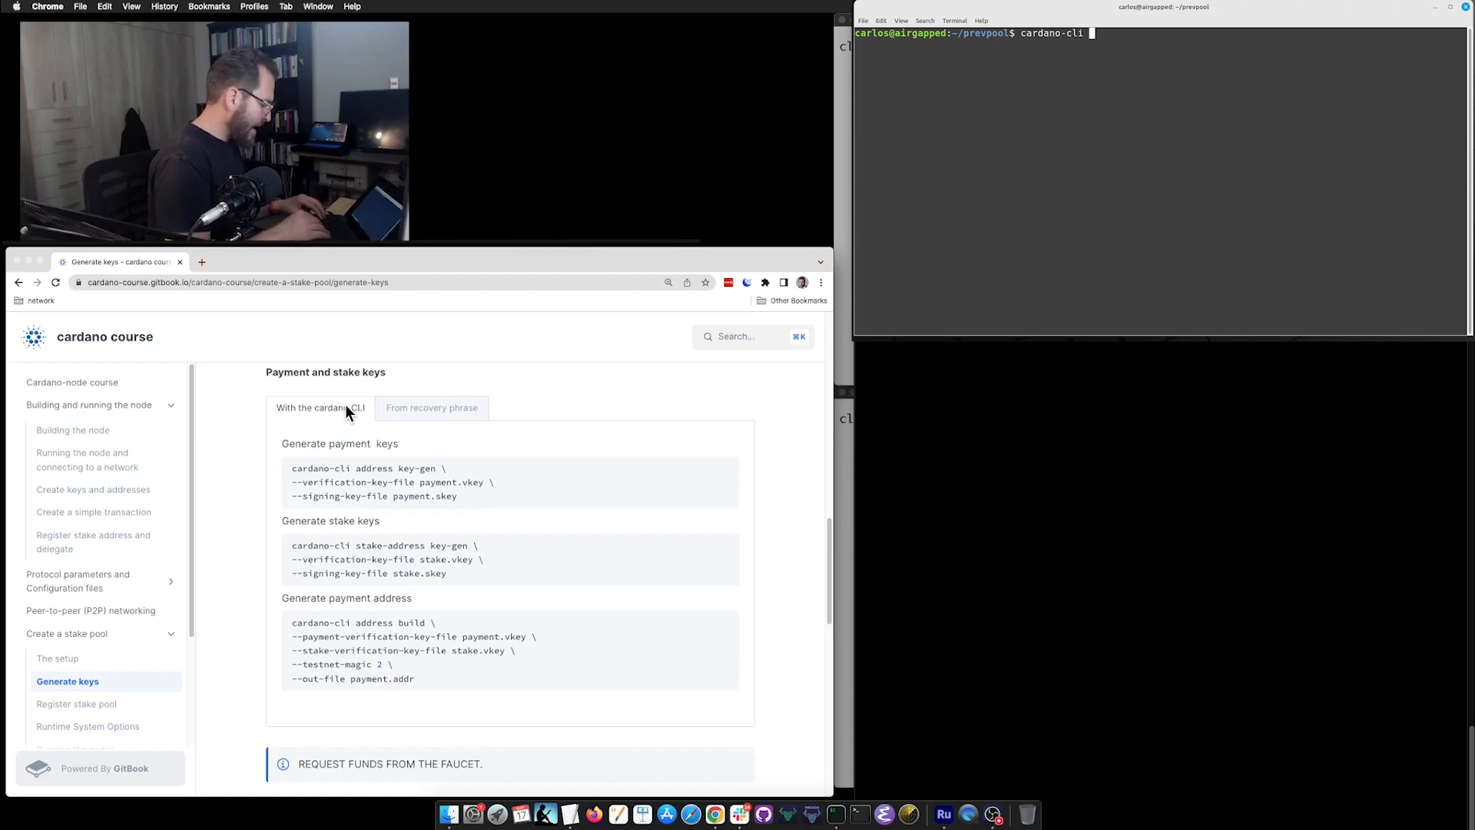
{"action": "type", "text": "address"}
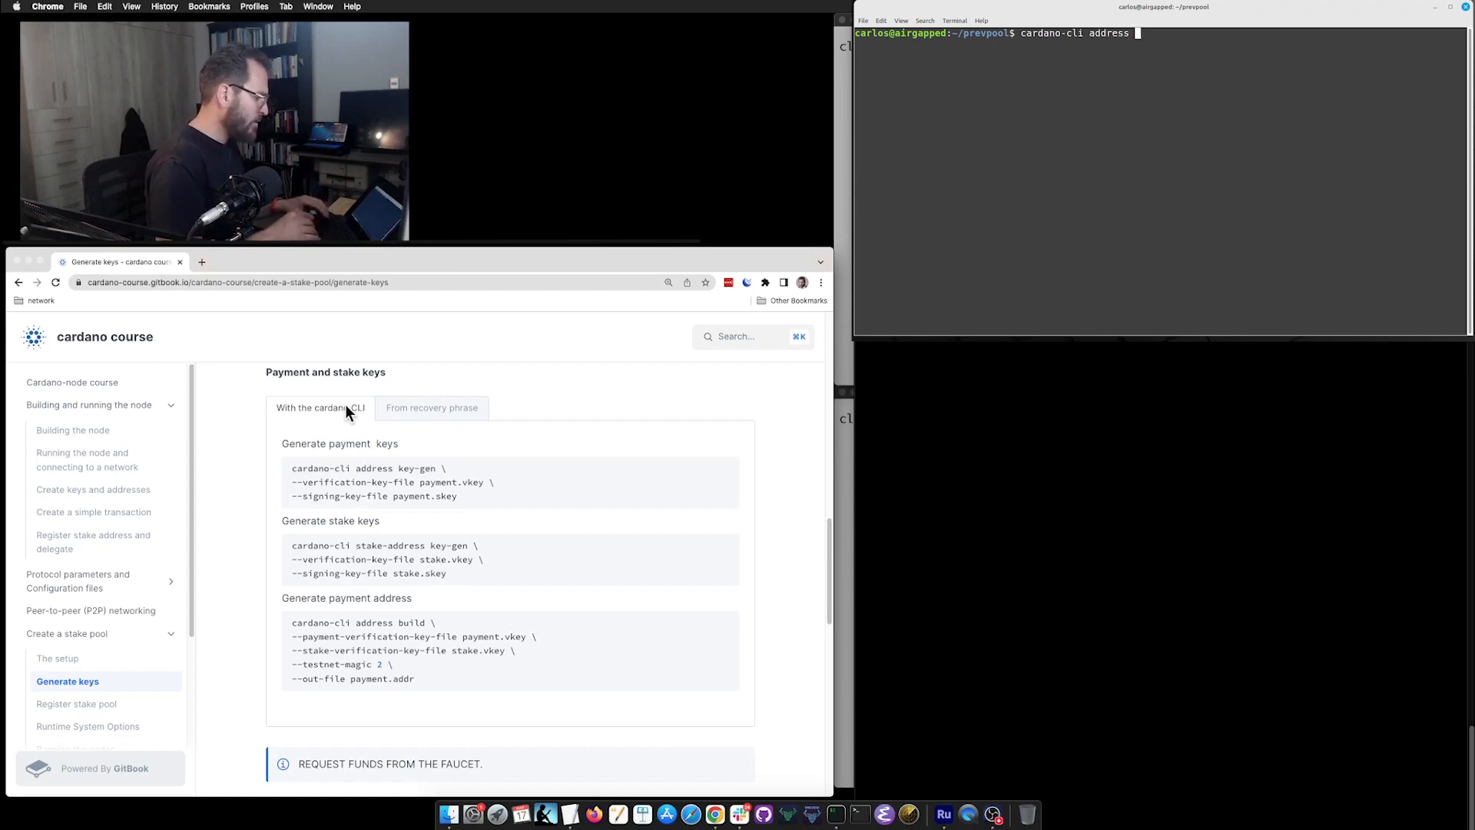
{"action": "type", "text": "key-"}
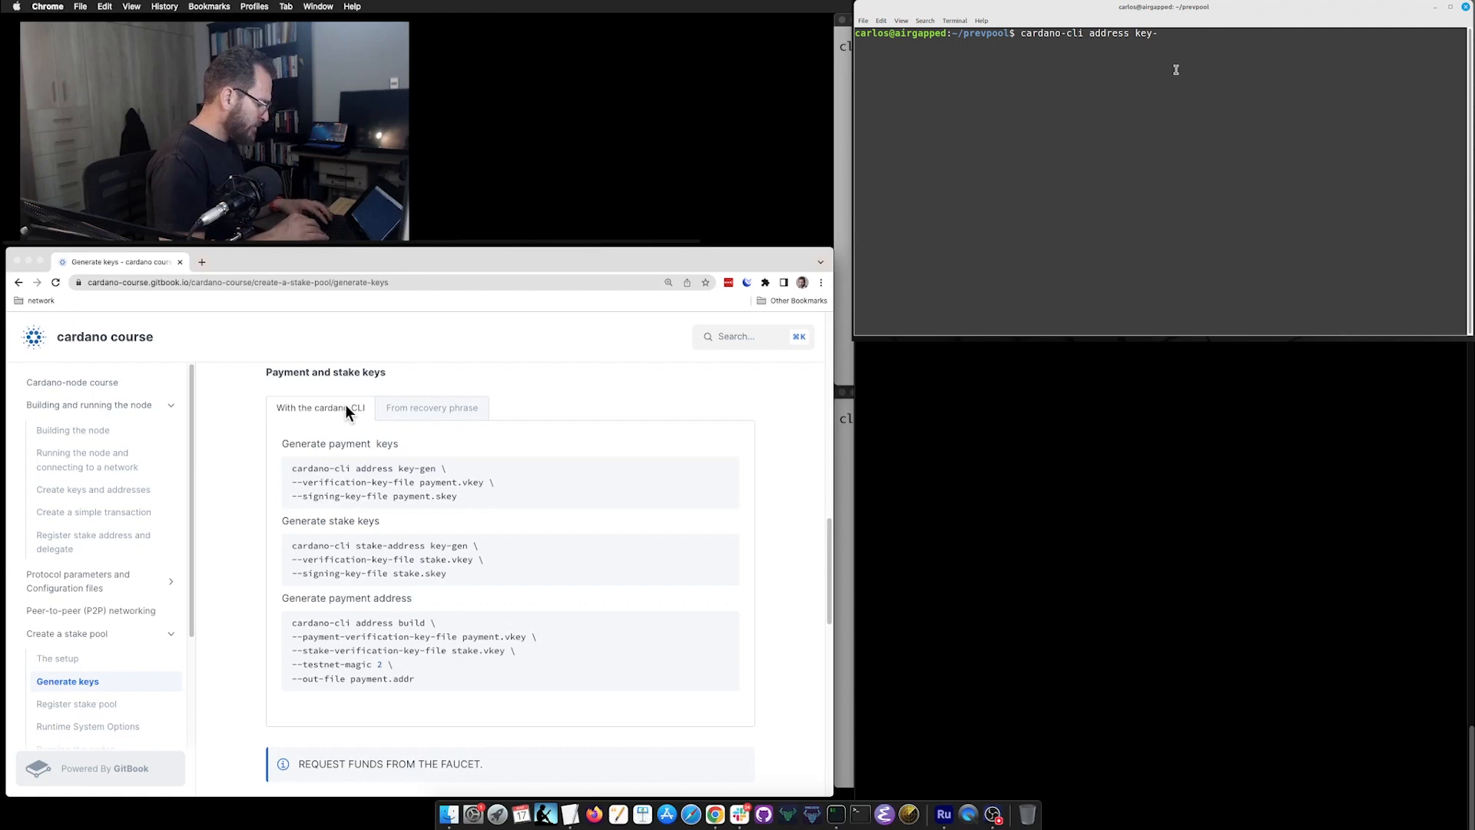
{"action": "type", "text": "gen"}
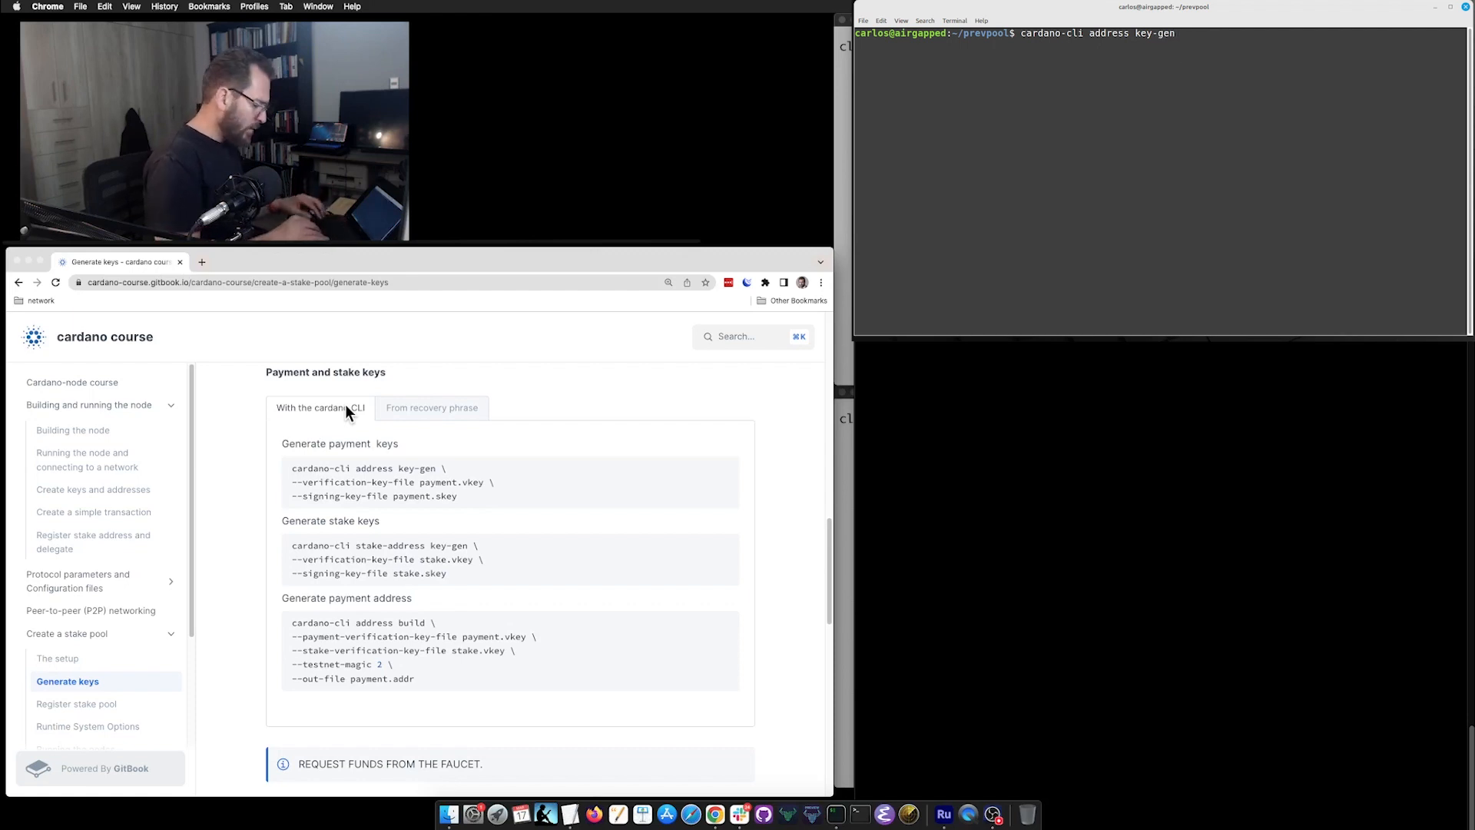
{"action": "type", "text": "--verification-key-file"}
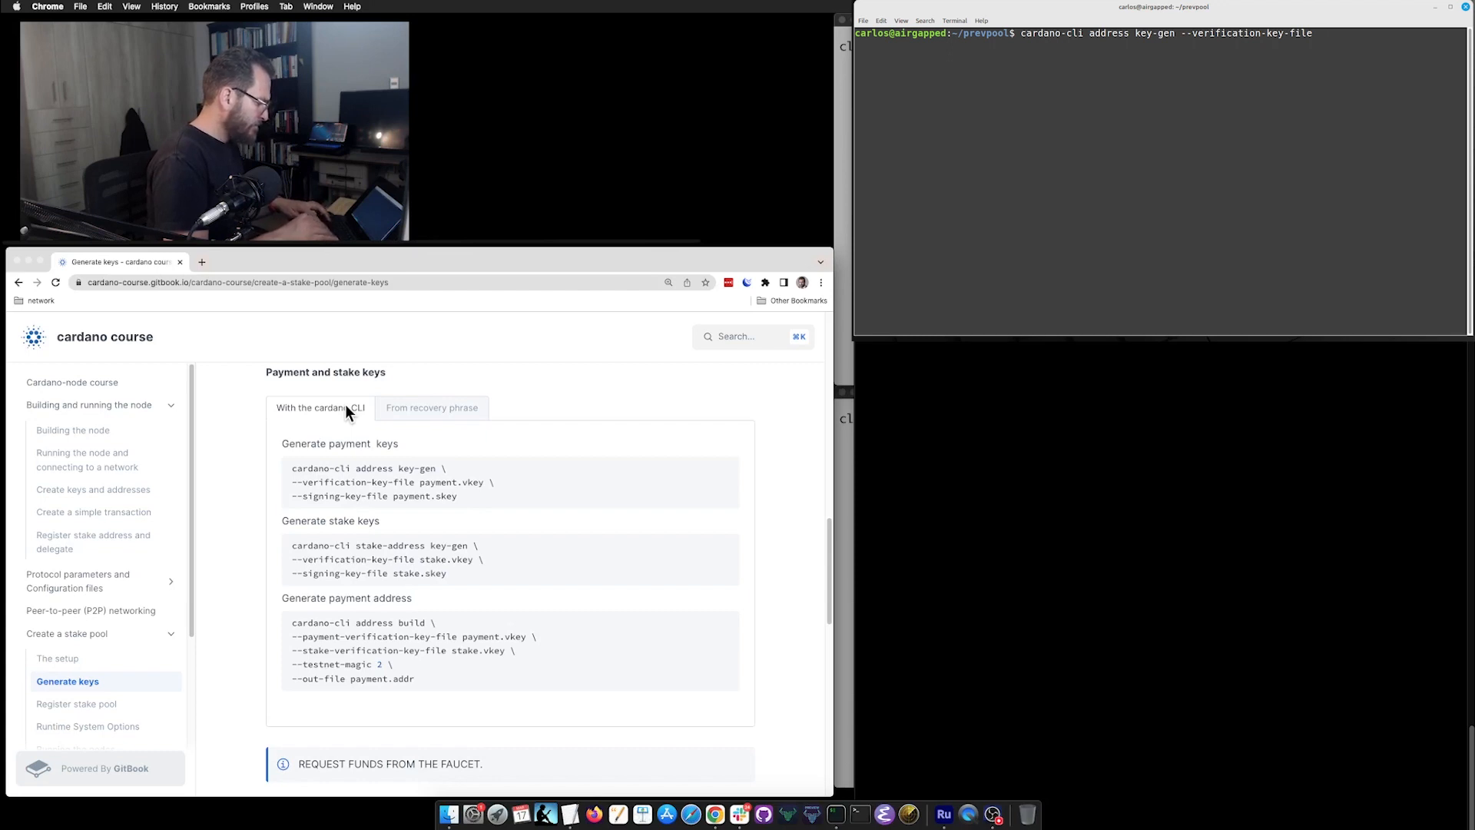
{"action": "type", "text": "payment"}
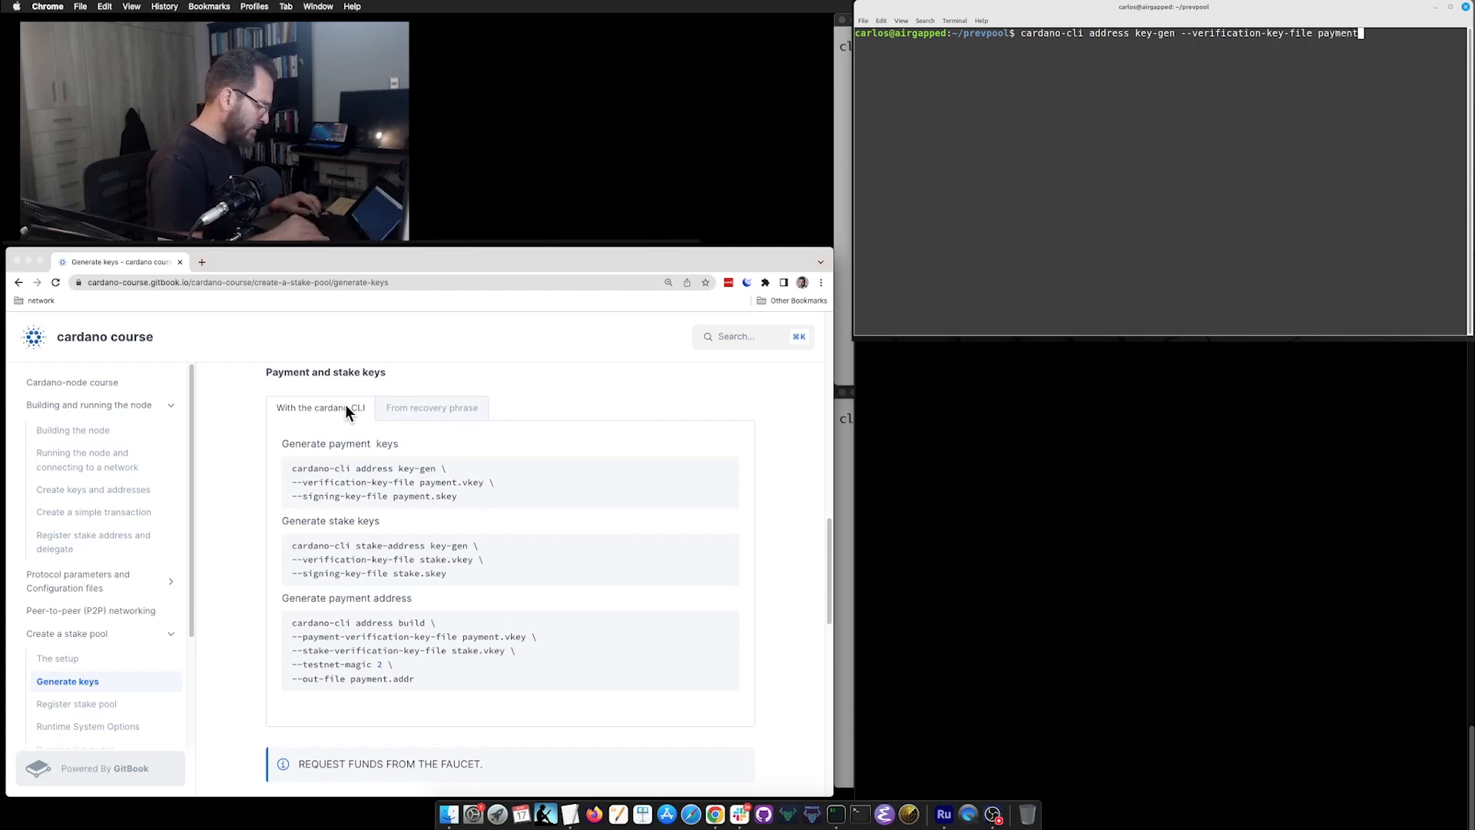
{"action": "type", "text": ".vkey"}
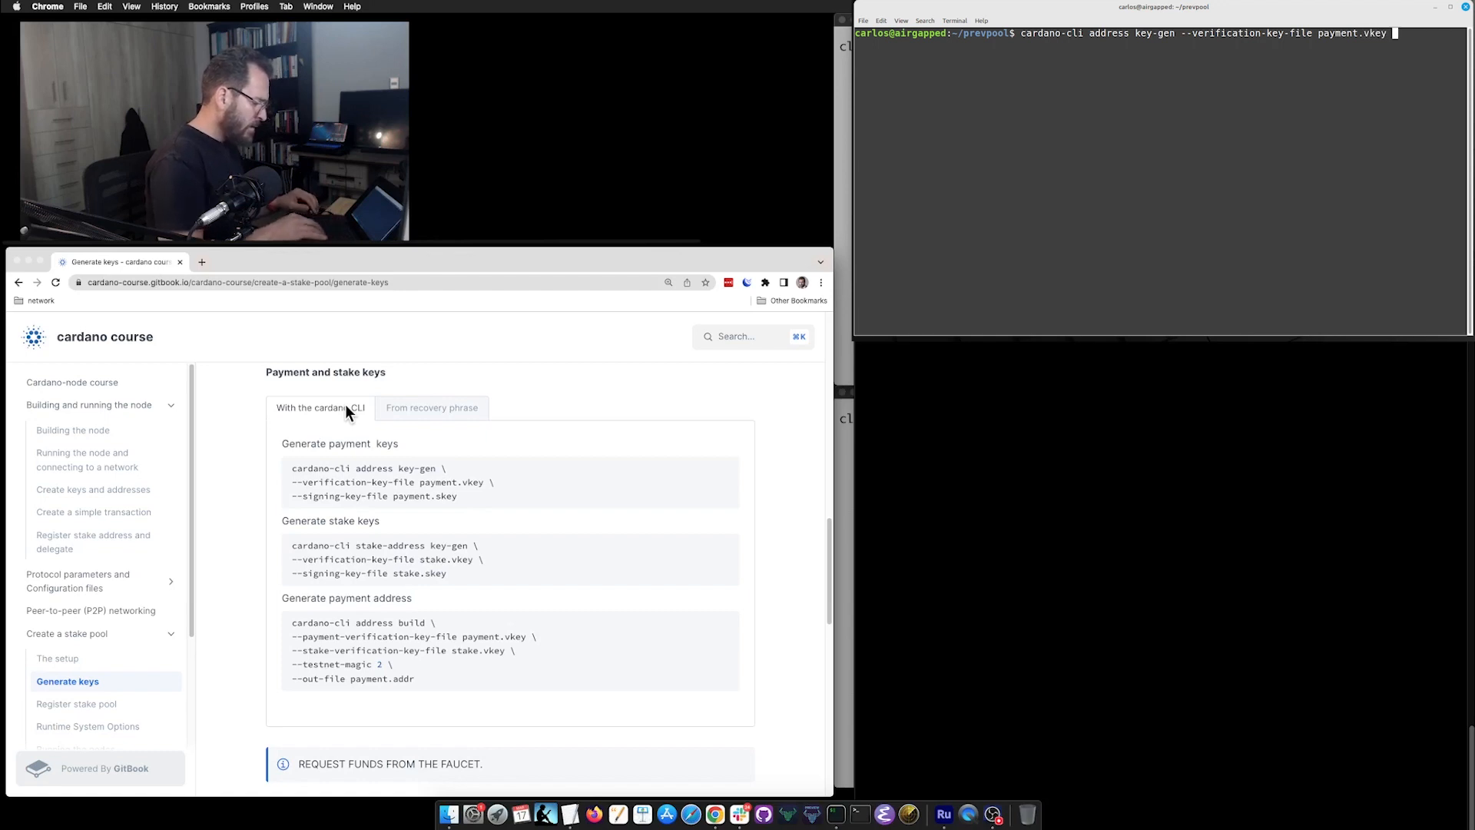
{"action": "type", "text": "--signing-key-file"}
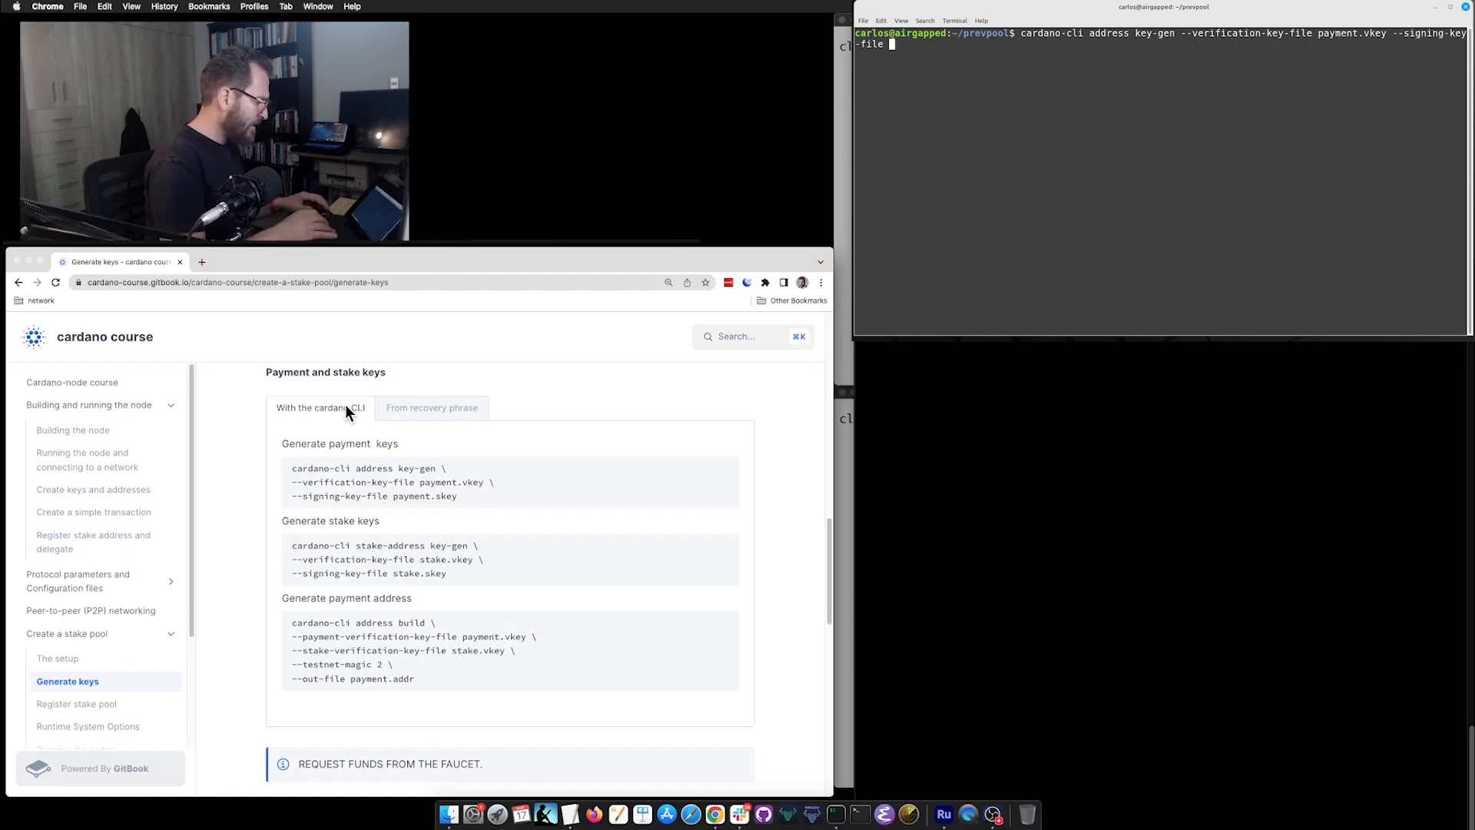
{"action": "type", "text": "paym"}
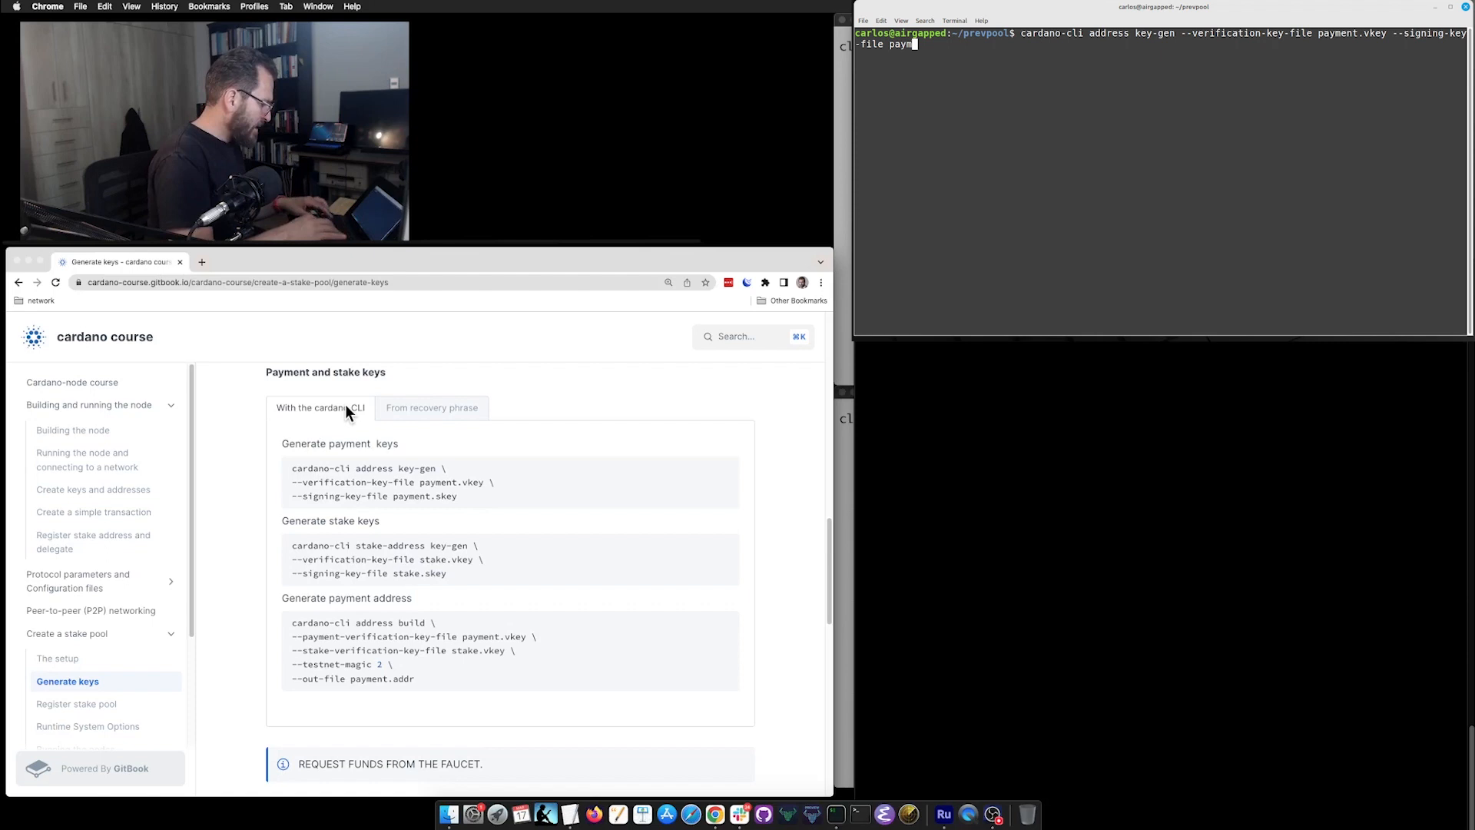
{"action": "type", "text": "ent.skey"}
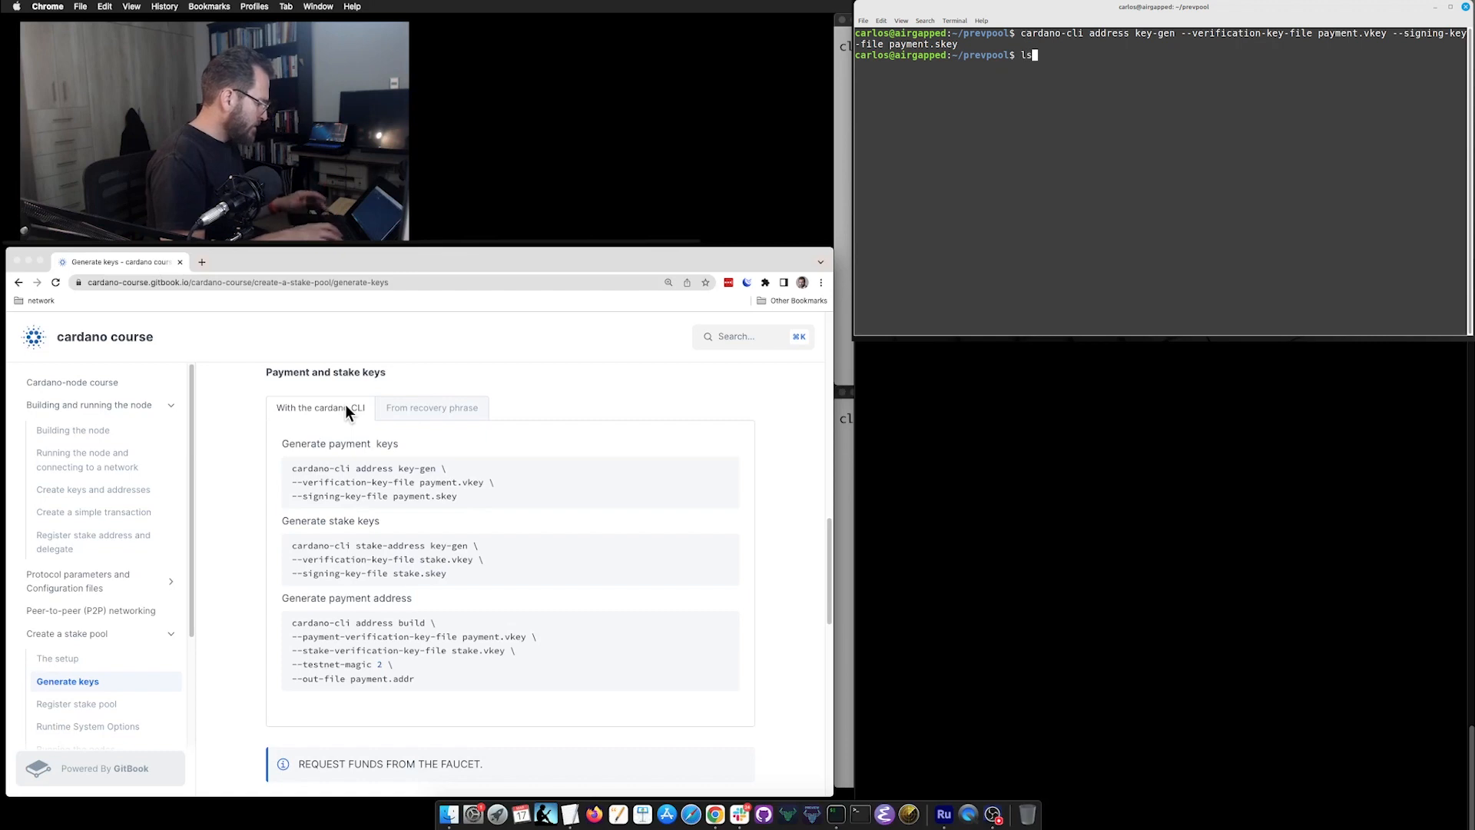
{"action": "key", "text": "Return"}
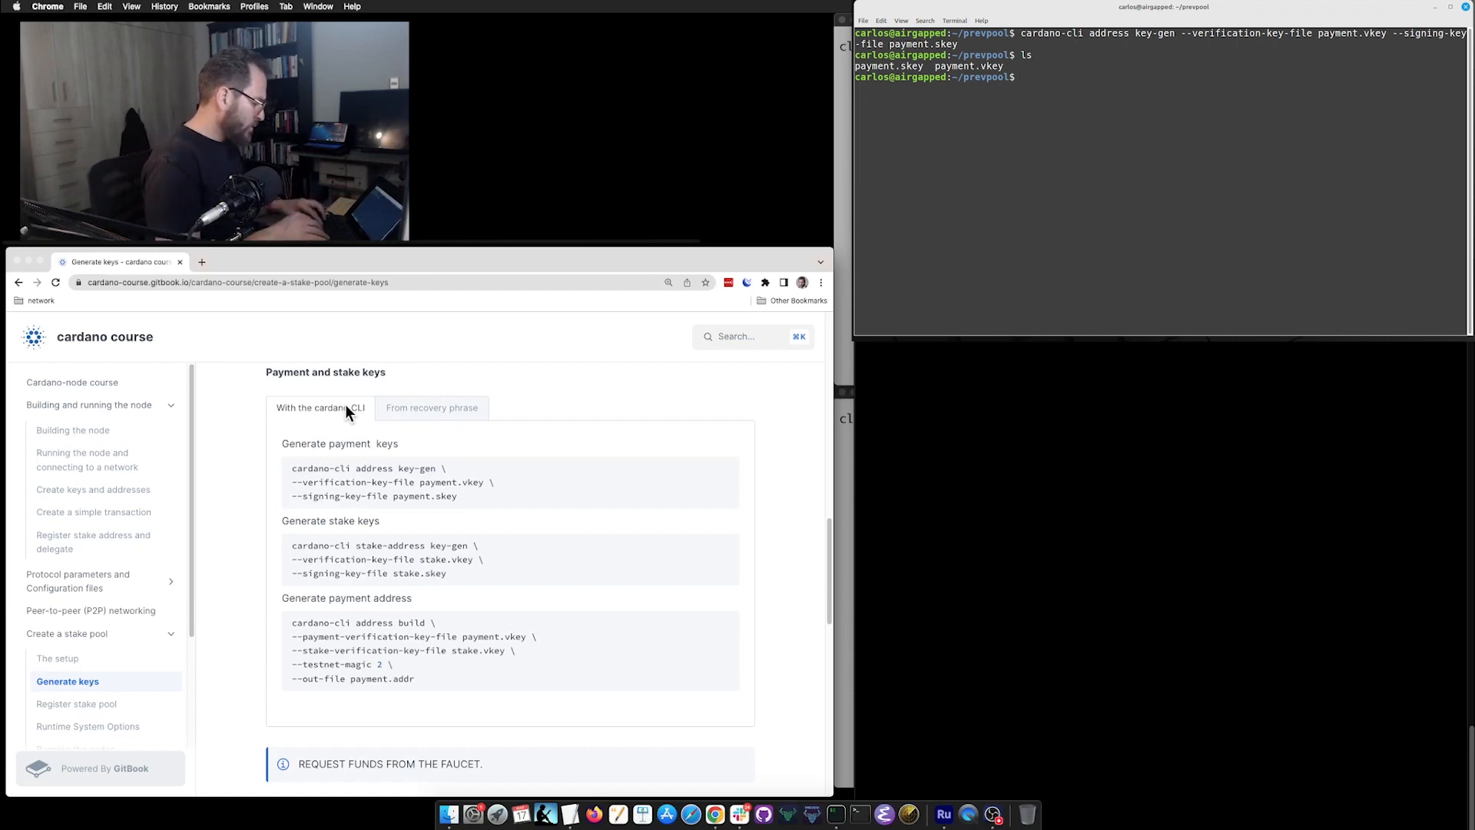
- Generate the stake key pair stake.vkey and stake.skey with cardano-cli stake-address key-gen
{"action": "type", "text": "cardano-cli"}
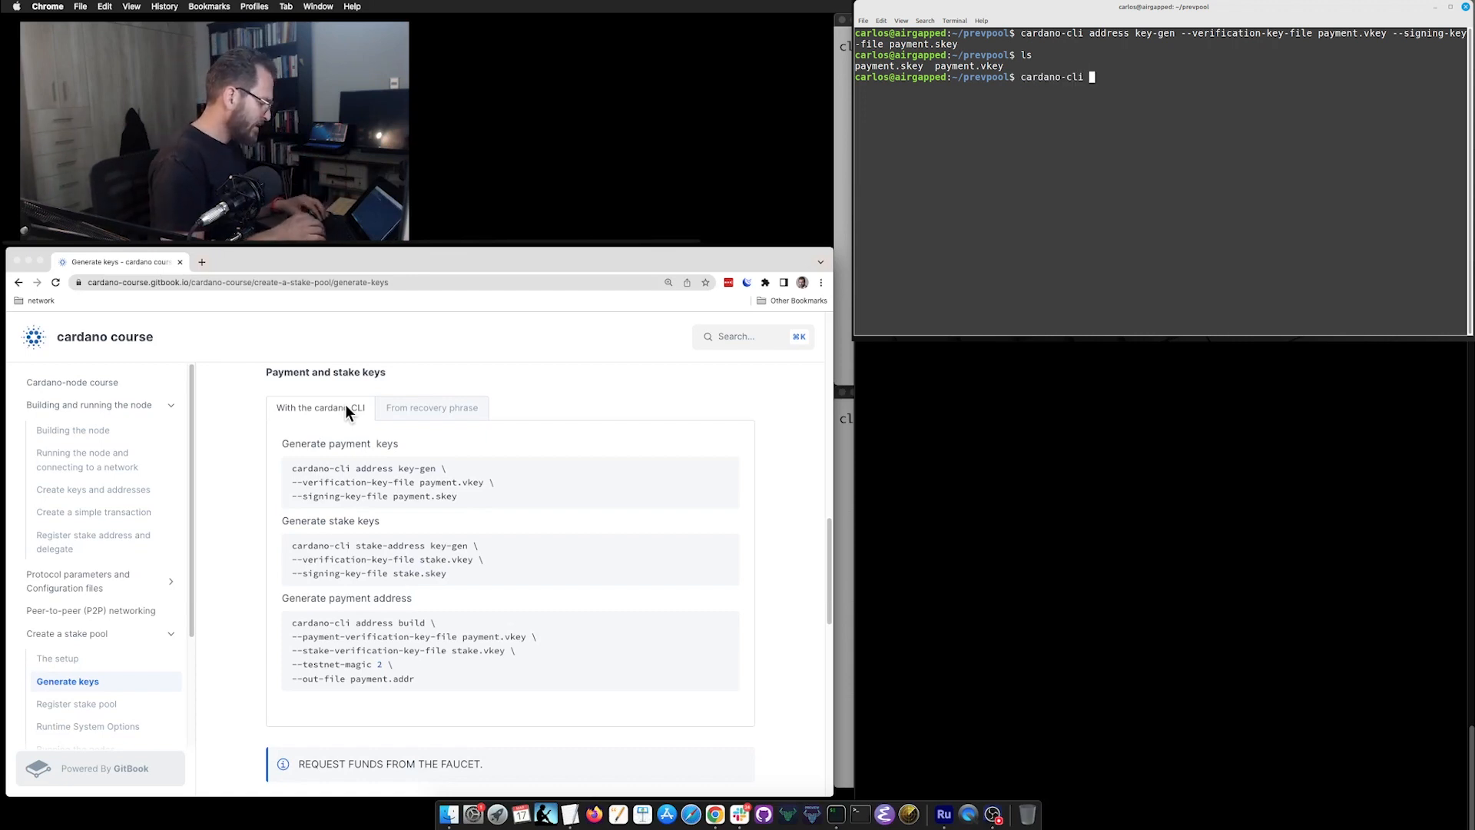
{"action": "type", "text": "stake-a"}
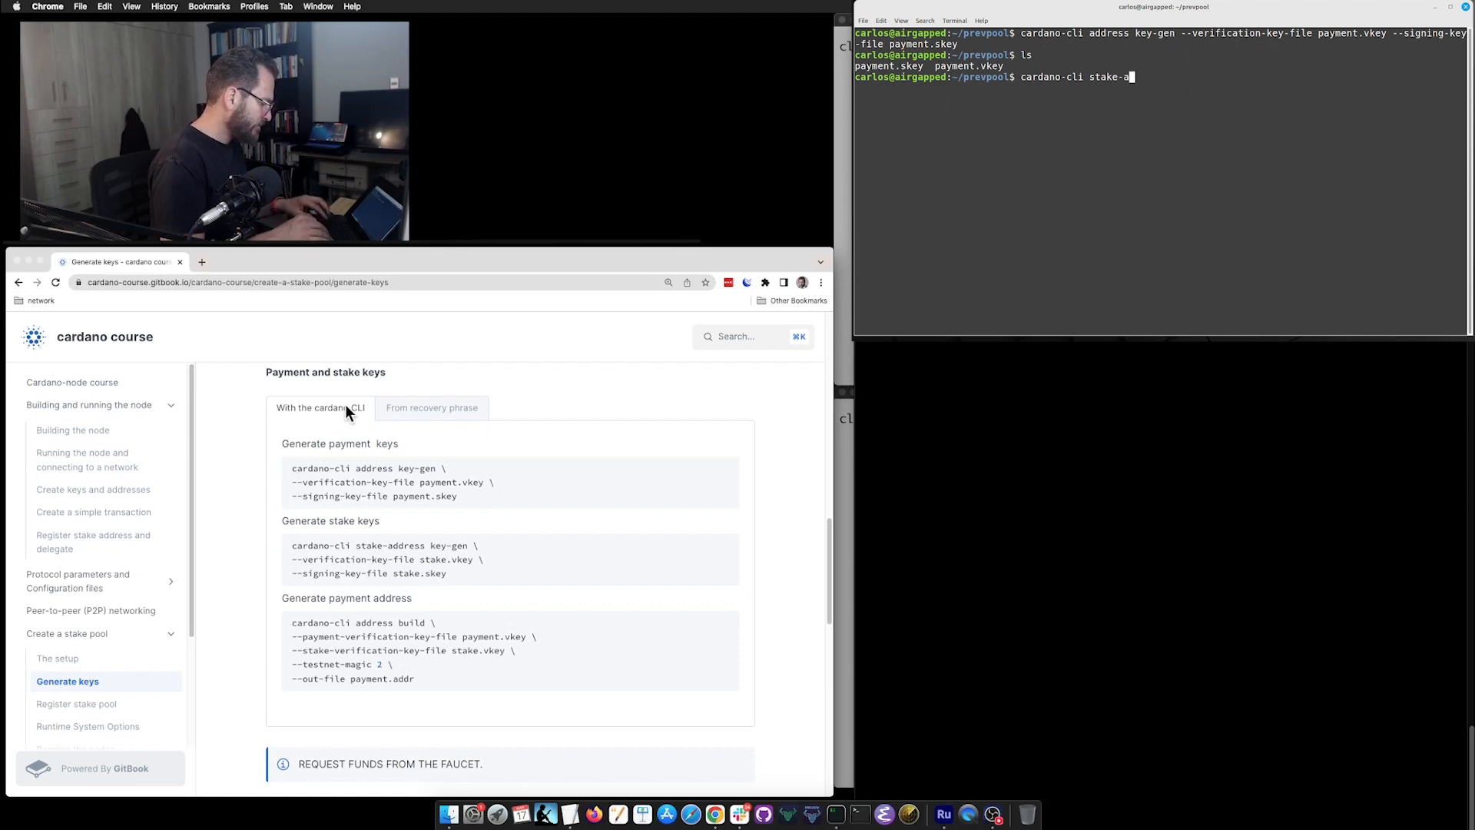
{"action": "type", "text": "ddress"}
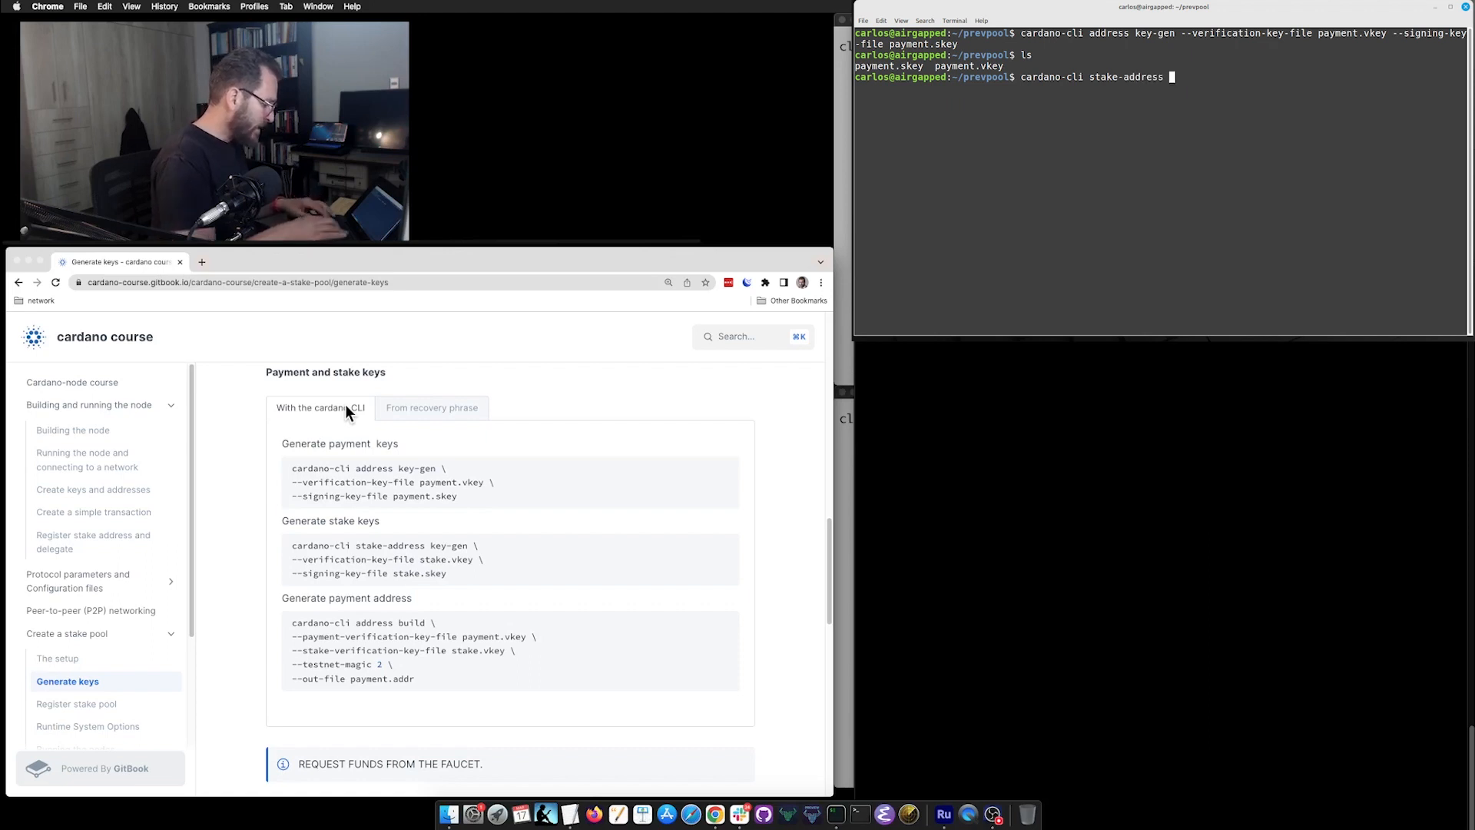
{"action": "type", "text": "key-gen"}
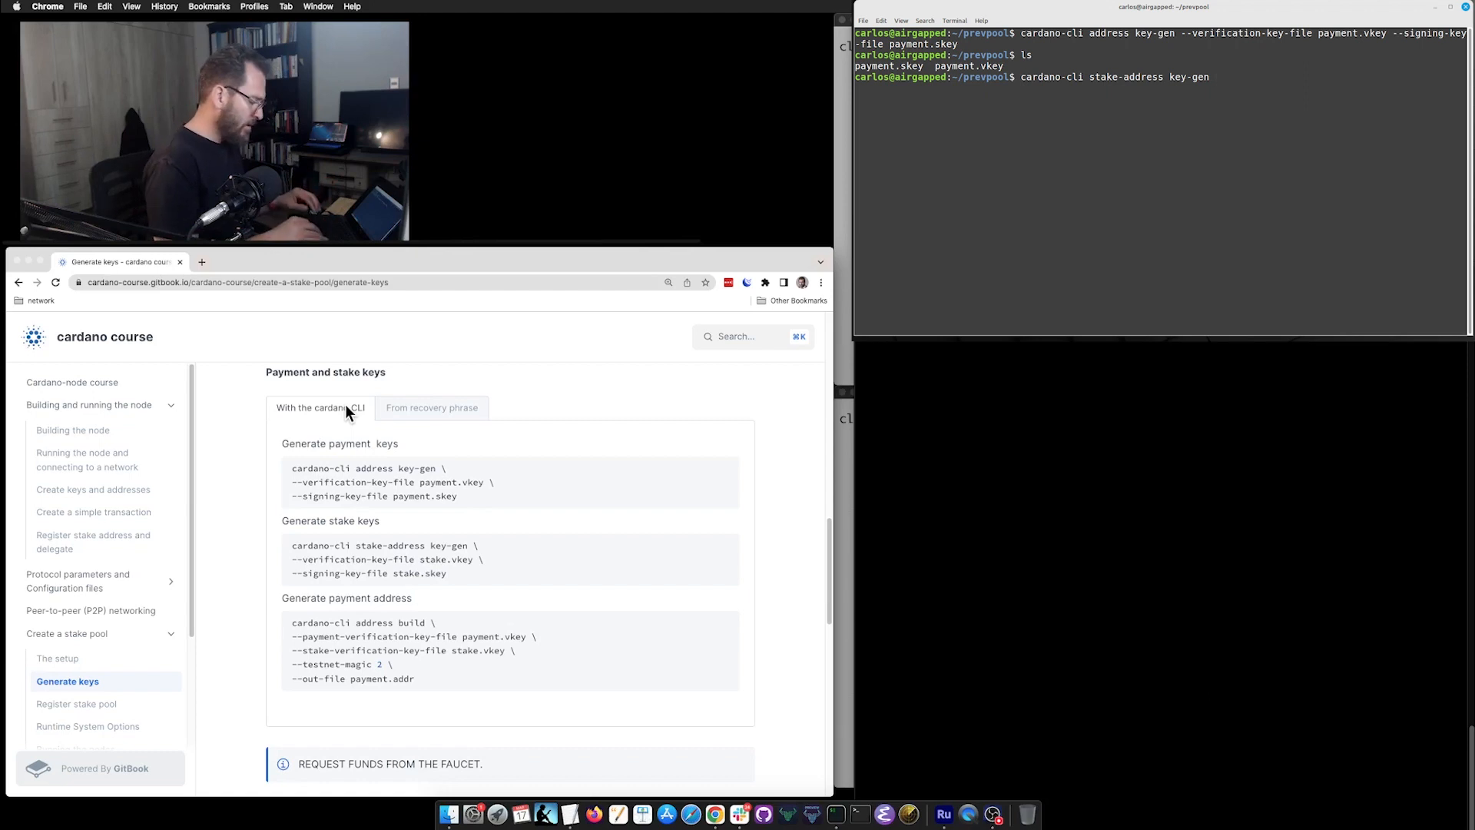
{"action": "type", "text": "--verification-key-file"}
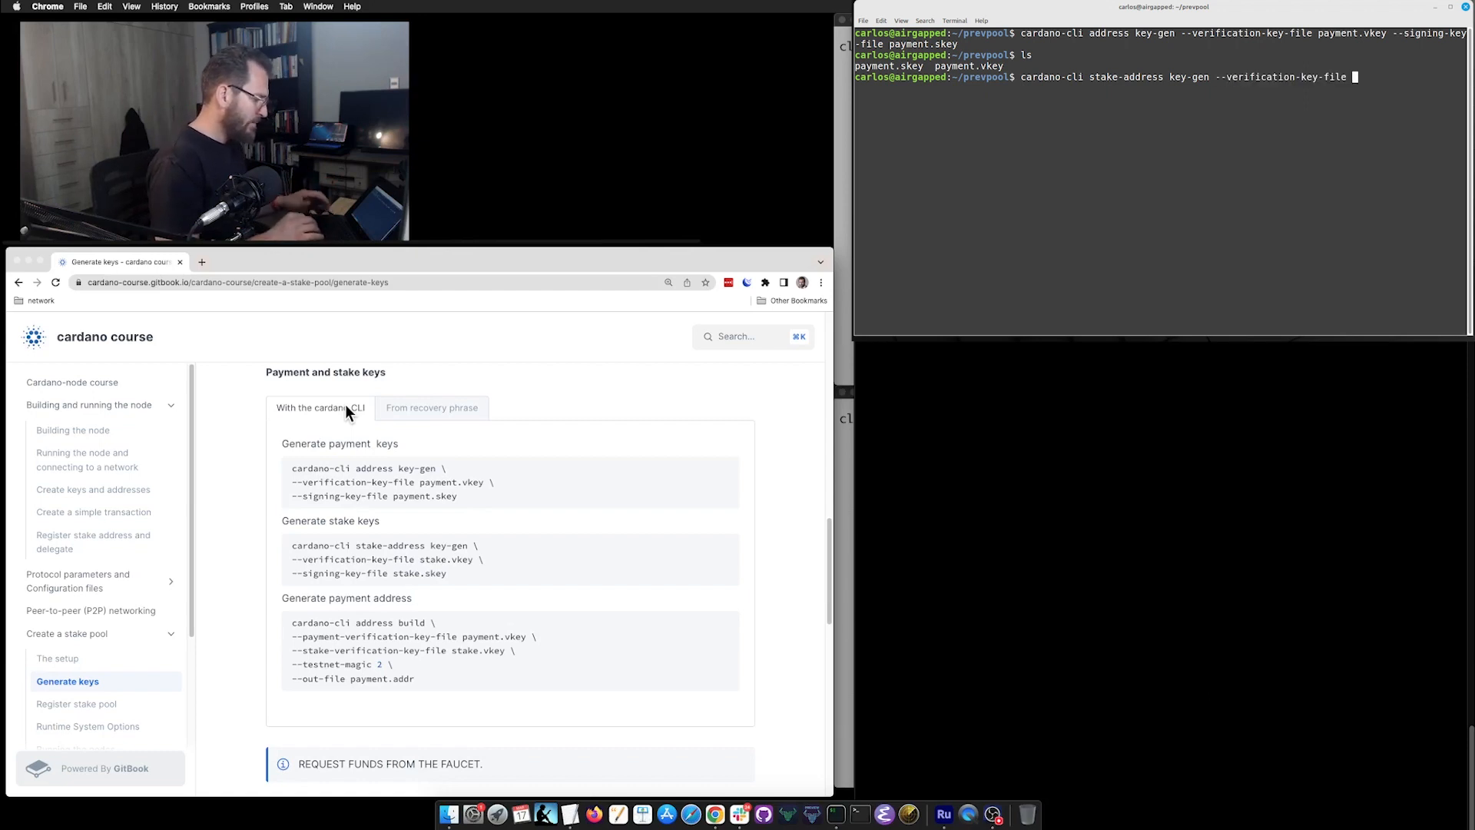
{"action": "type", "text": "stake.vkey"}
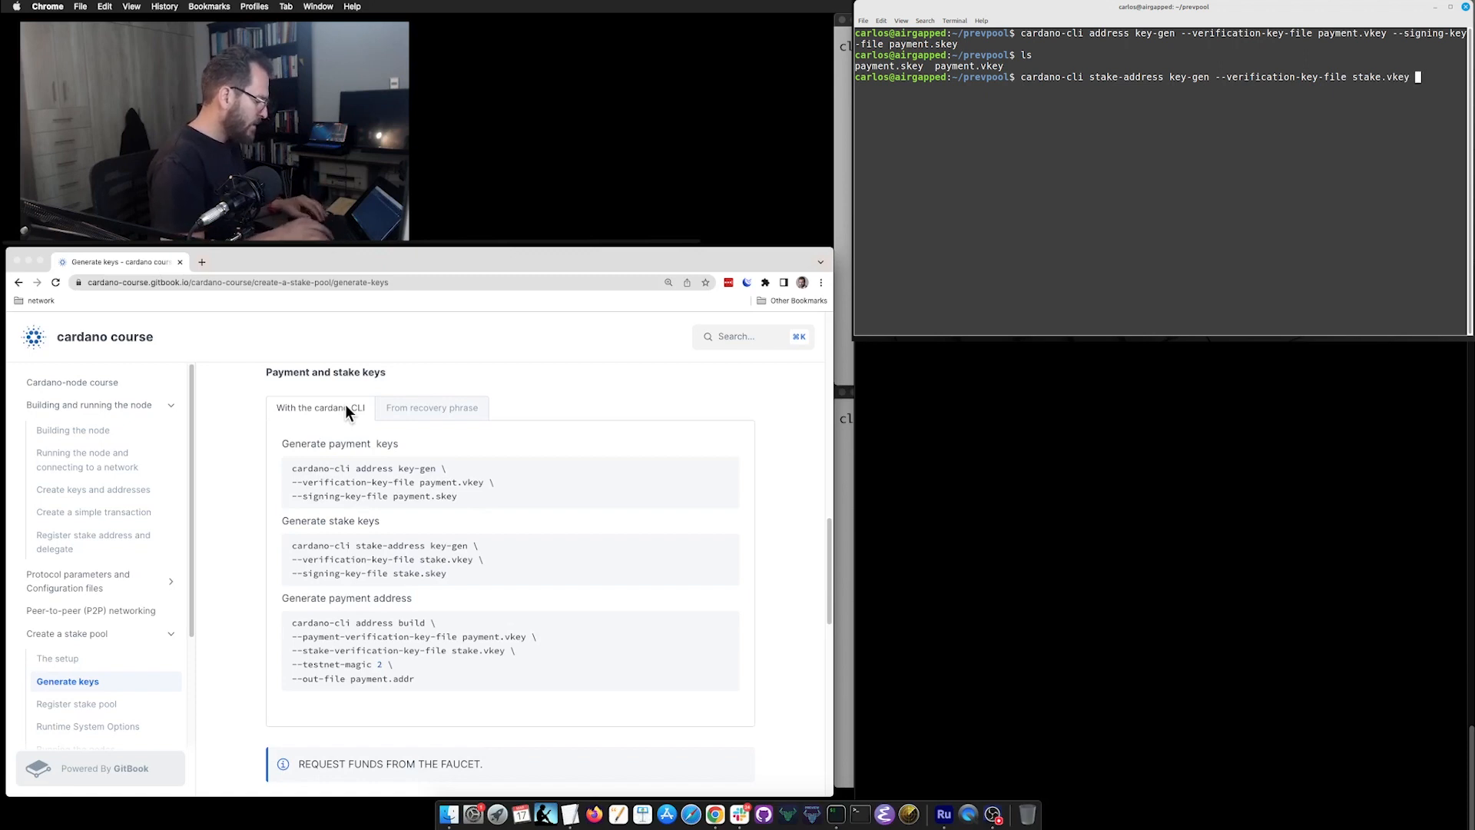
{"action": "type", "text": "--signing-key-file"}
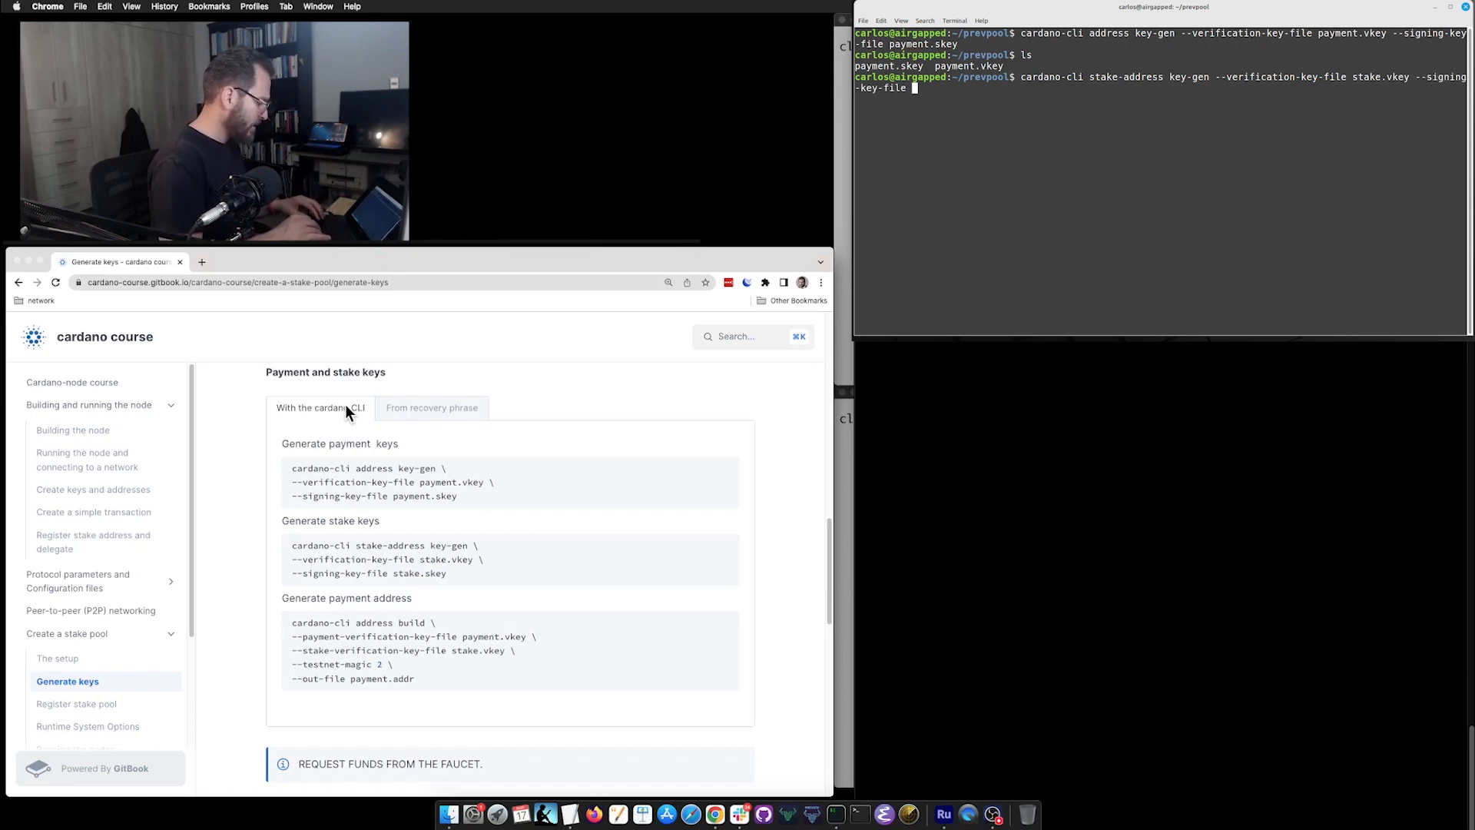
{"action": "type", "text": "stake"}
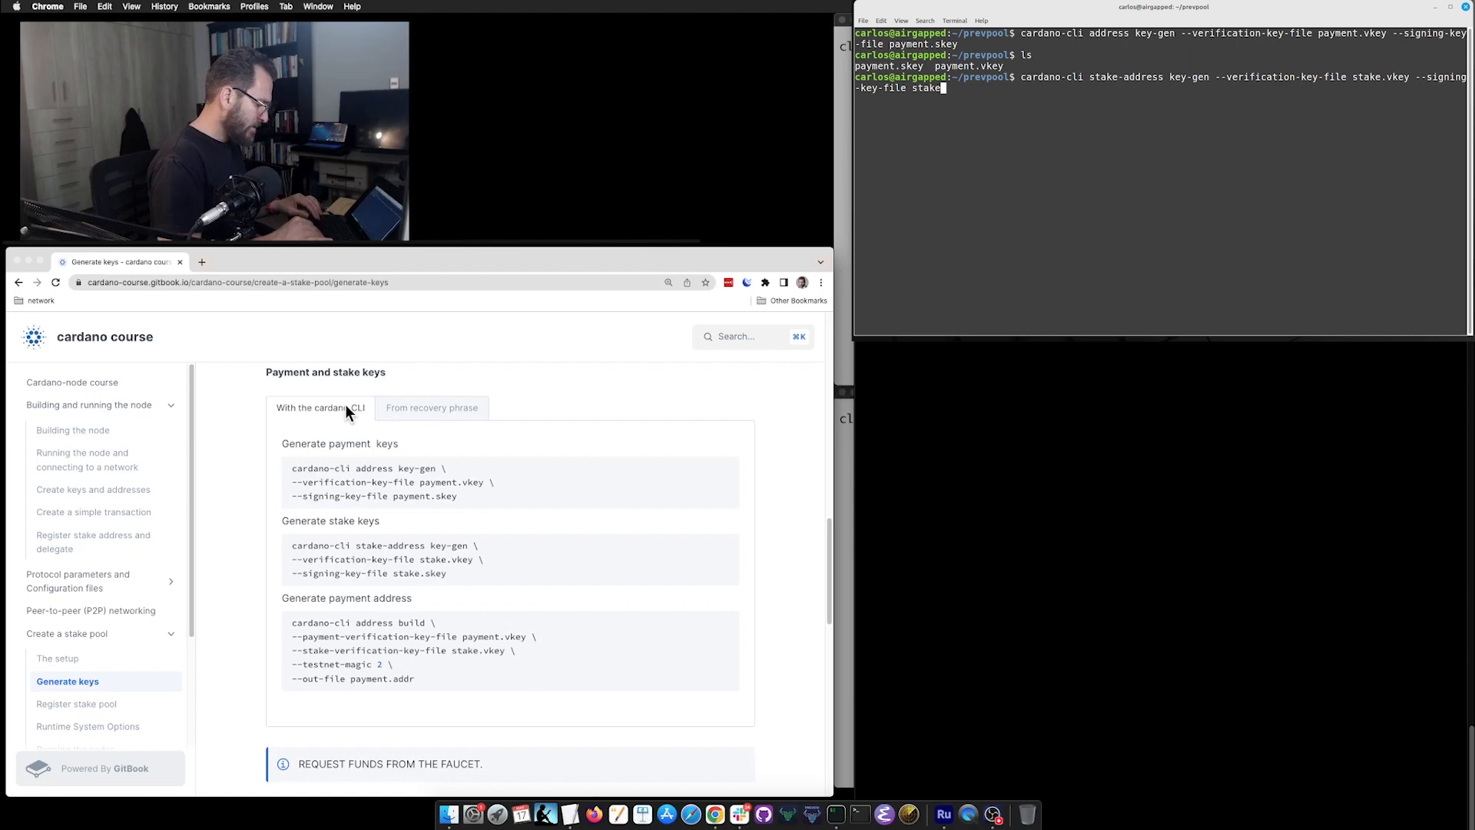
{"action": "key", "text": "Return"}
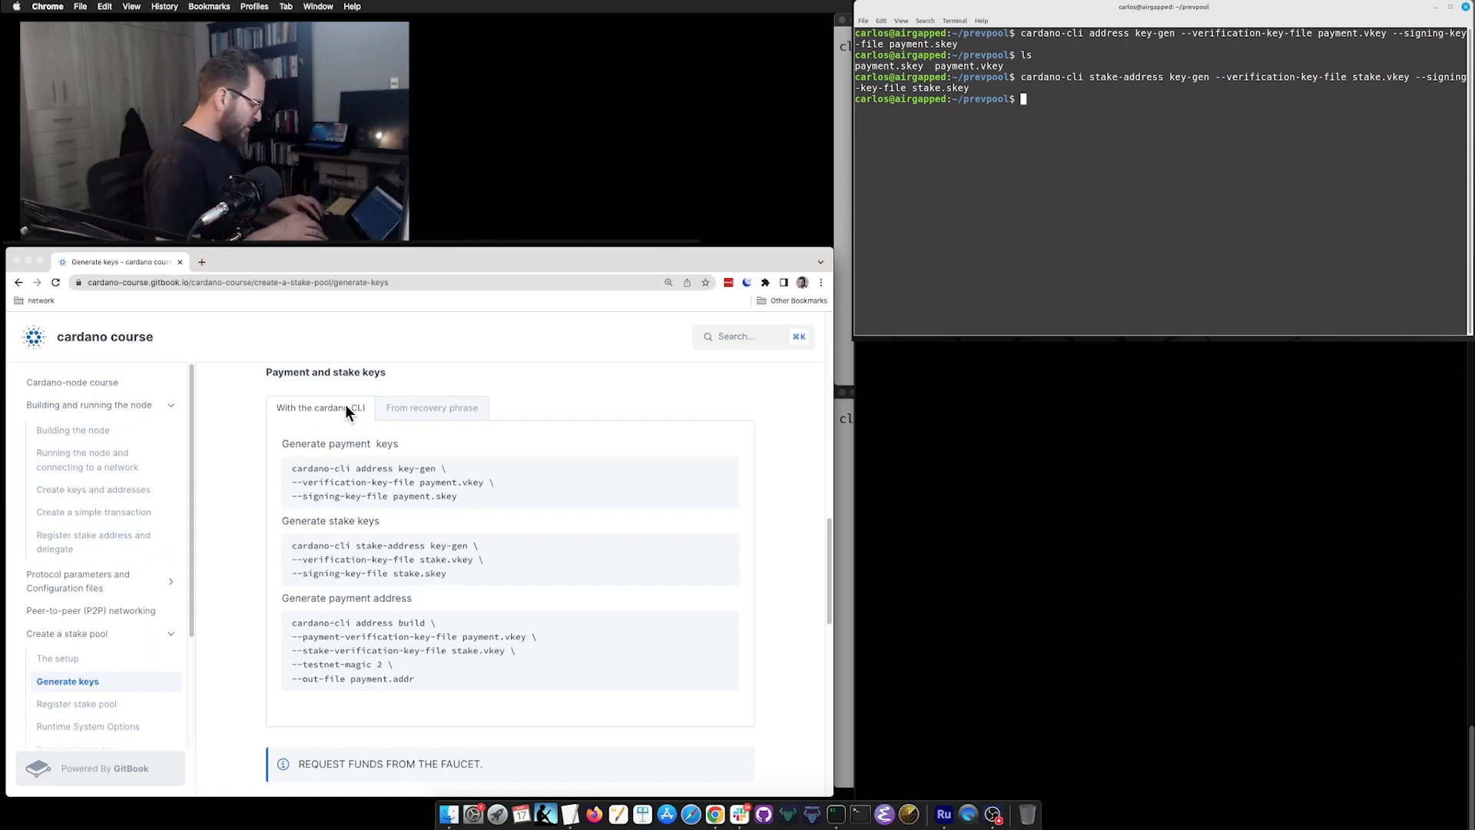
- Build payment.addr from payment.vkey and stake.vkey for testnet magic 2
{"action": "type", "text": "cardano-cli"}
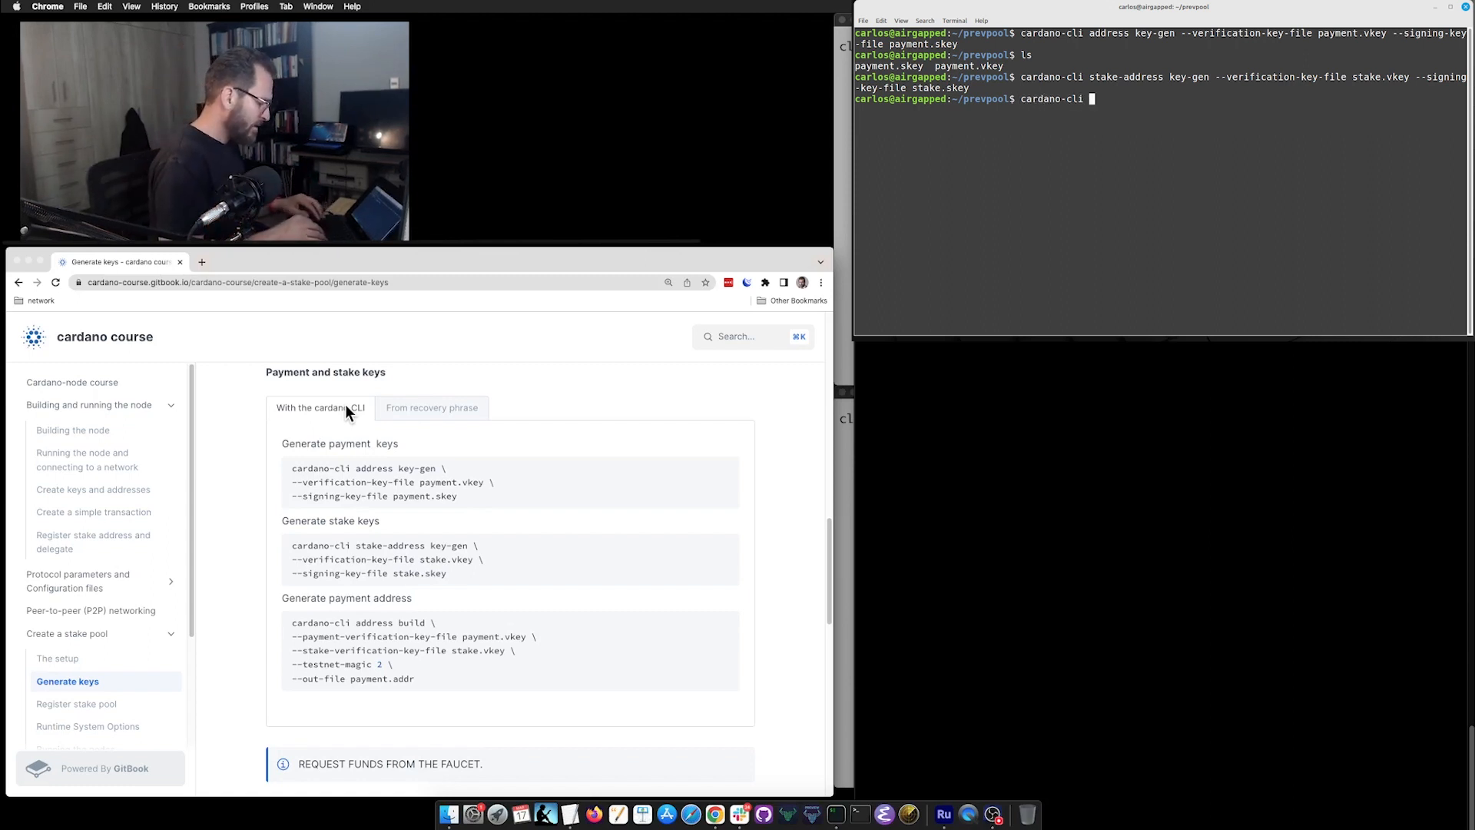
{"action": "type", "text": "address build"}
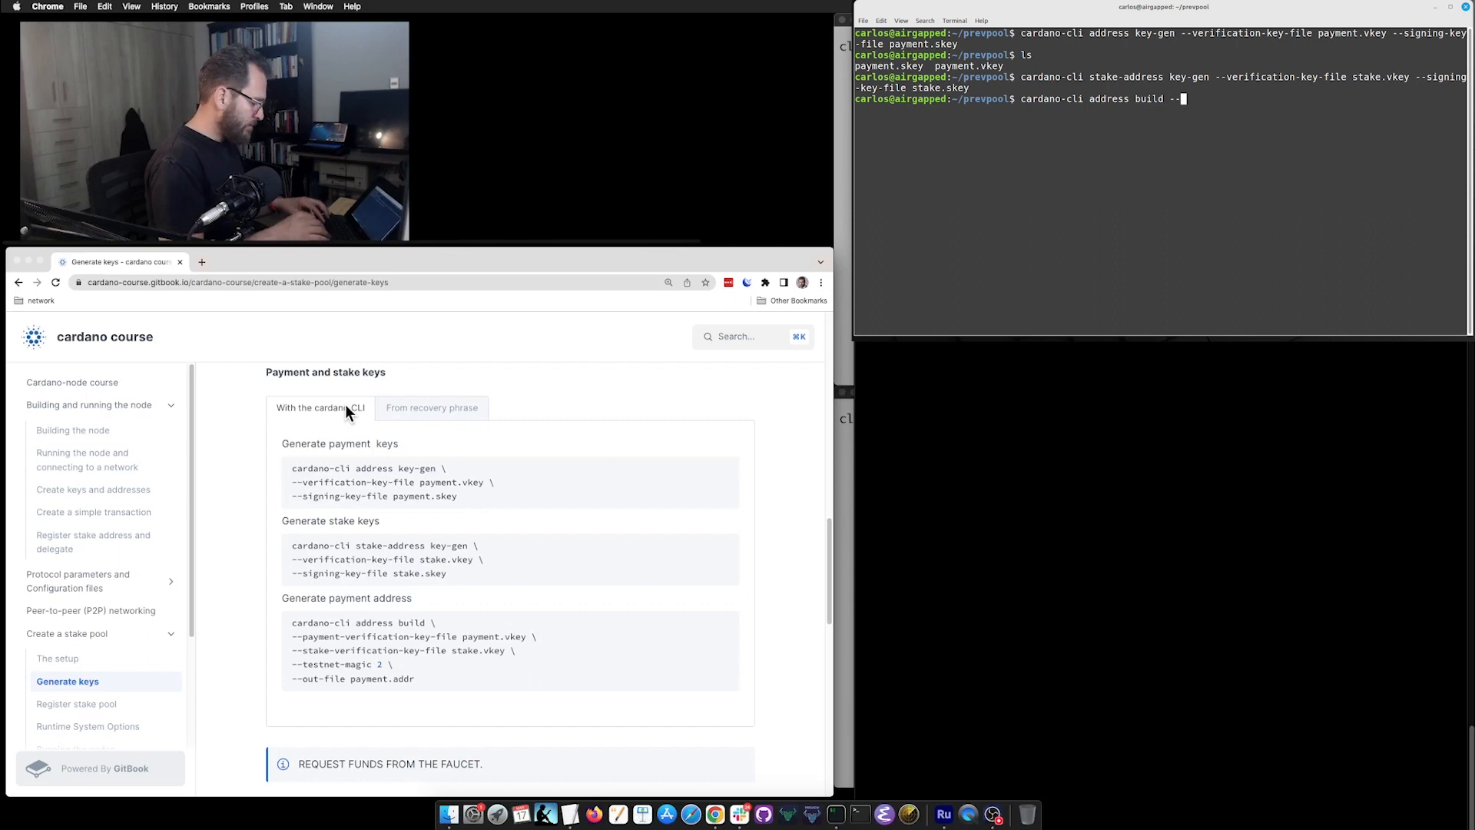
{"action": "type", "text": "--payment-v"}
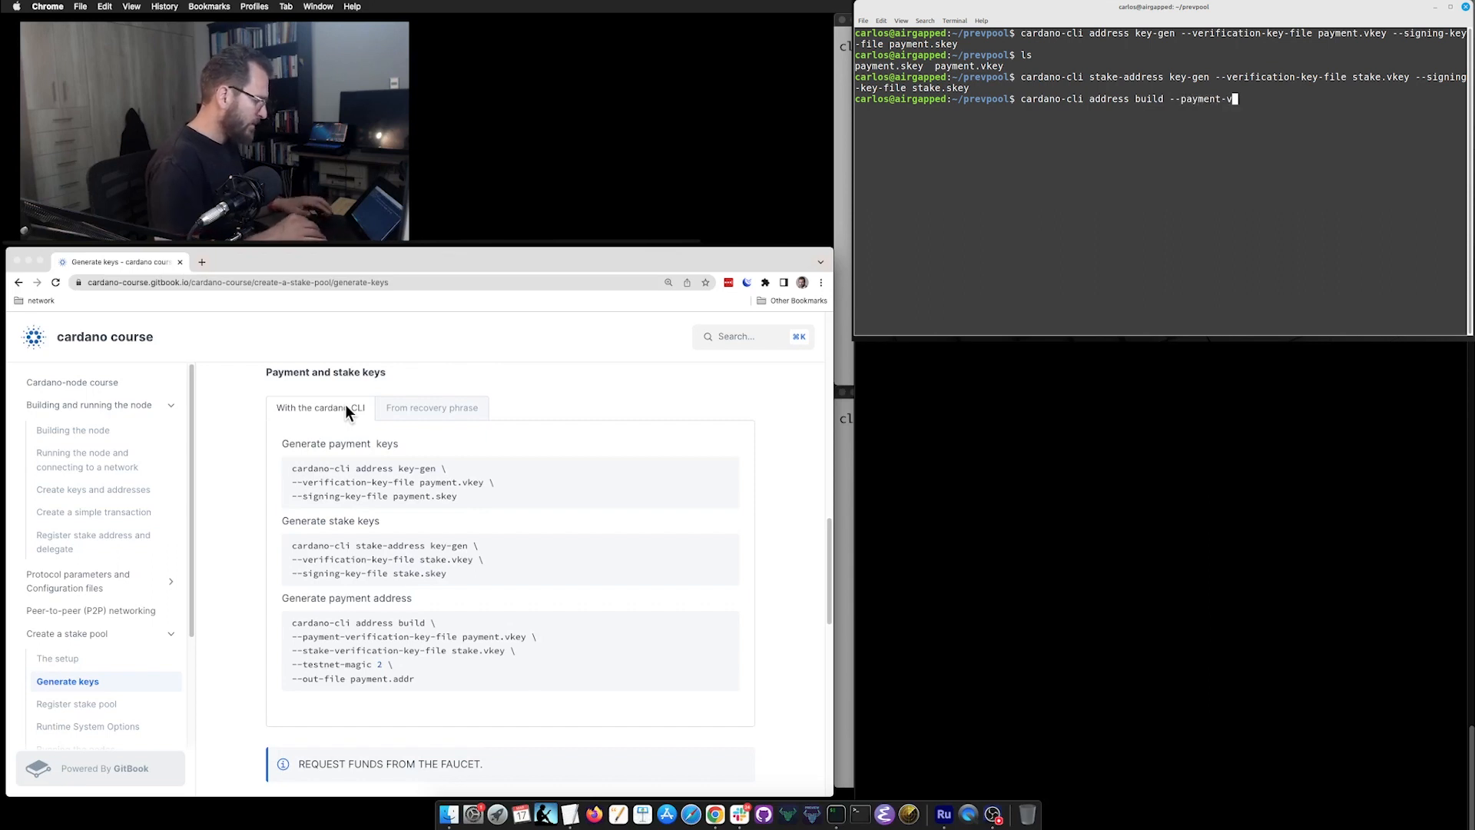
{"action": "type", "text": "erification-key-file"}
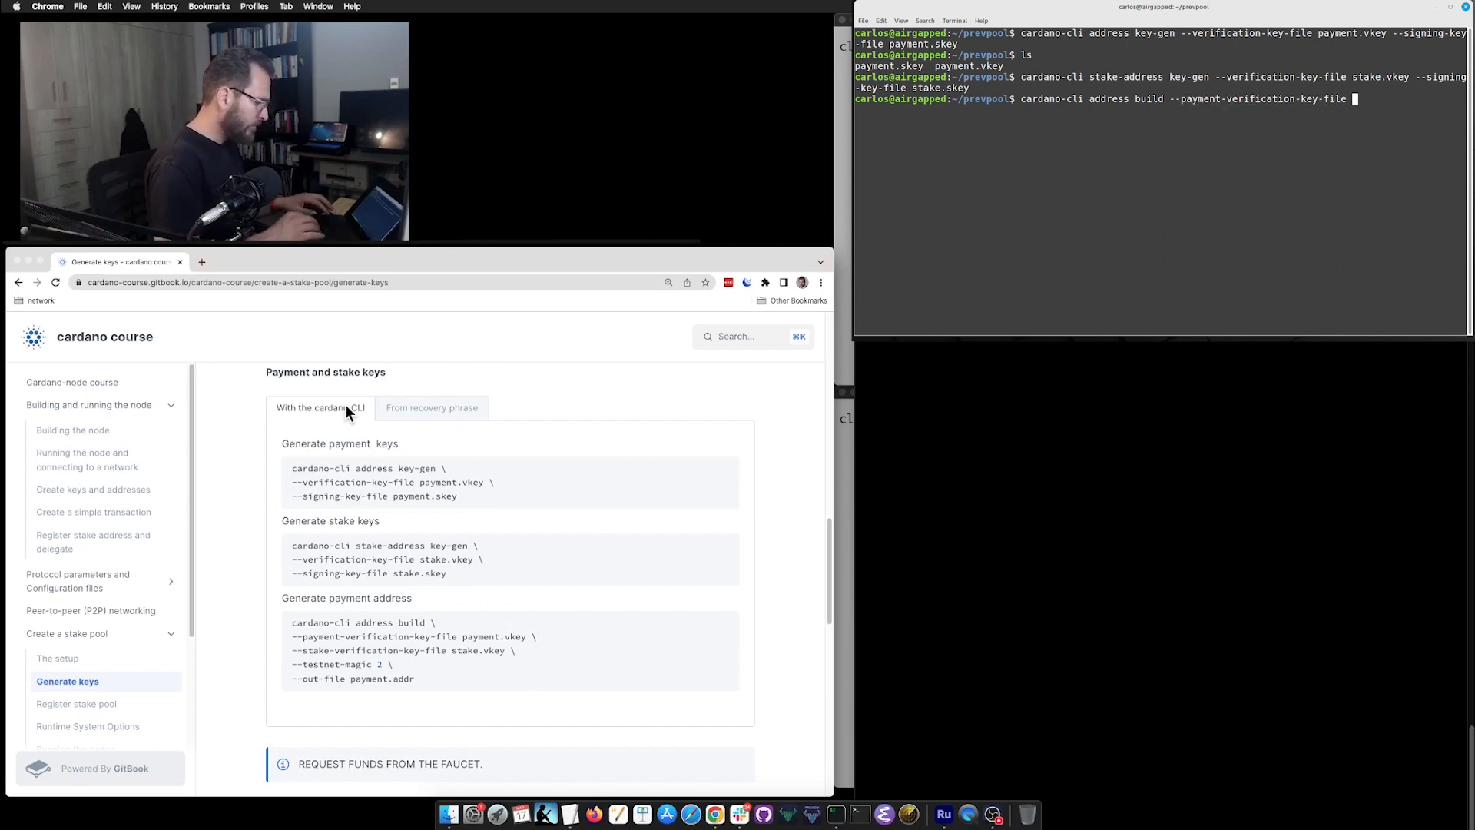
{"action": "type", "text": "payment.vkey --stake"}
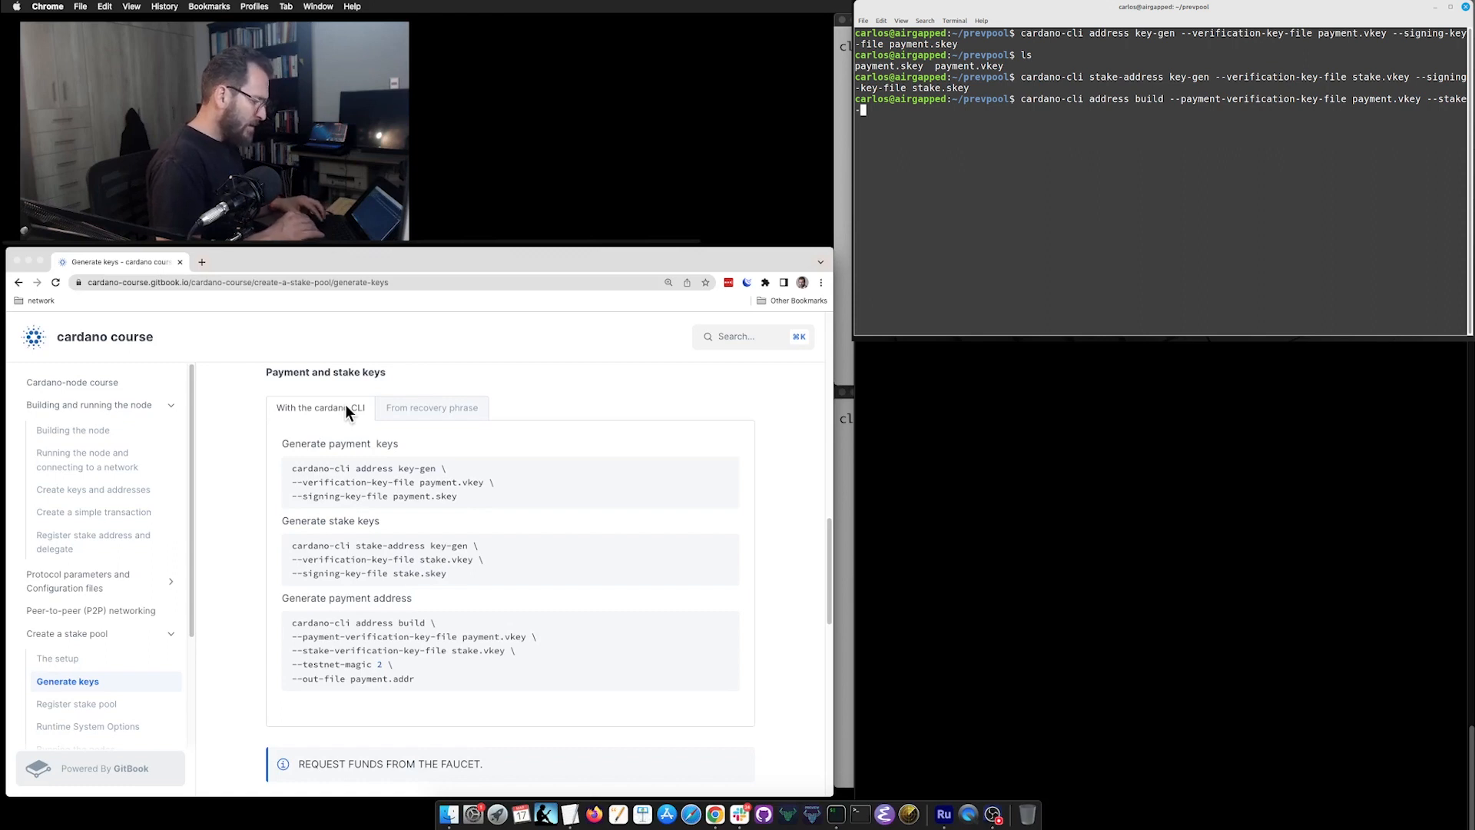
{"action": "type", "text": "-verification-key-file"}
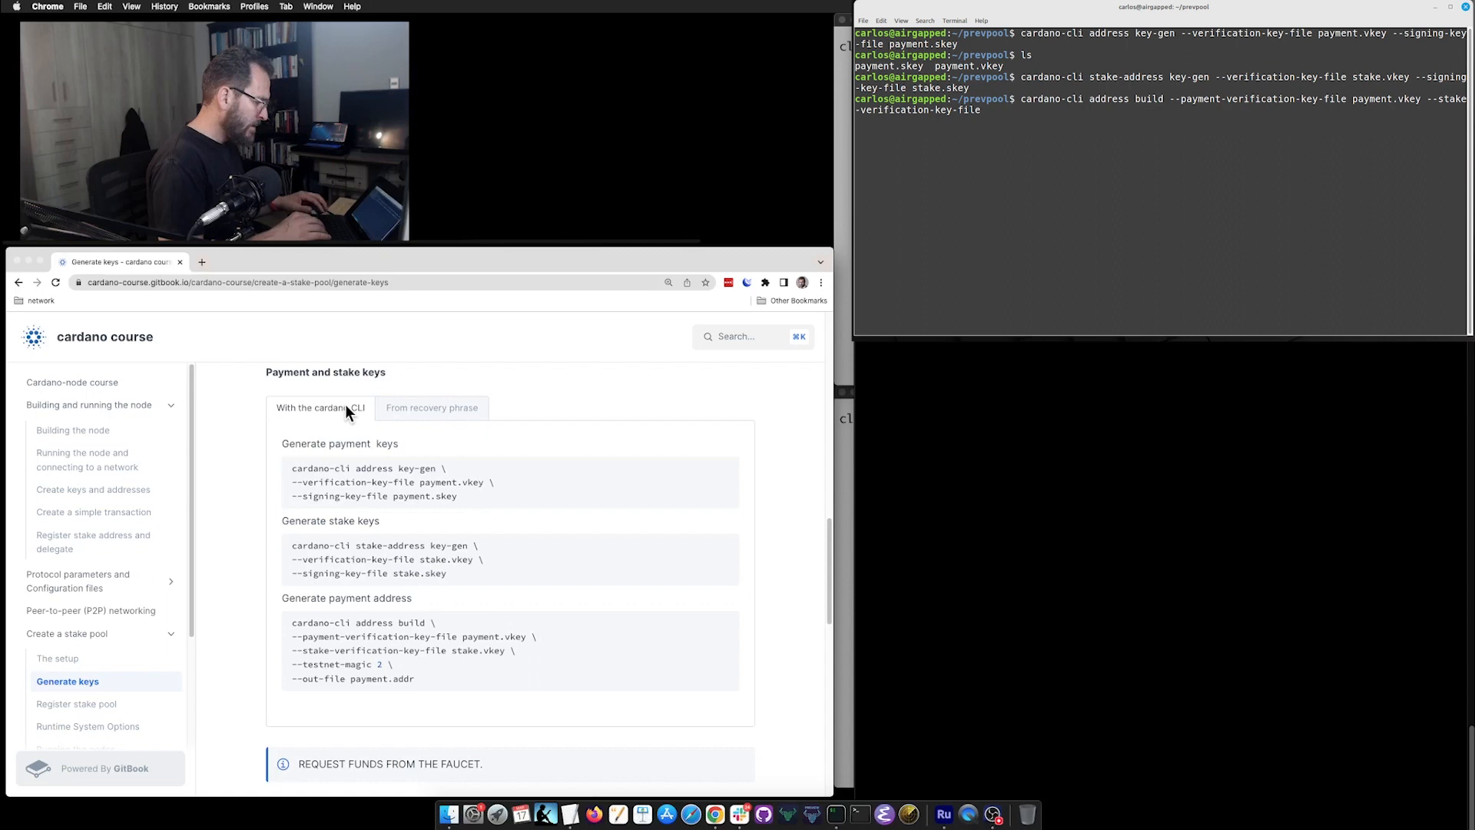
{"action": "type", "text": "stake.vkey"}
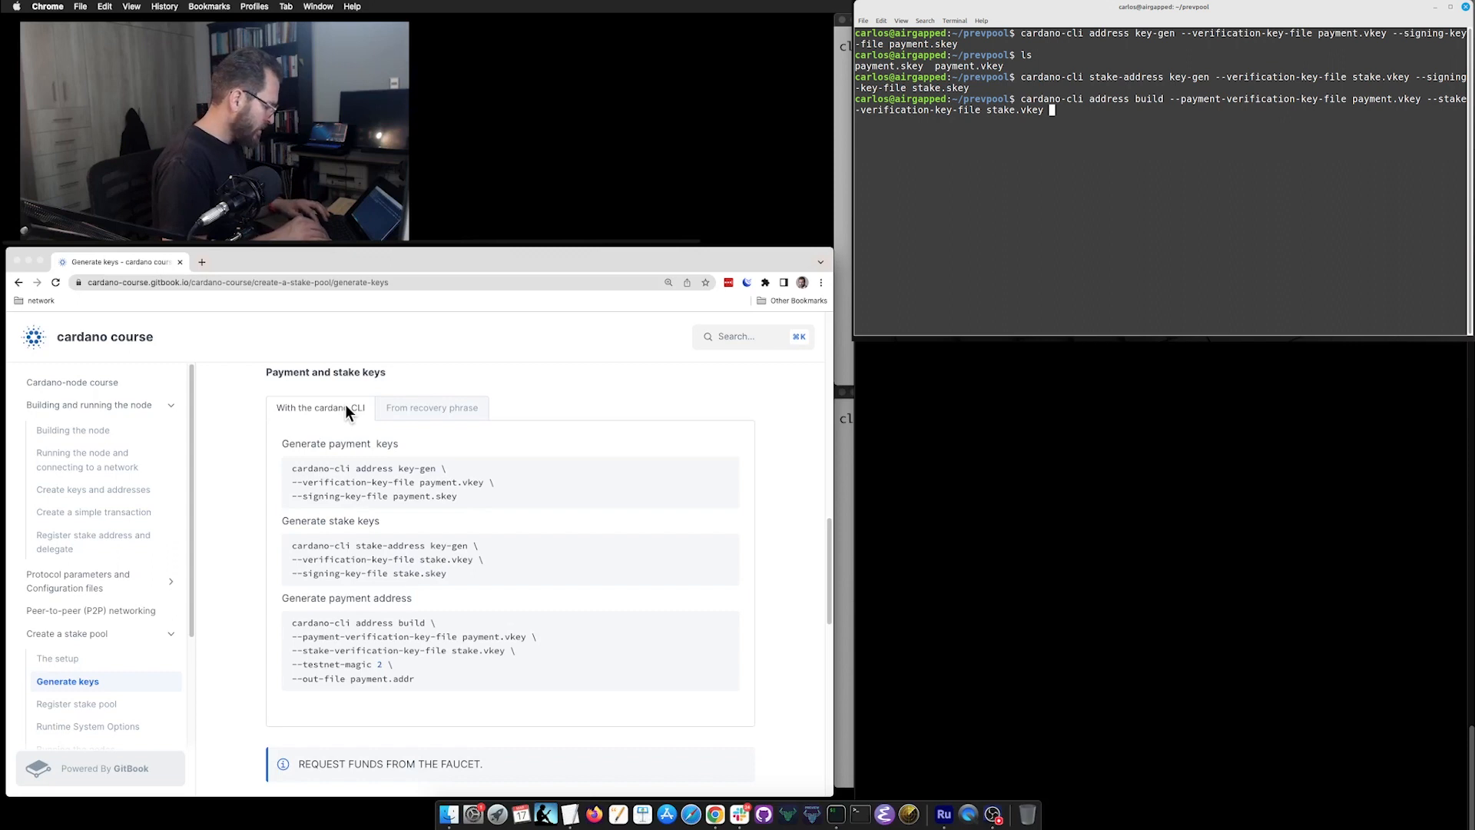
{"action": "type", "text": "--testnet-magic 2 --out-file payment.add"}
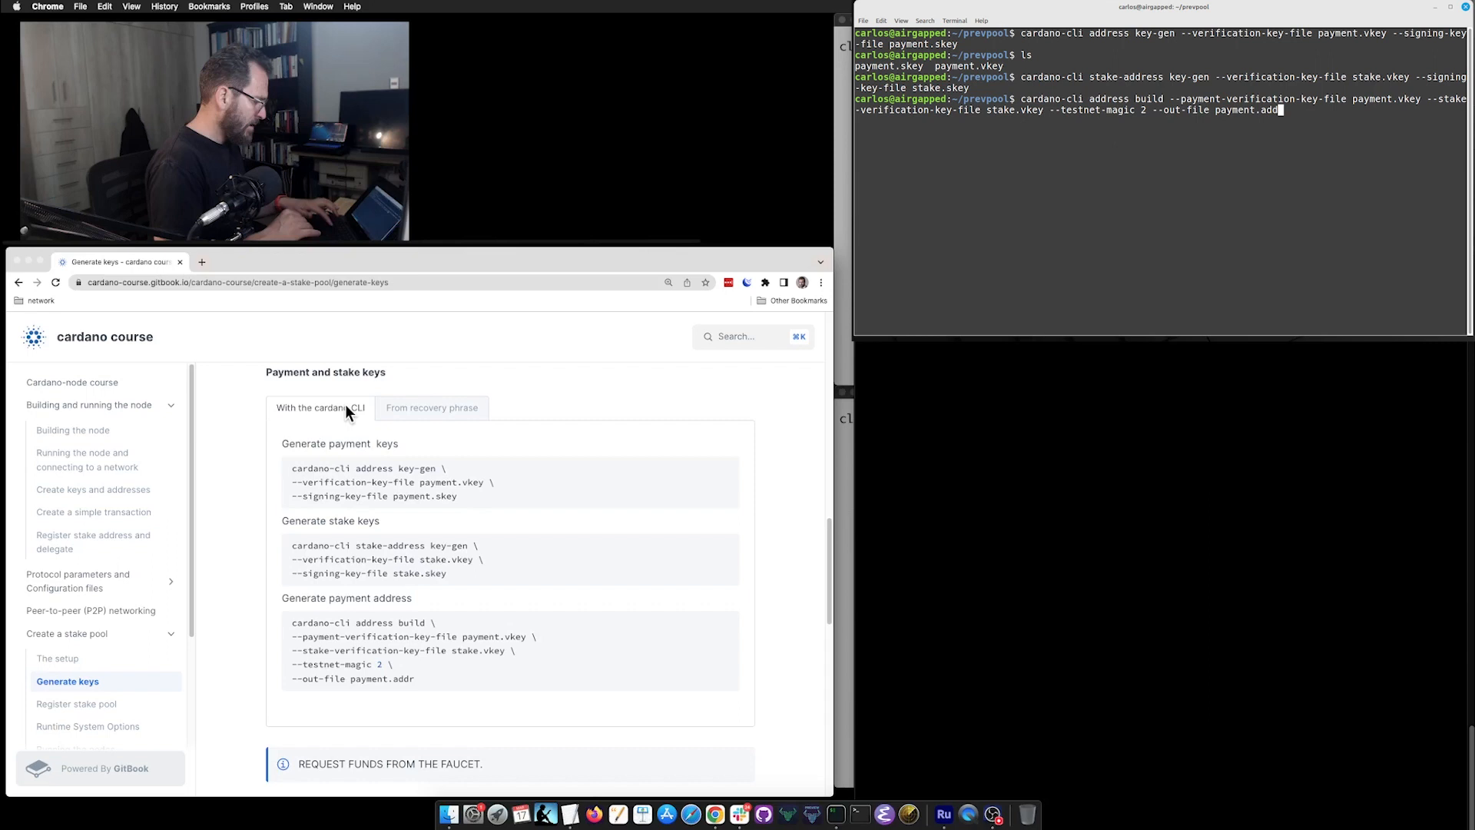
{"action": "key", "text": "Return"}
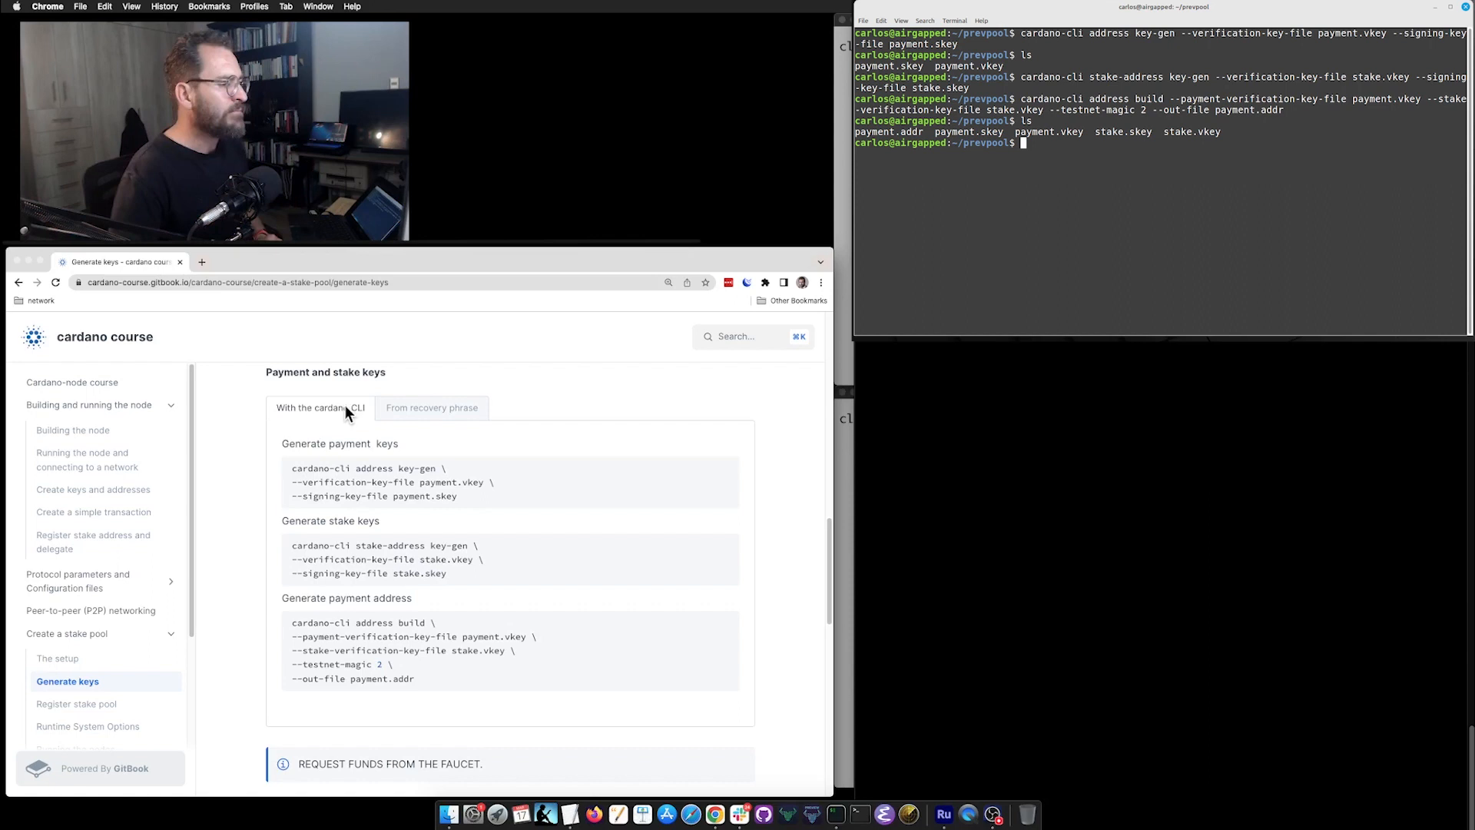
- Scroll the course page down to the cold keys section
{"action": "scroll", "scroll_direction": "down", "scroll_amount": 3}
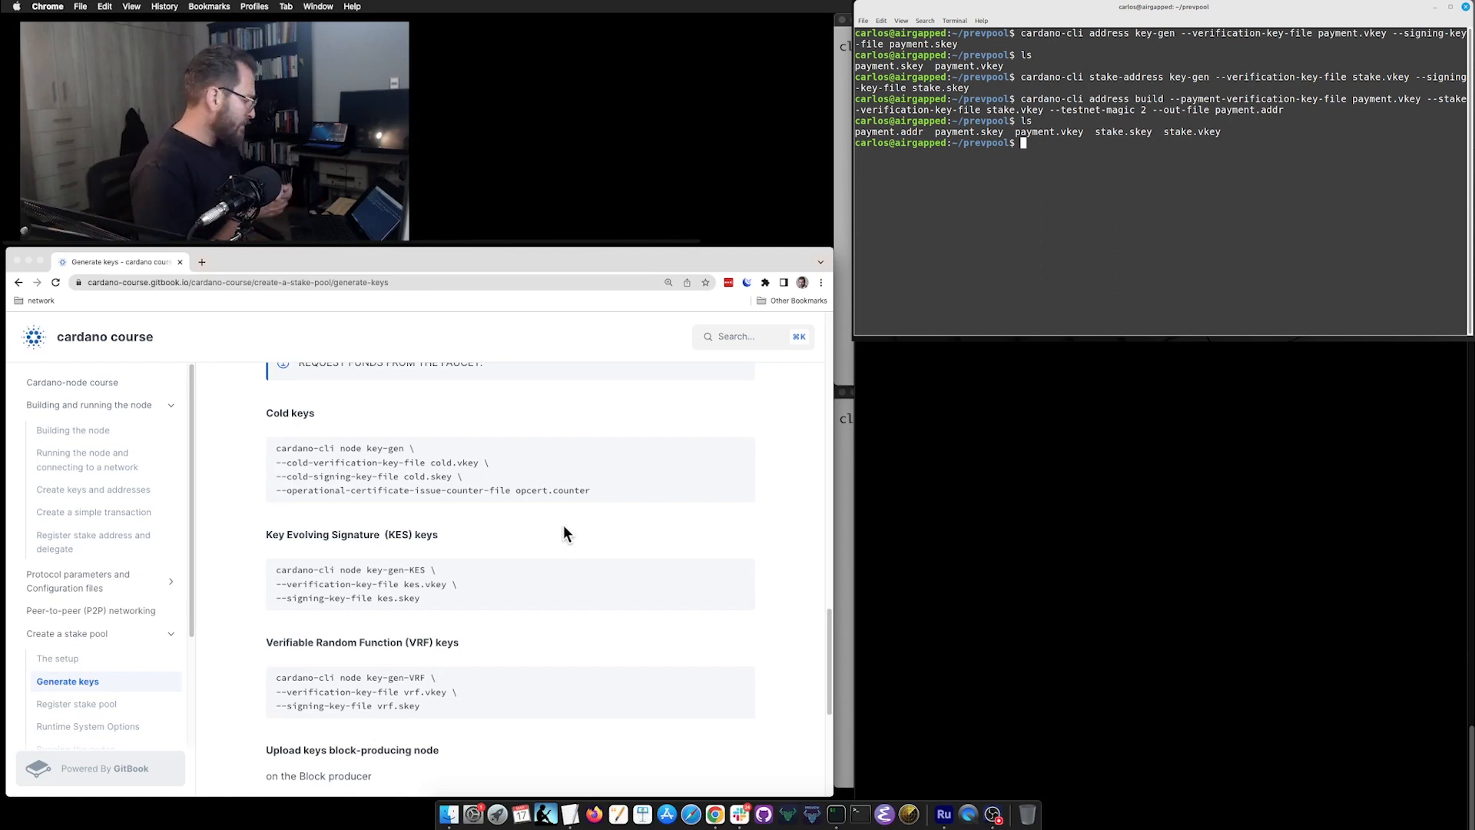
- Generate cold.vkey, cold.skey and the opcert counter file with cardano-cli node key-gen
{"action": "type", "text": "car"}
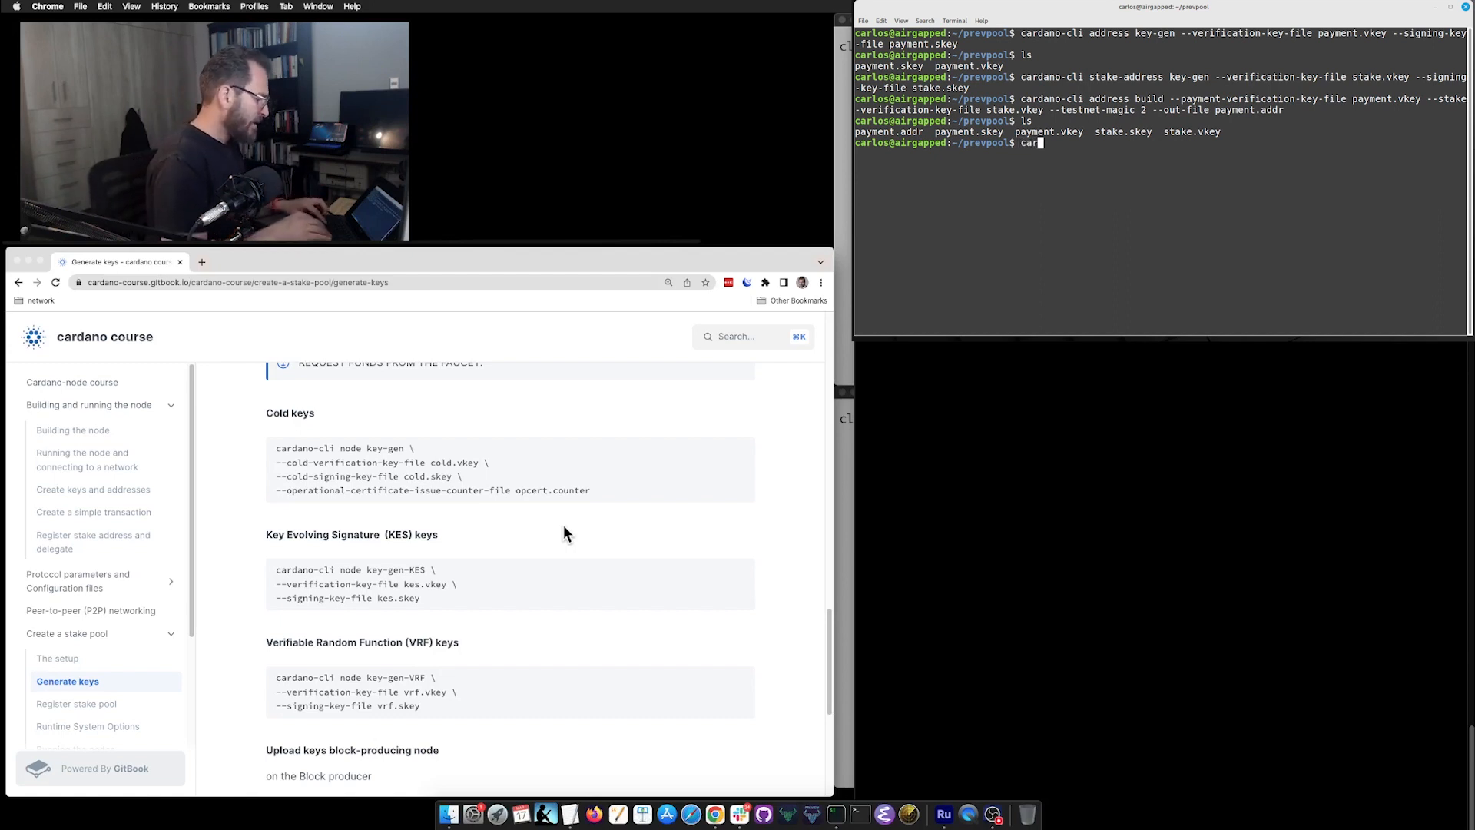
{"action": "type", "text": "dano-cli"}
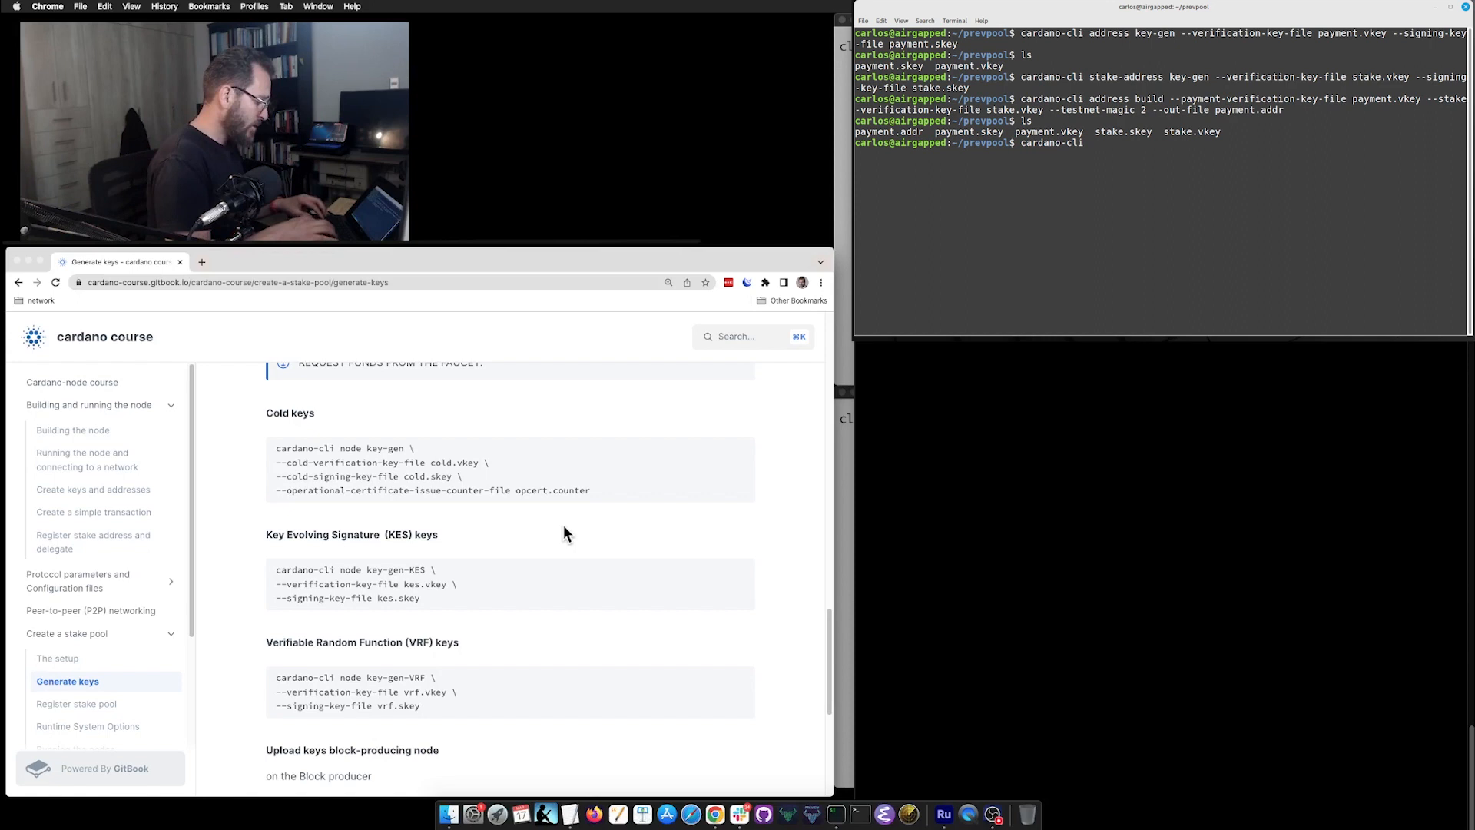
{"action": "type", "text": "node"}
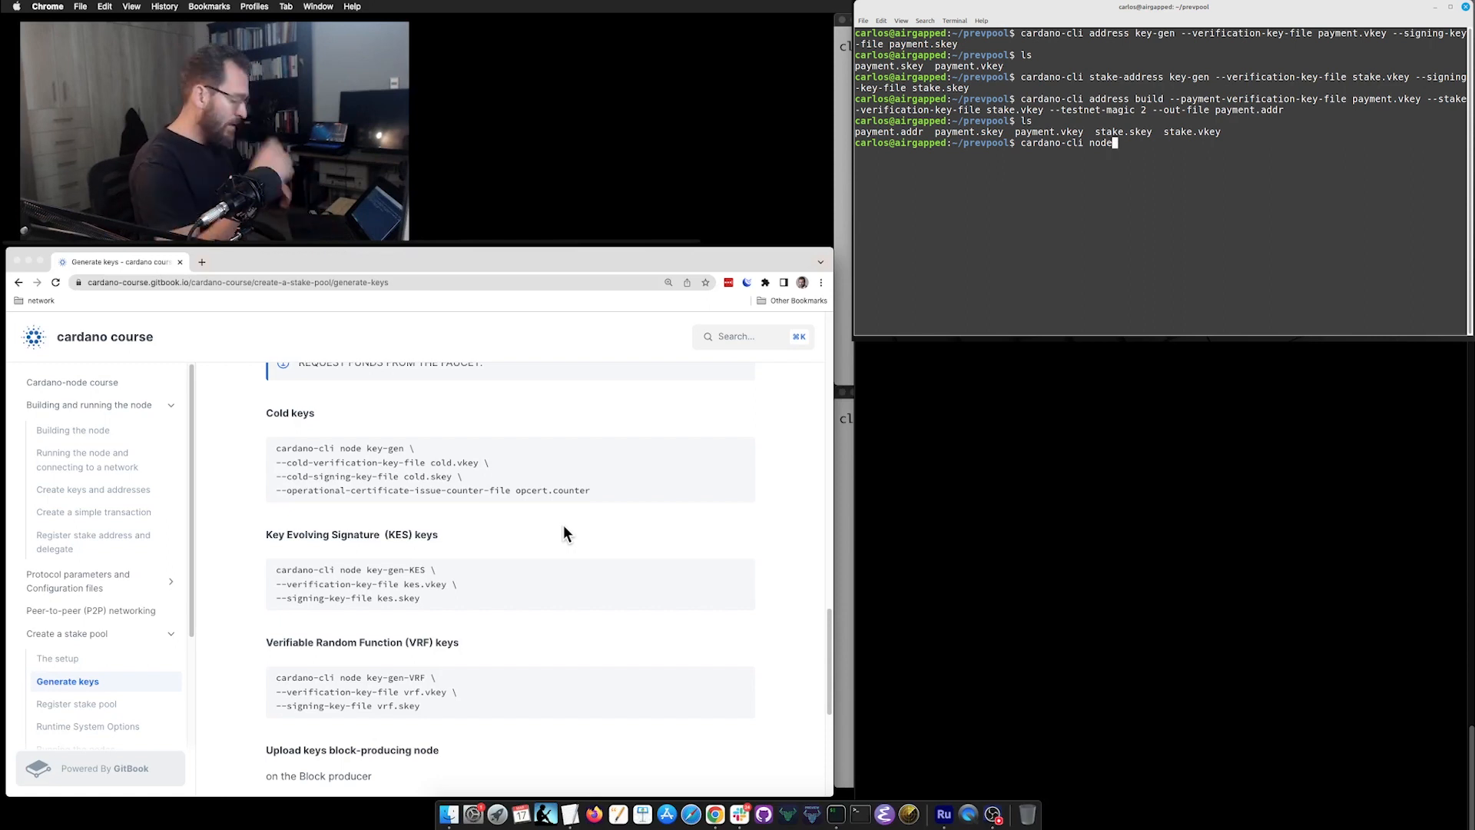
{"action": "type", "text": "key"}
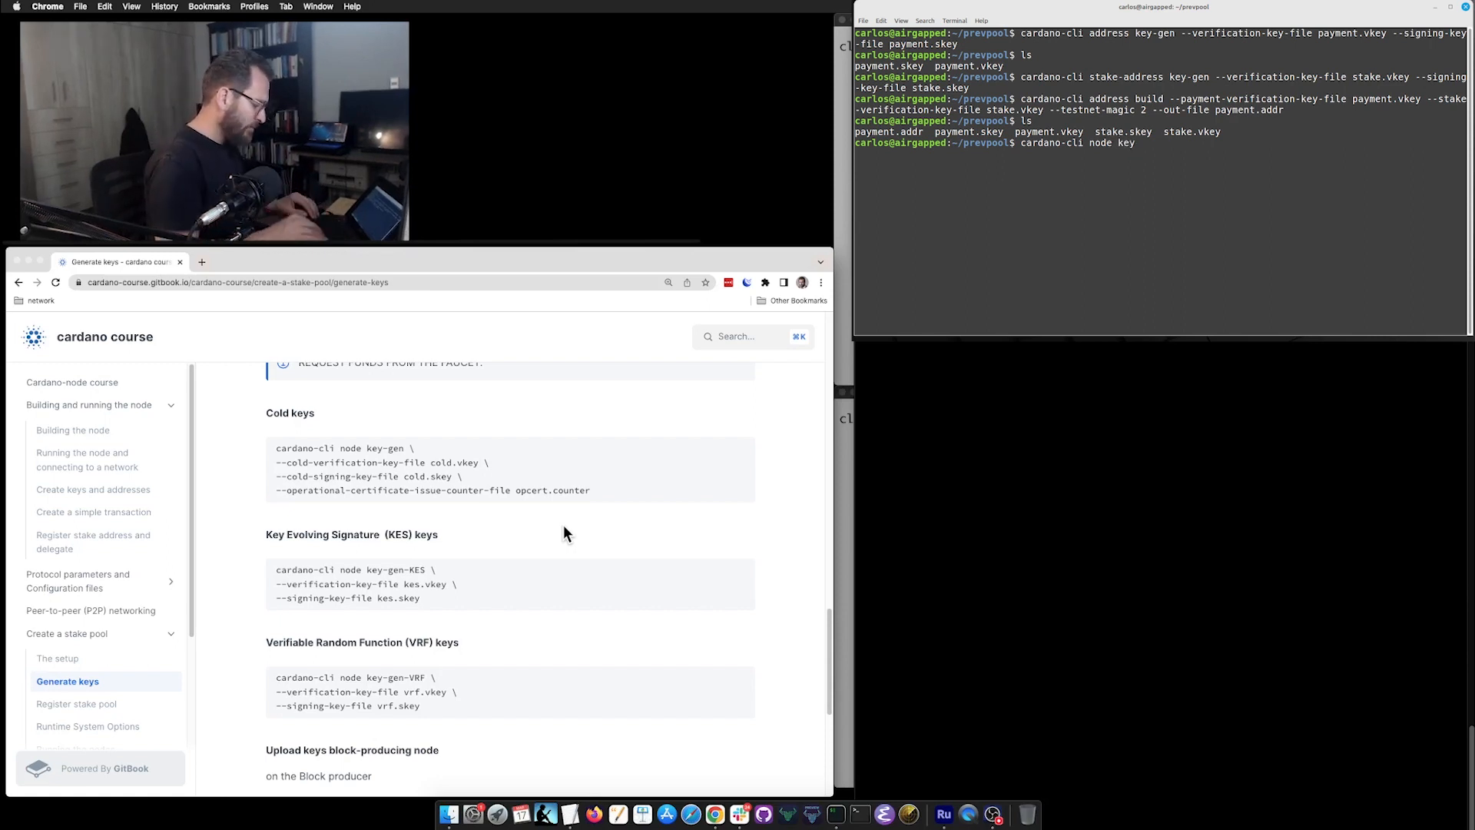
{"action": "type", "text": "-gen"}
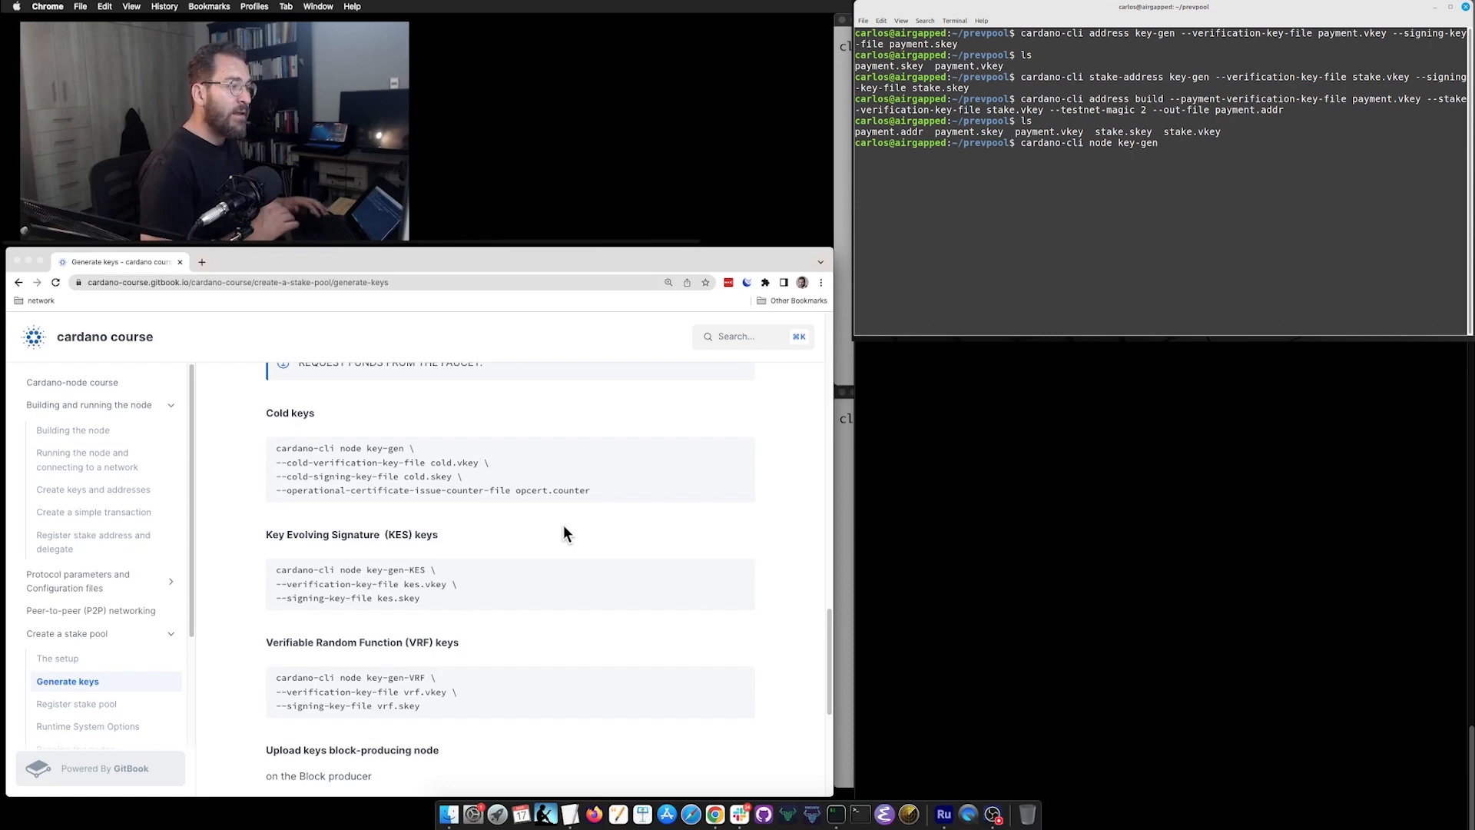
{"action": "type", "text": "--cold"}
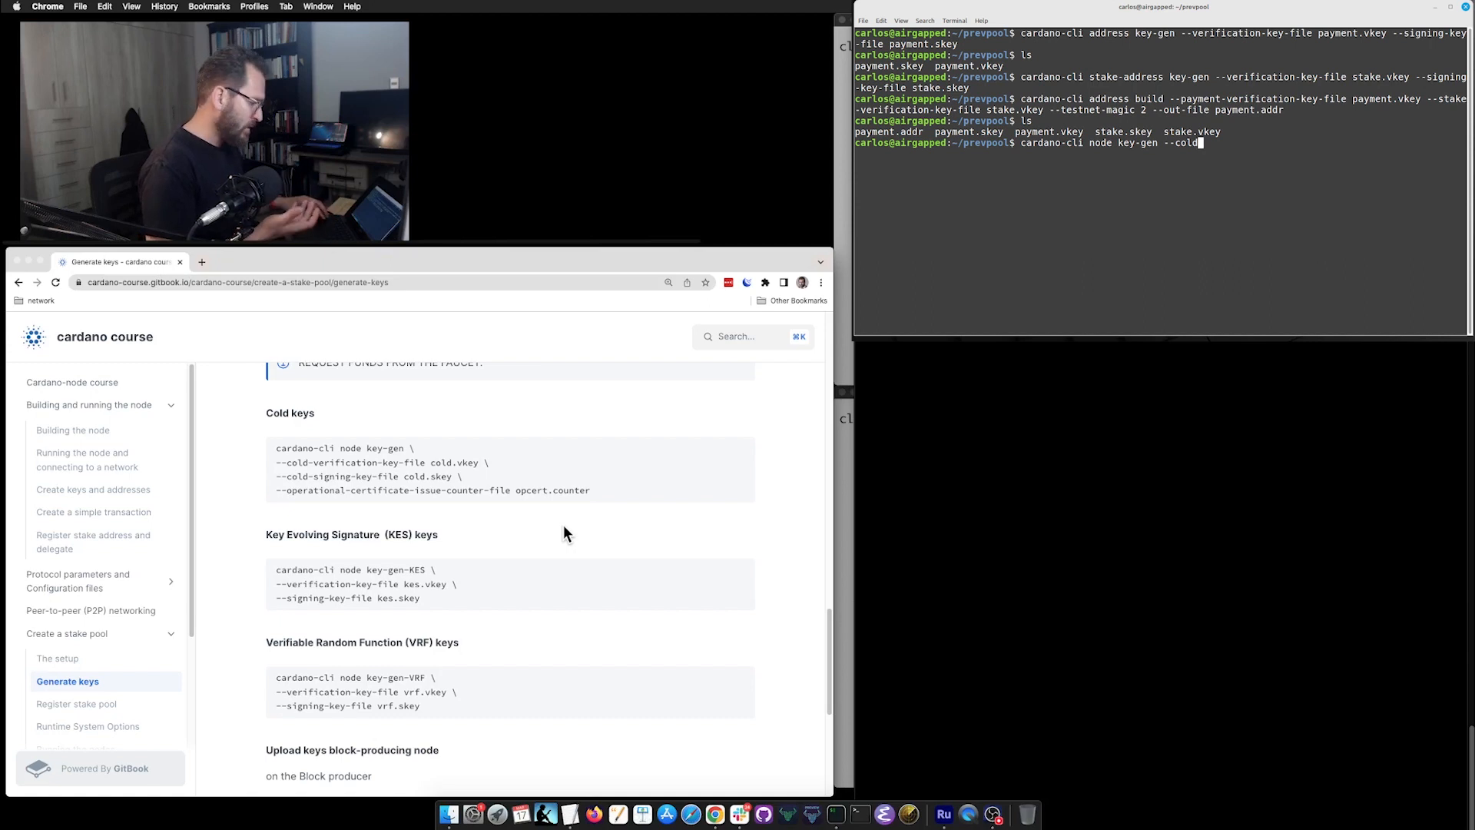
{"action": "type", "text": "-verification-key-file"}
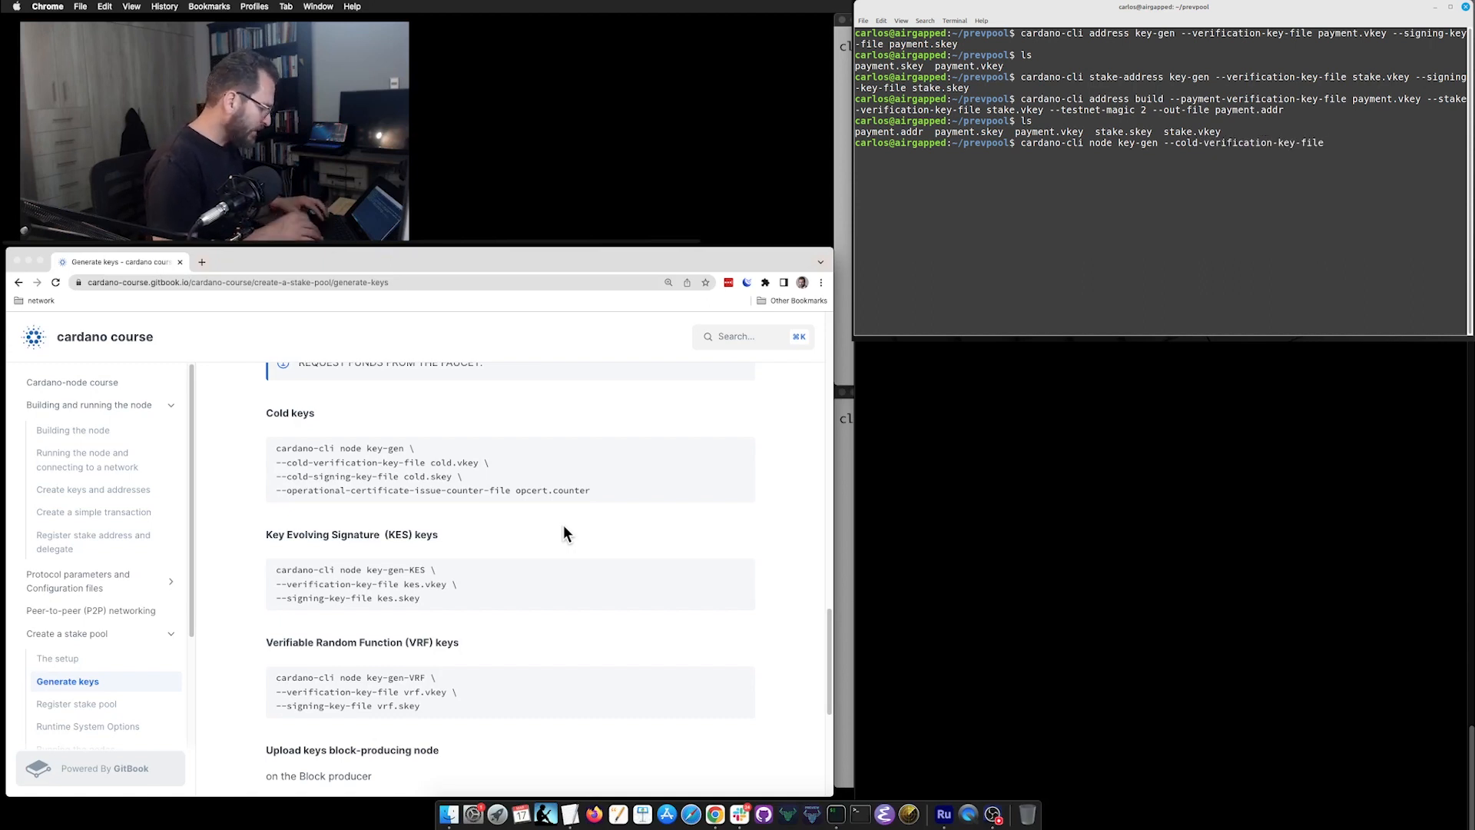
{"action": "type", "text": "cold.vkey"}
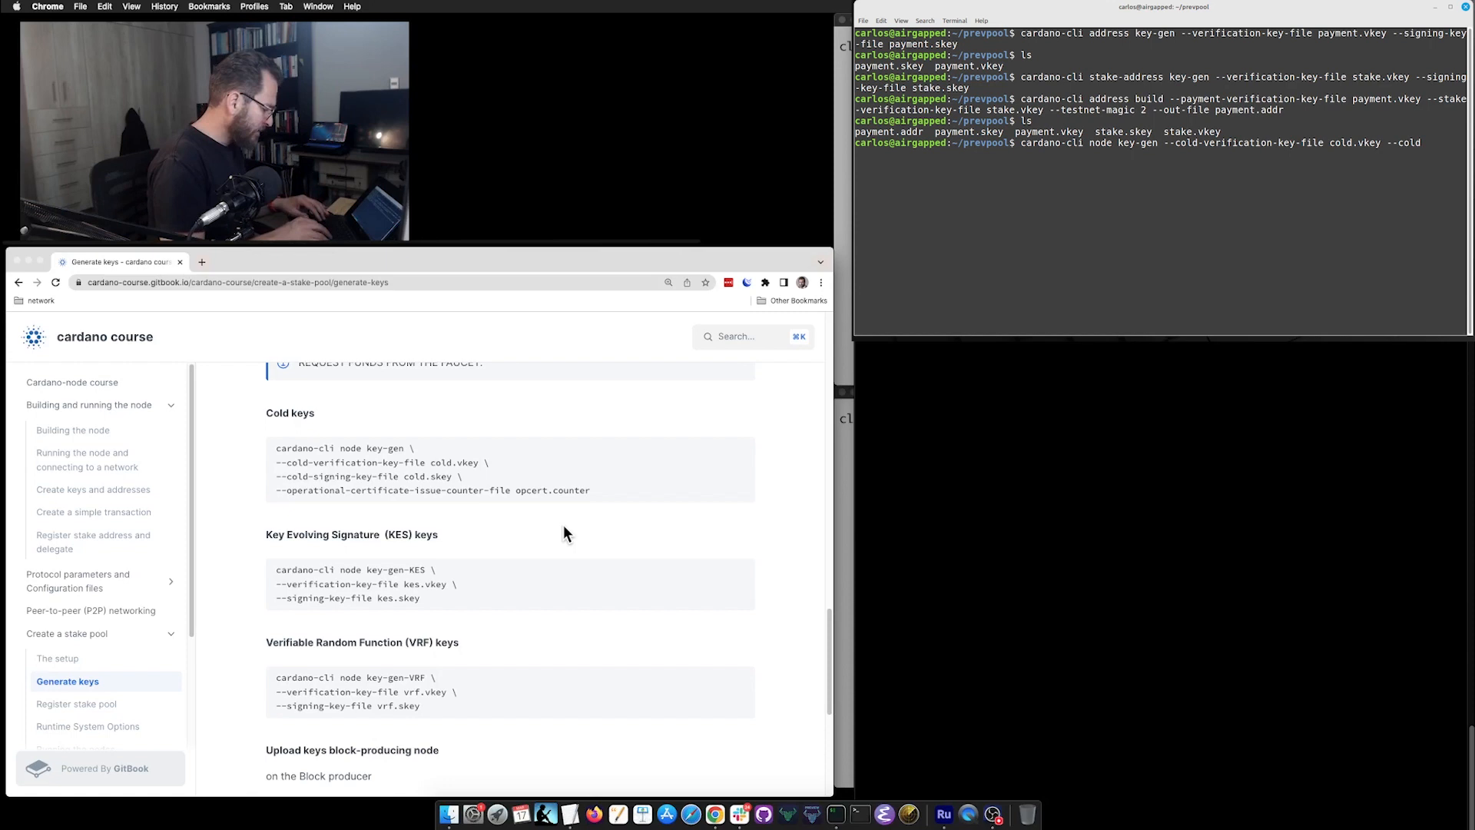
{"action": "type", "text": "--cold-signing-key-file cold.skey"}
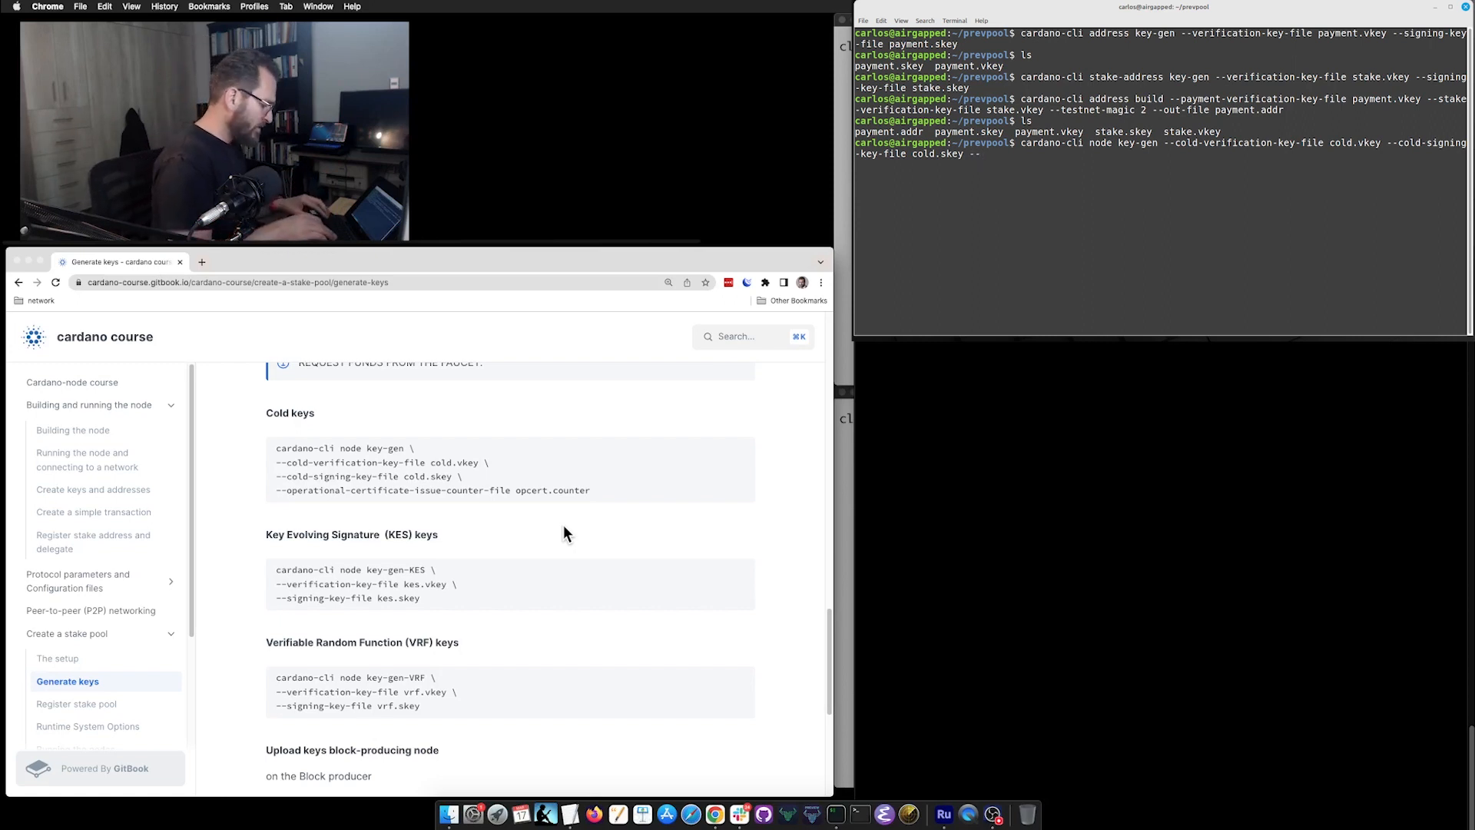
{"action": "type", "text": "--operational-certificate-issue-counter-file"}
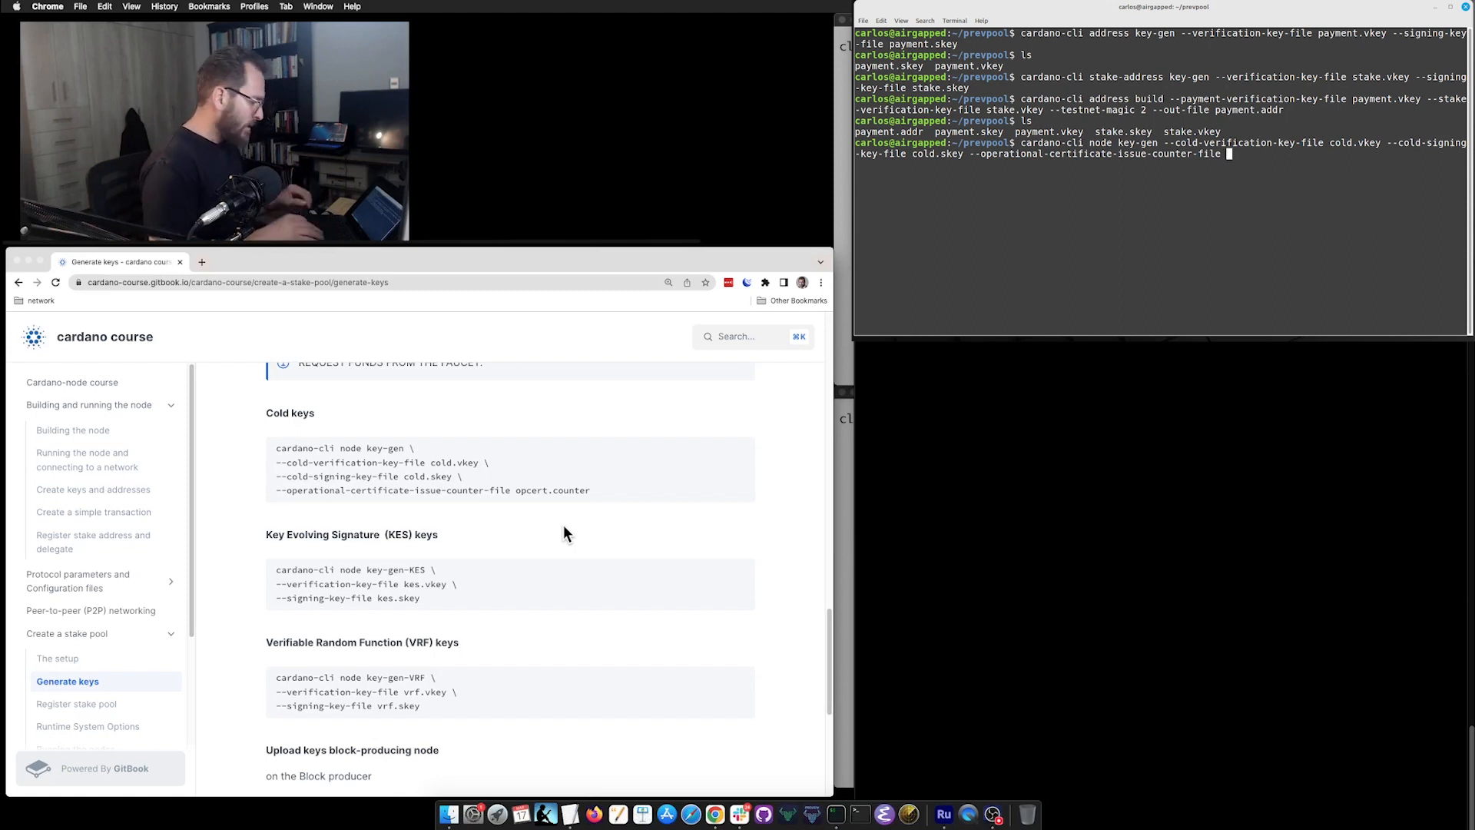
{"action": "type", "text": "opcert.countet"}
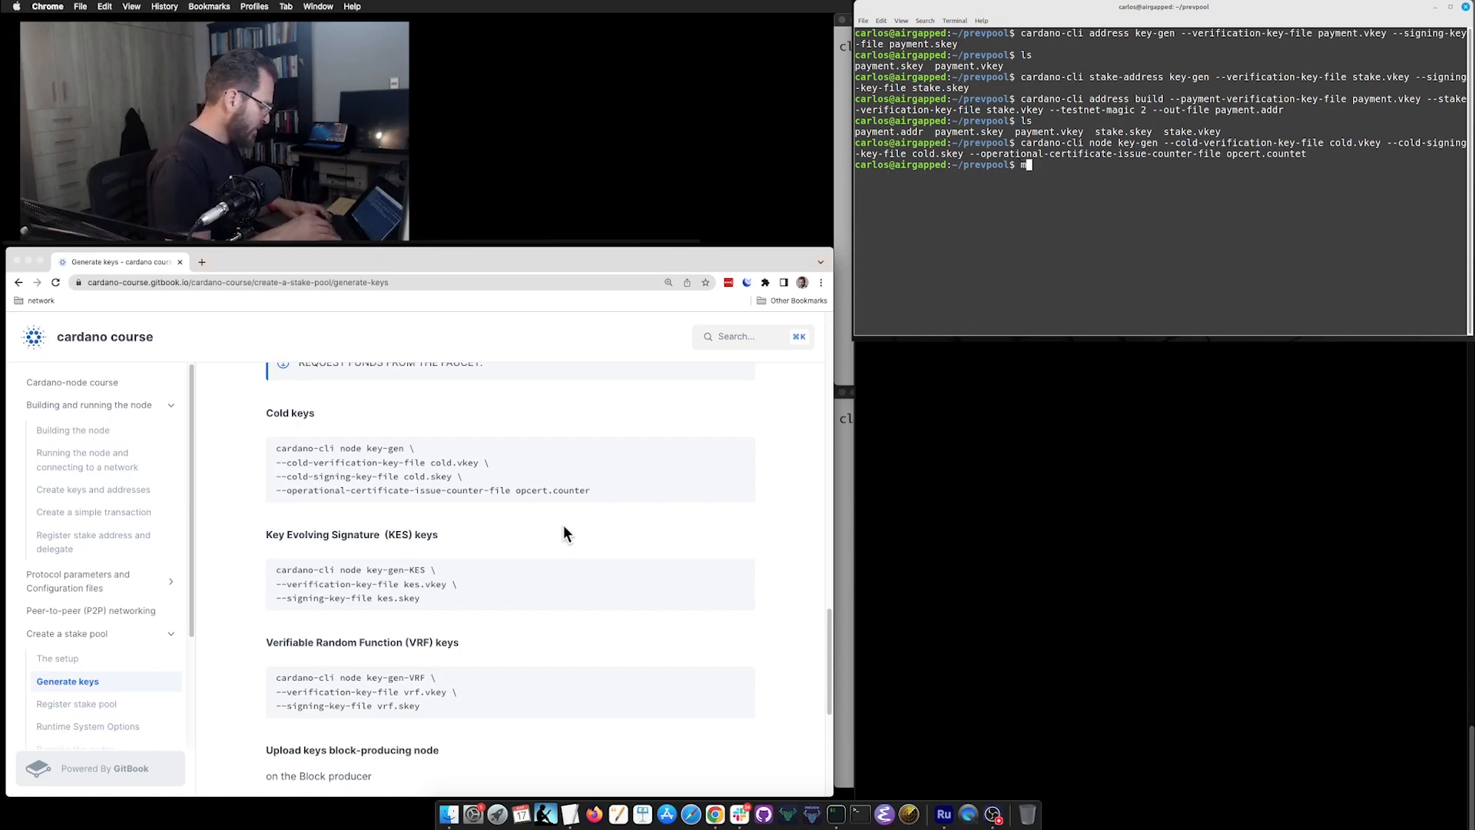
- Rename the misspelled opcert.countet file to opcert.counter
{"action": "type", "text": "mv opcert.countet"}
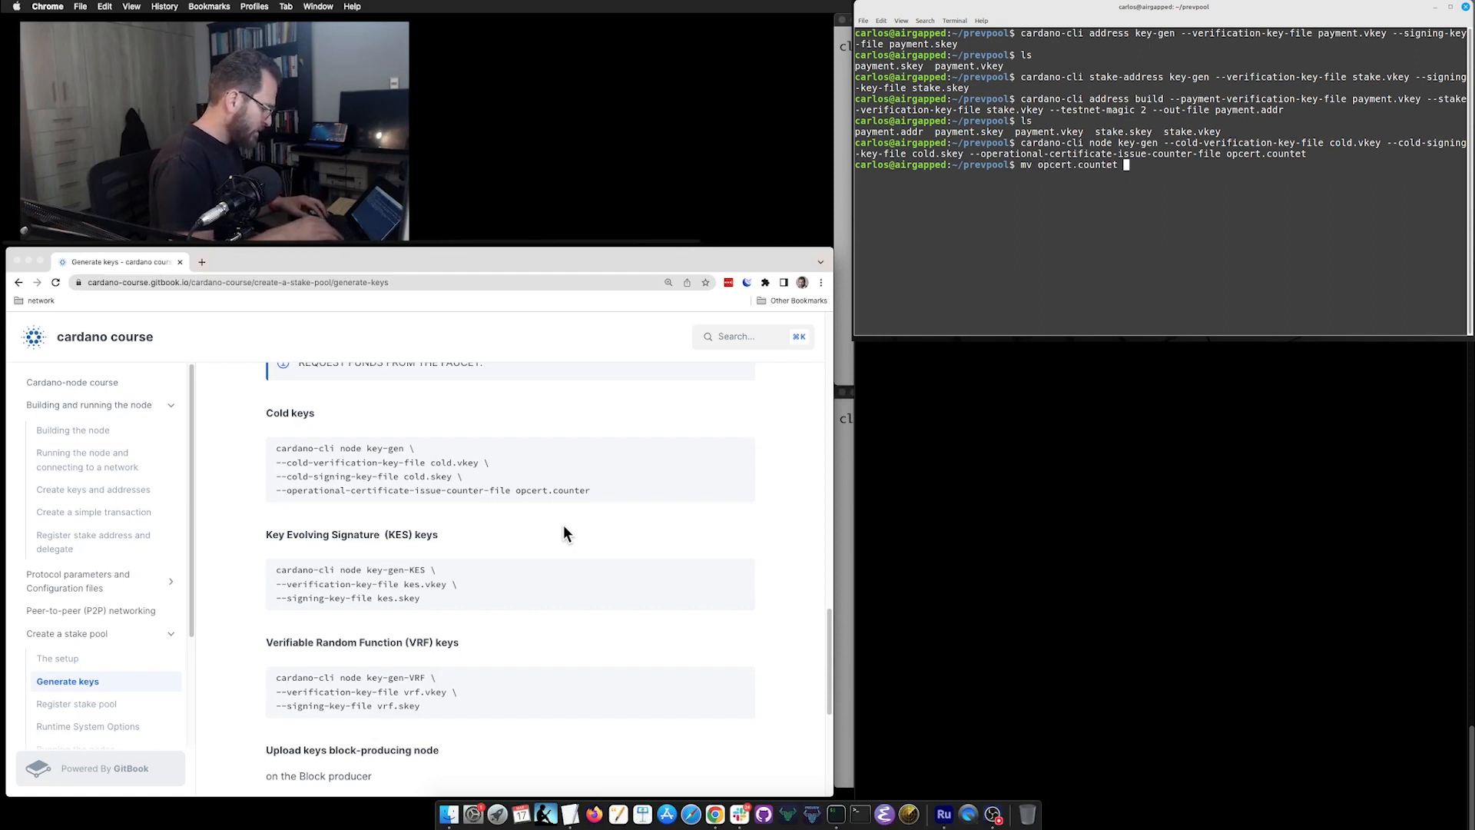
{"action": "type", "text": "opcert.counter"}
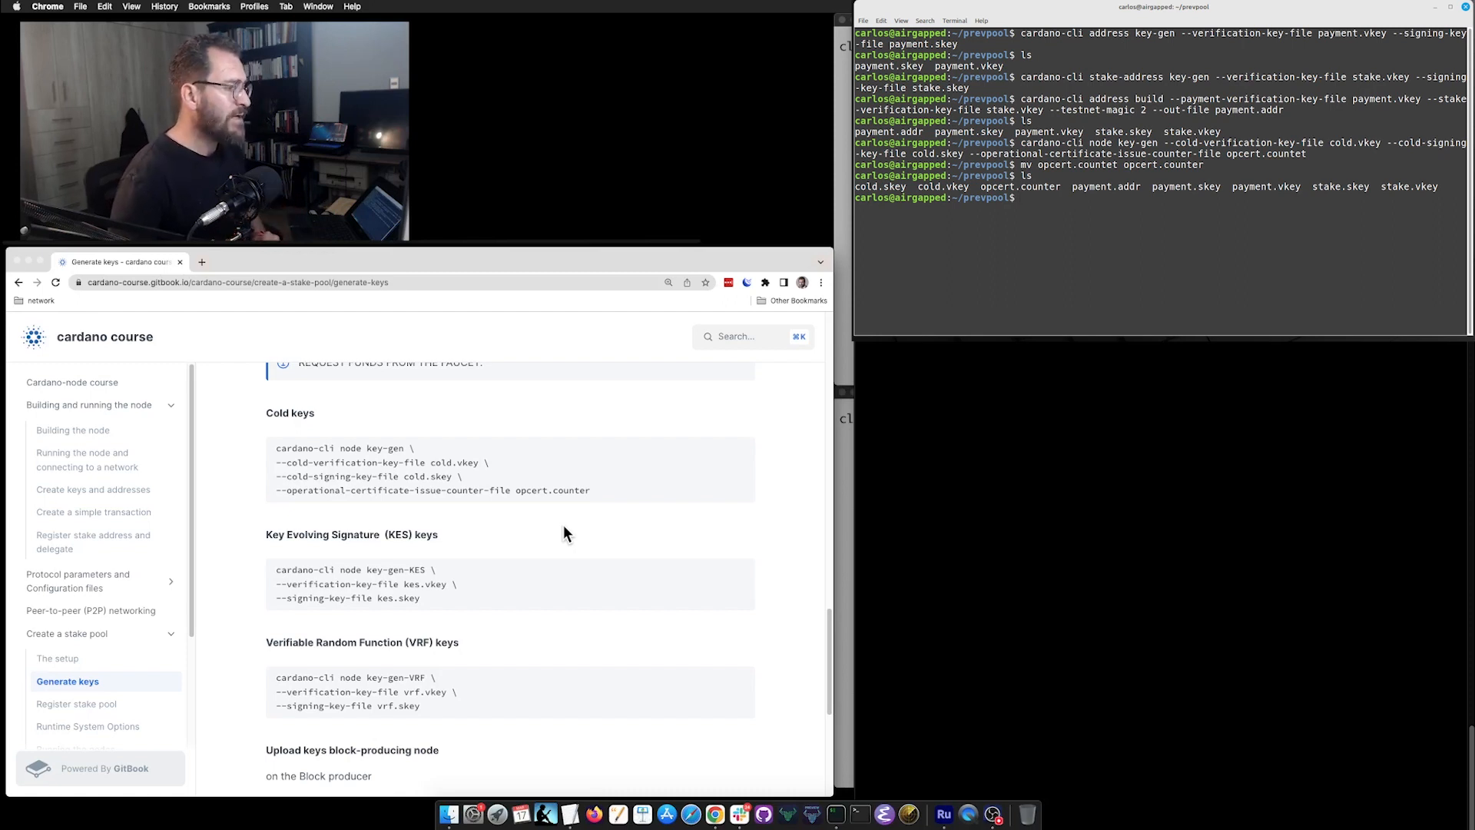
{"action": "scroll", "scroll_direction": "down", "scroll_amount": 3}
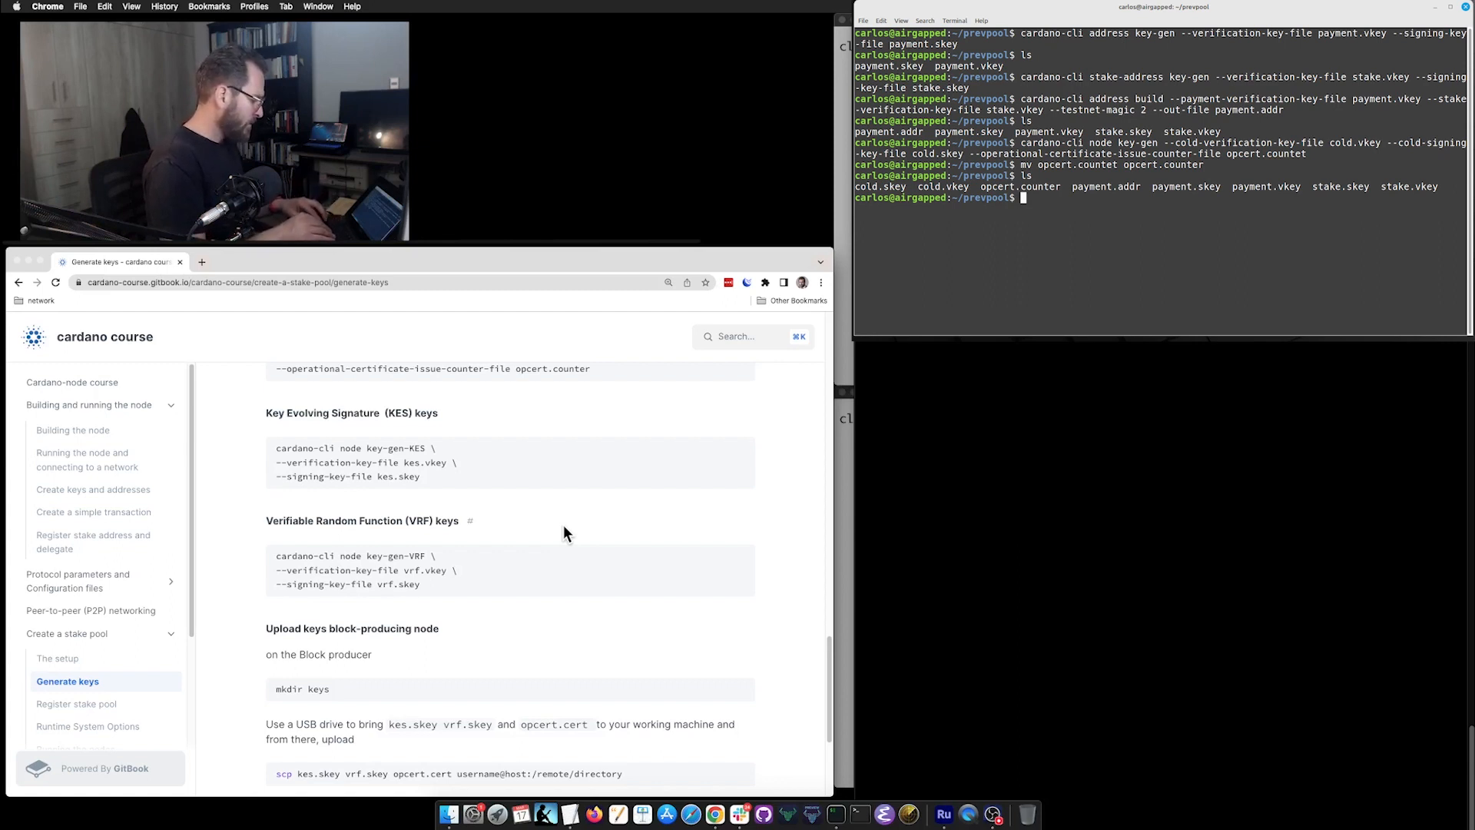
- Generate the KES key pair kes.vkey and kes.skey with cardano-cli node key-gen-KES
{"action": "type", "text": "cardano-cli node"}
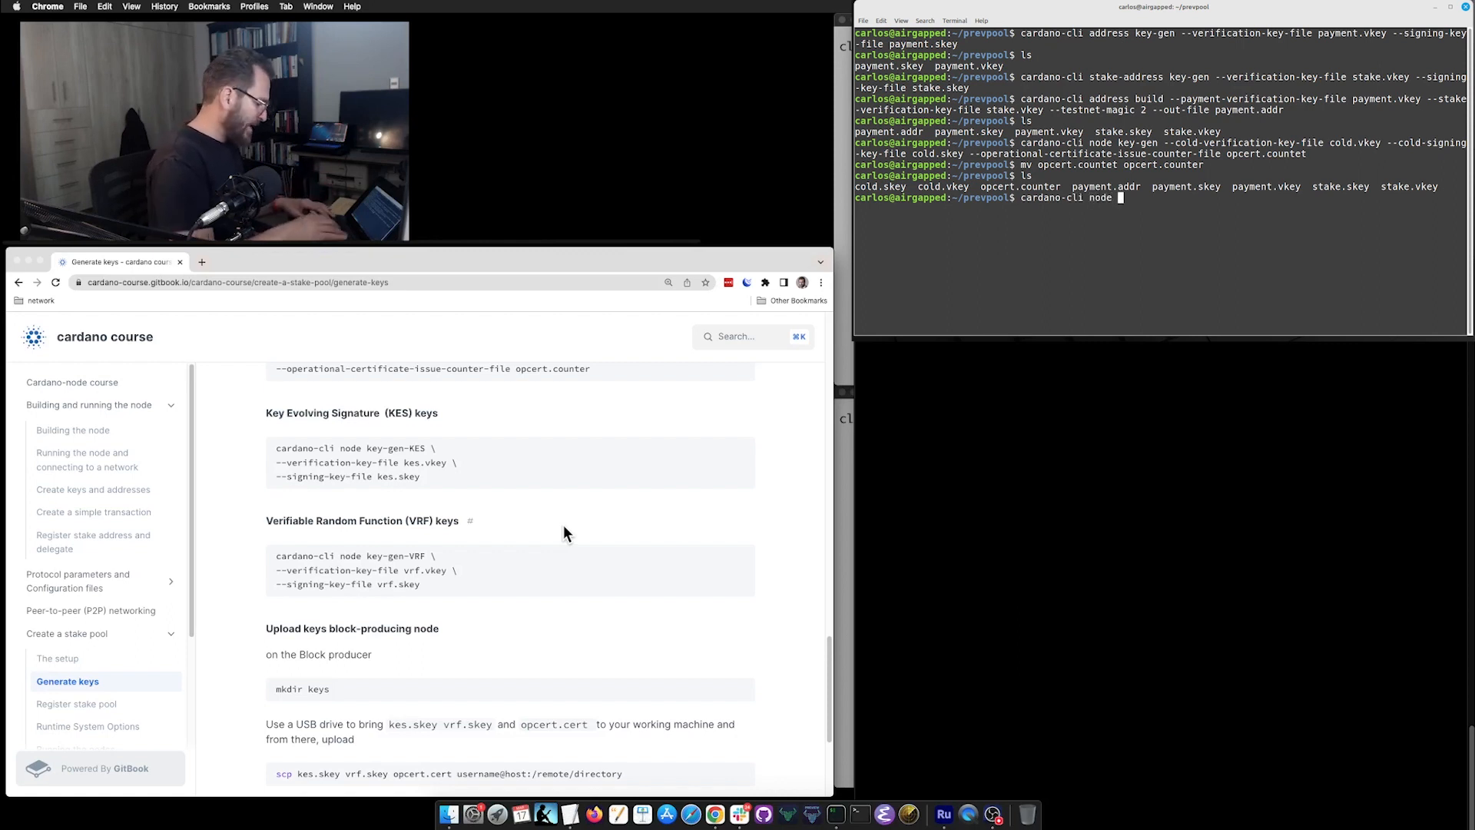
{"action": "type", "text": "key-gen"}
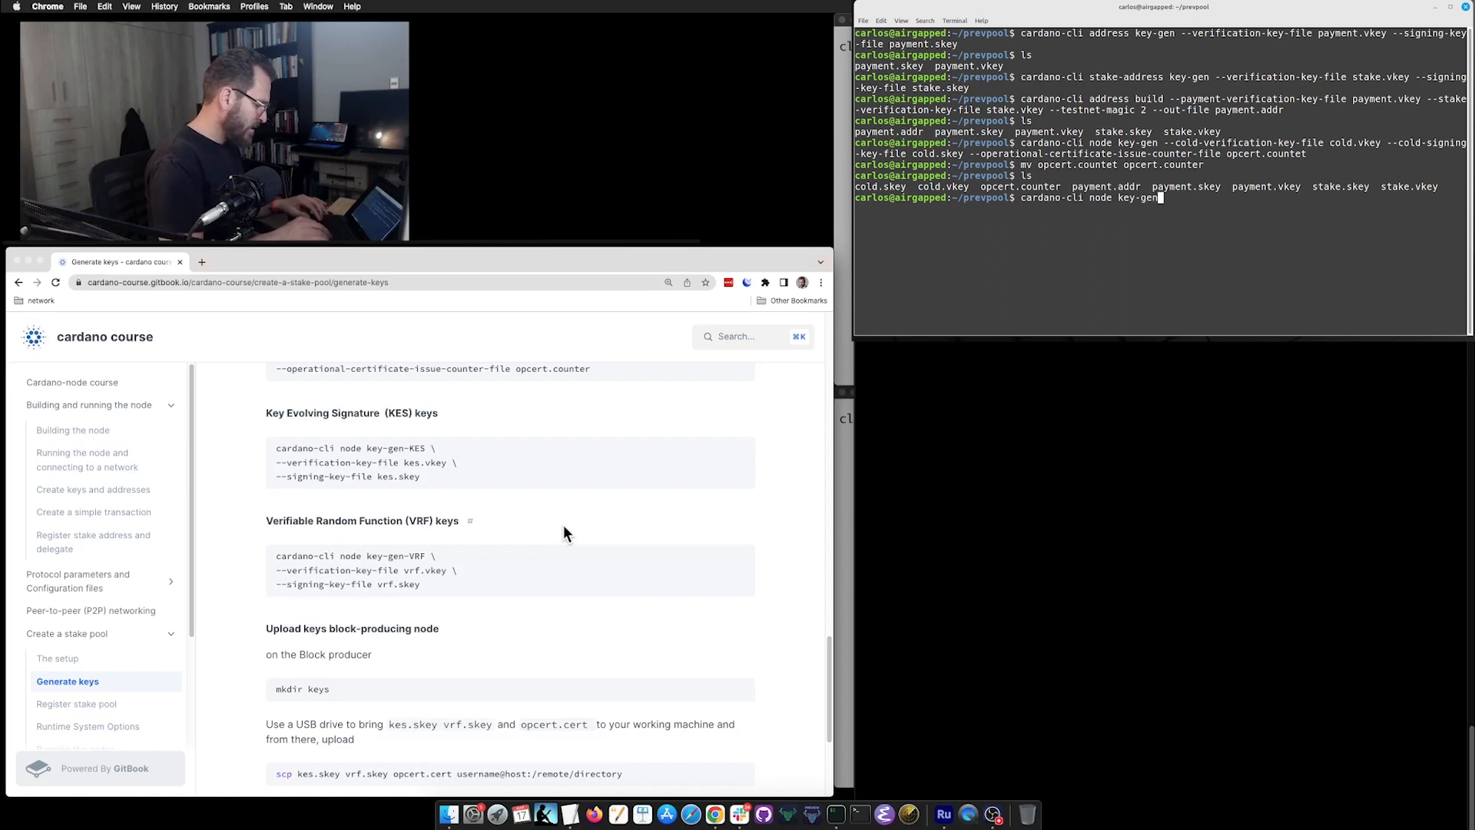
{"action": "type", "text": "-KES"}
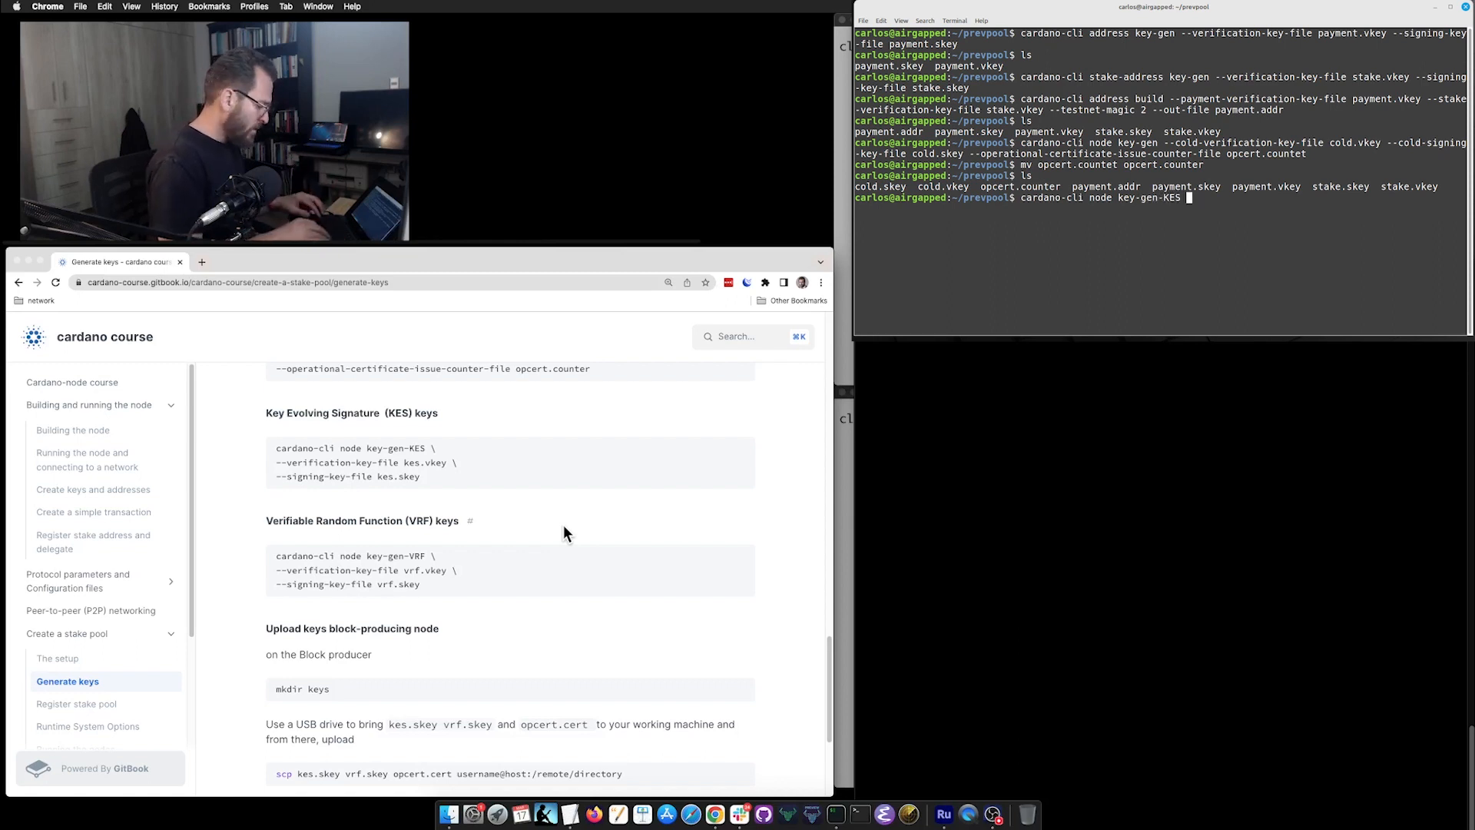
{"action": "type", "text": "--verification-key-file"}
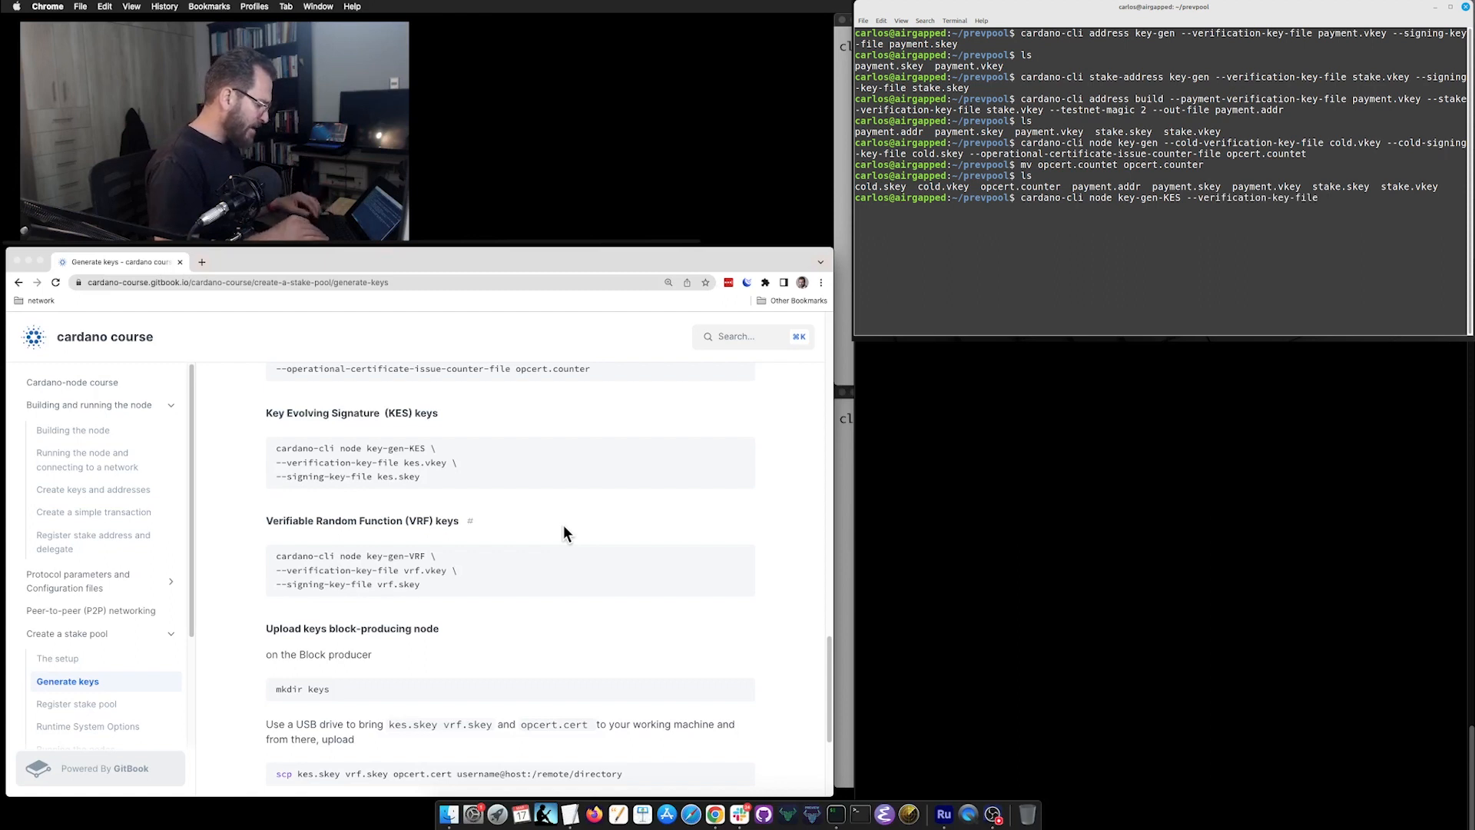
{"action": "type", "text": "kes.vkey --signing-key-file"}
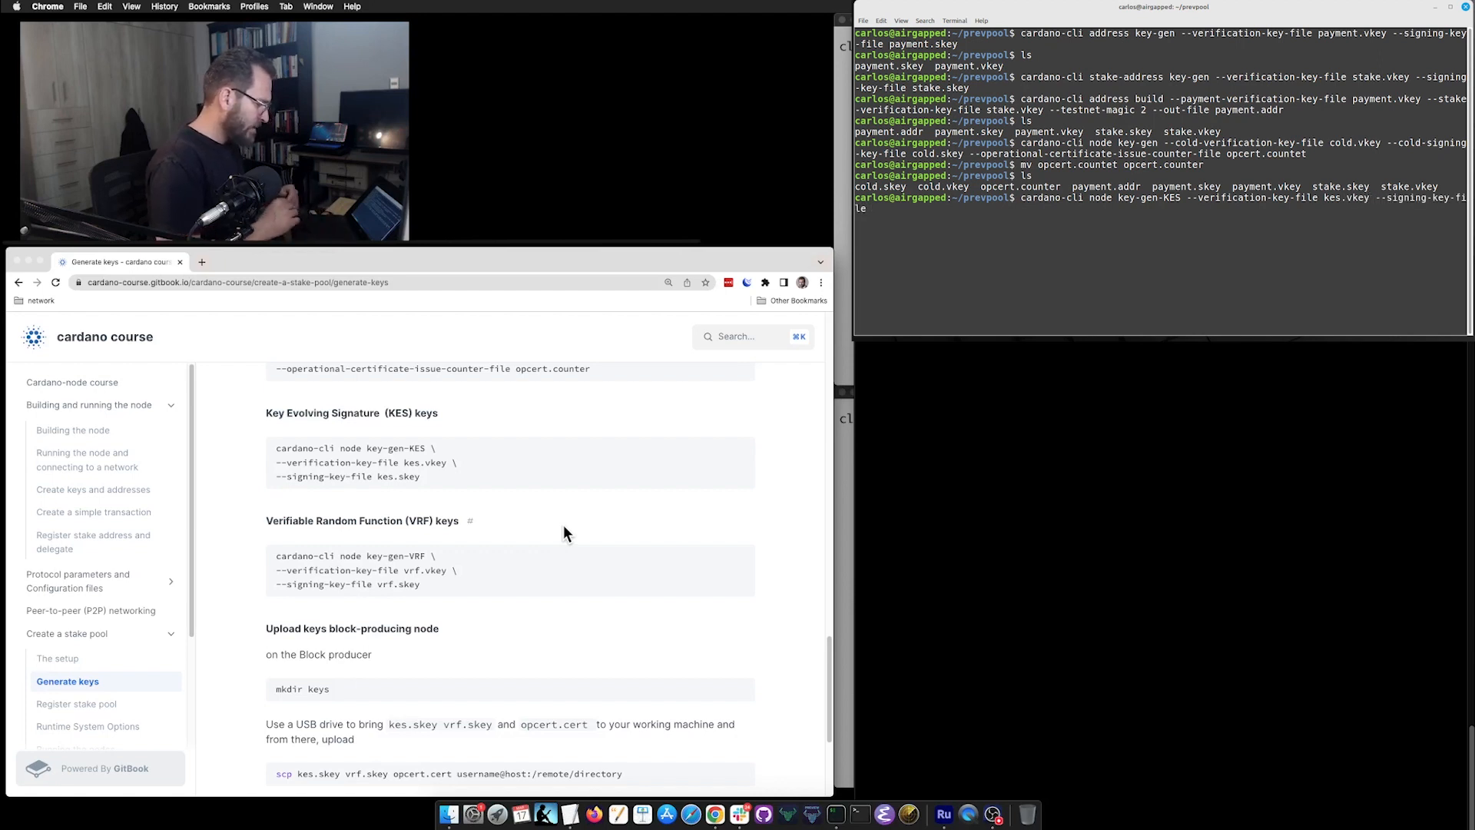
{"action": "type", "text": "kes.skey"}
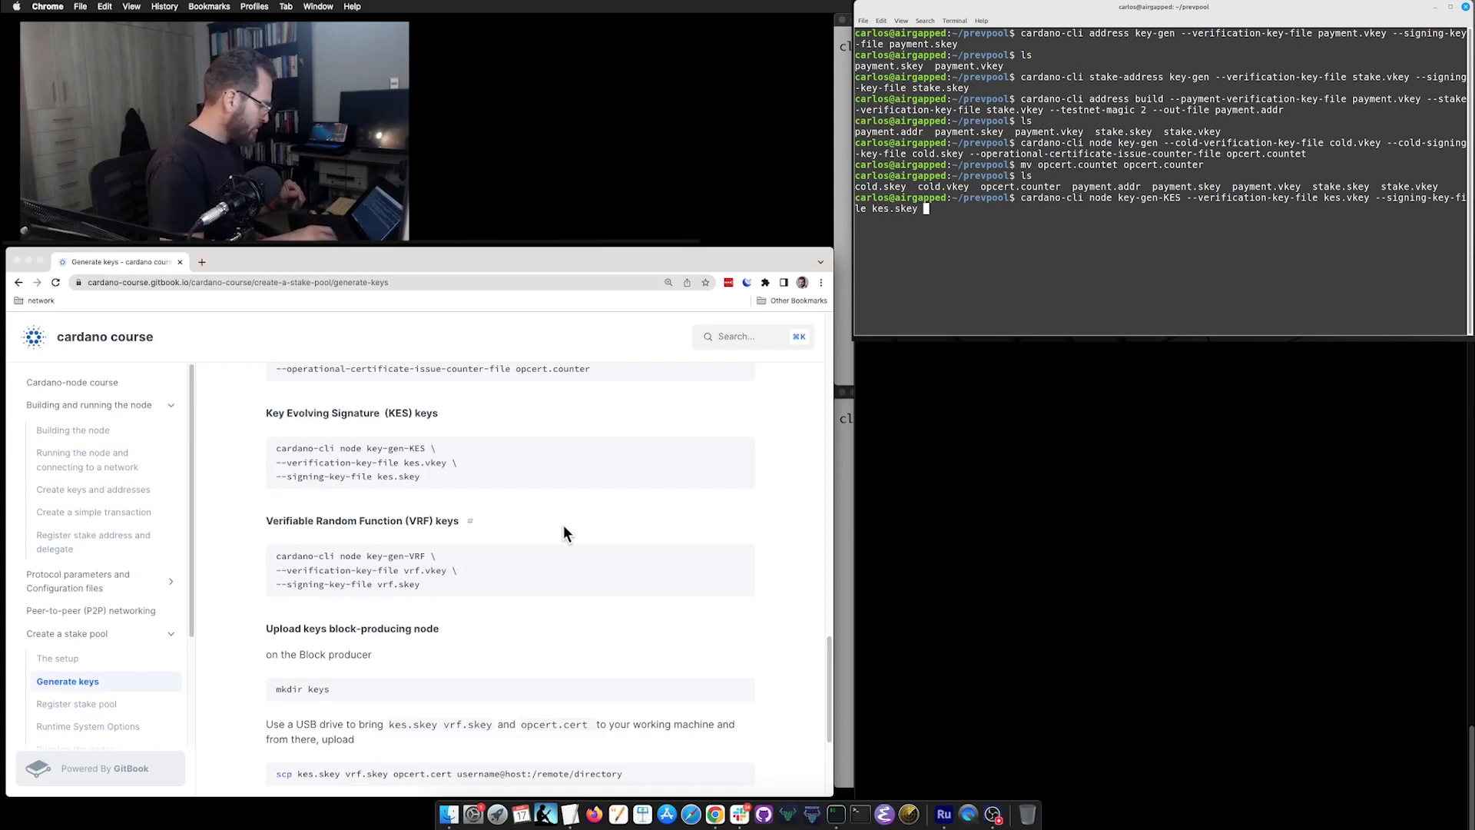
{"action": "key", "text": "Return"}
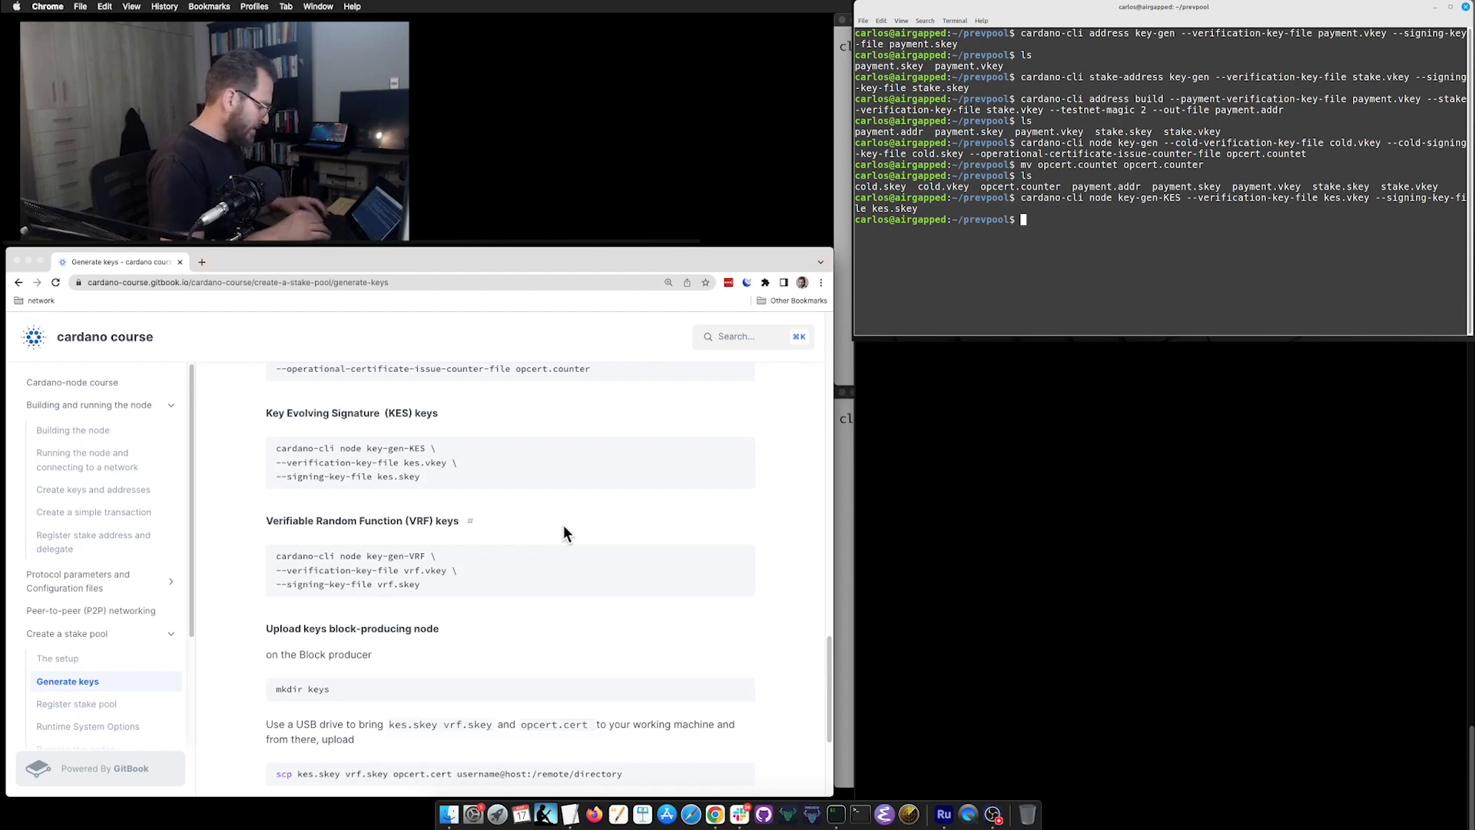
- Run cardano-cli node key-gen-VRF to create vrf.vkey and vrf.skey in the keys folder
{"action": "type", "text": "cardano-"}
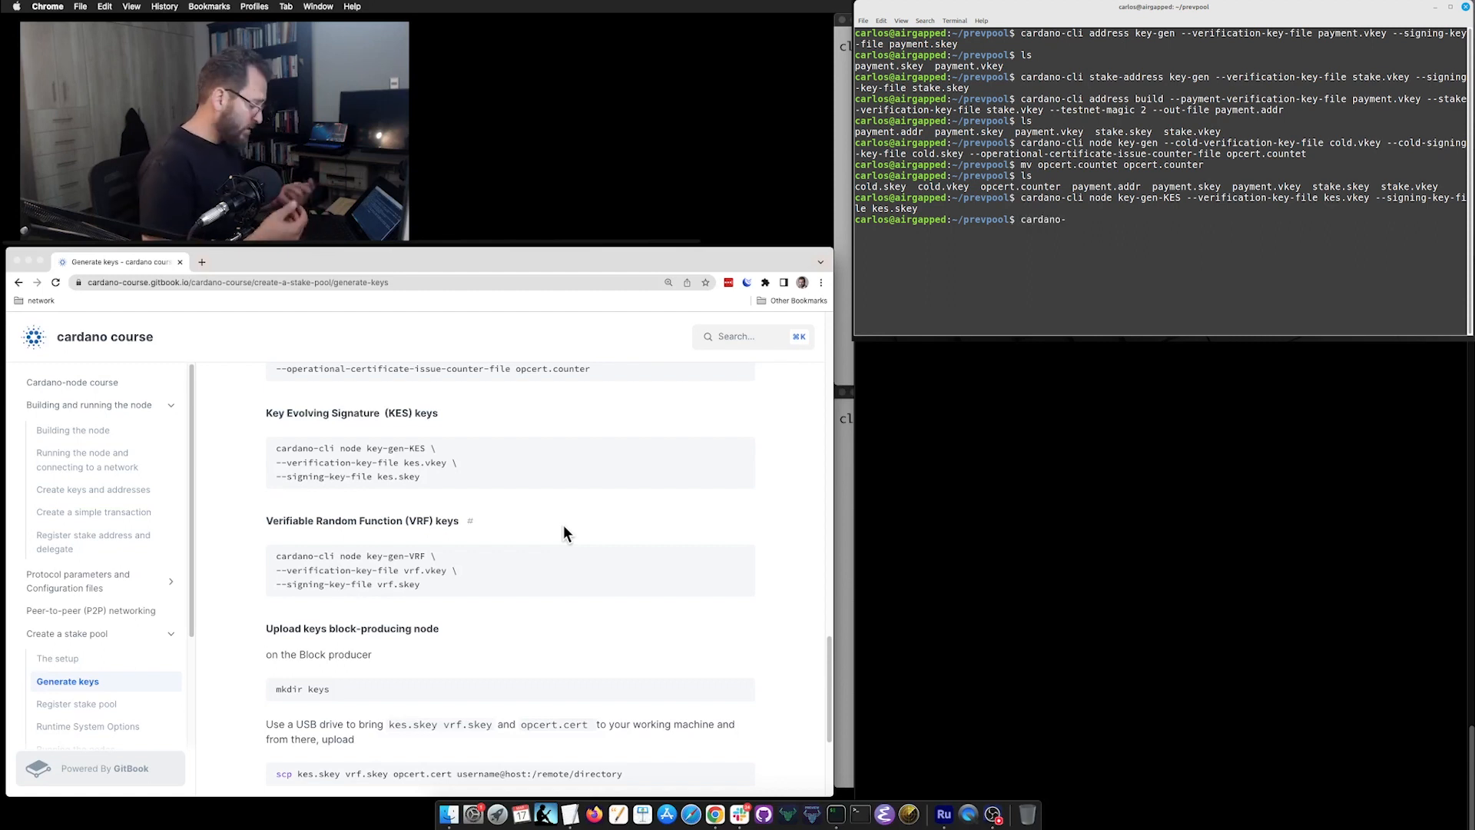
{"action": "type", "text": "cli"}
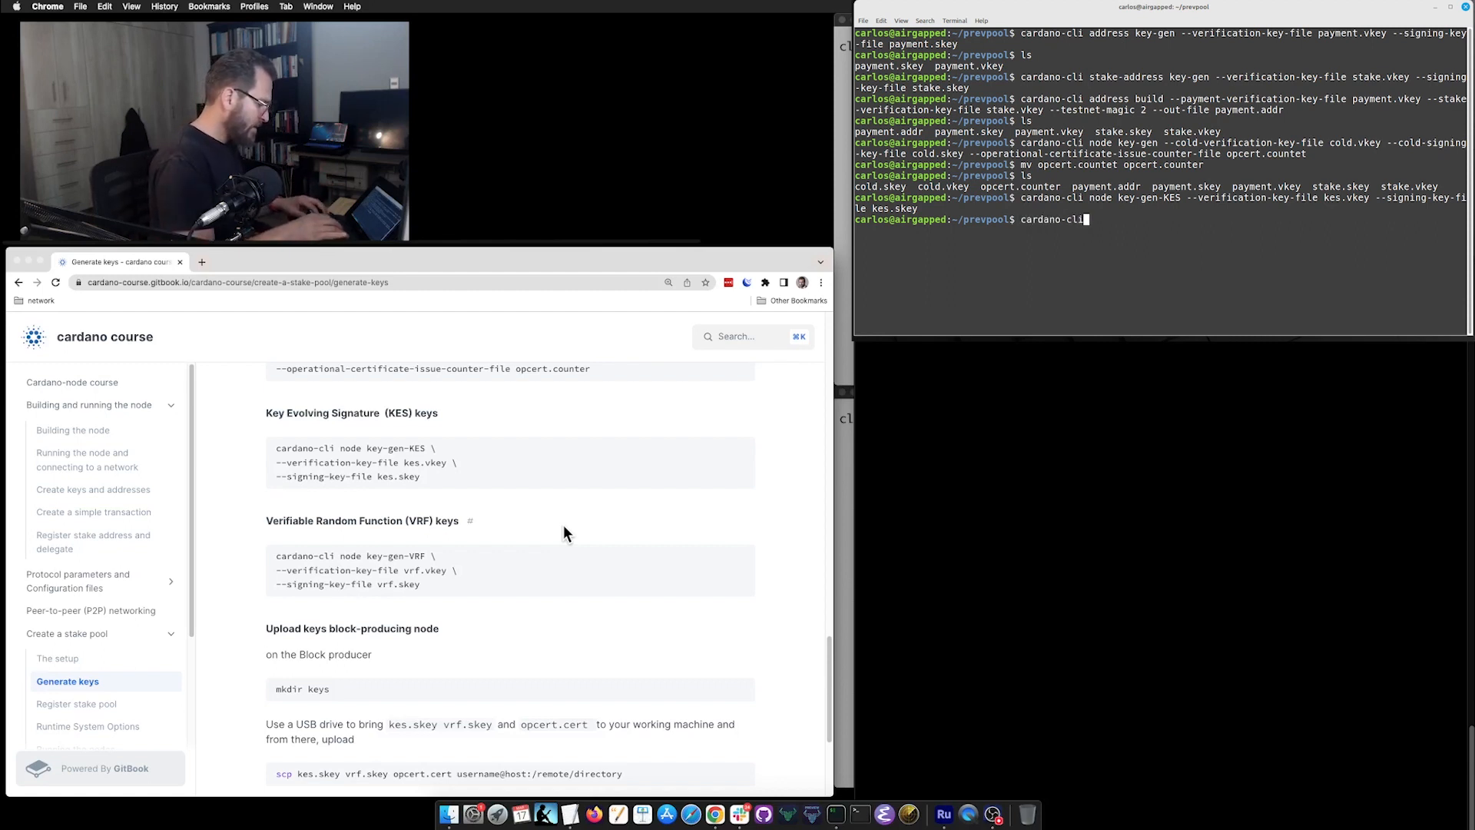
{"action": "type", "text": "node"}
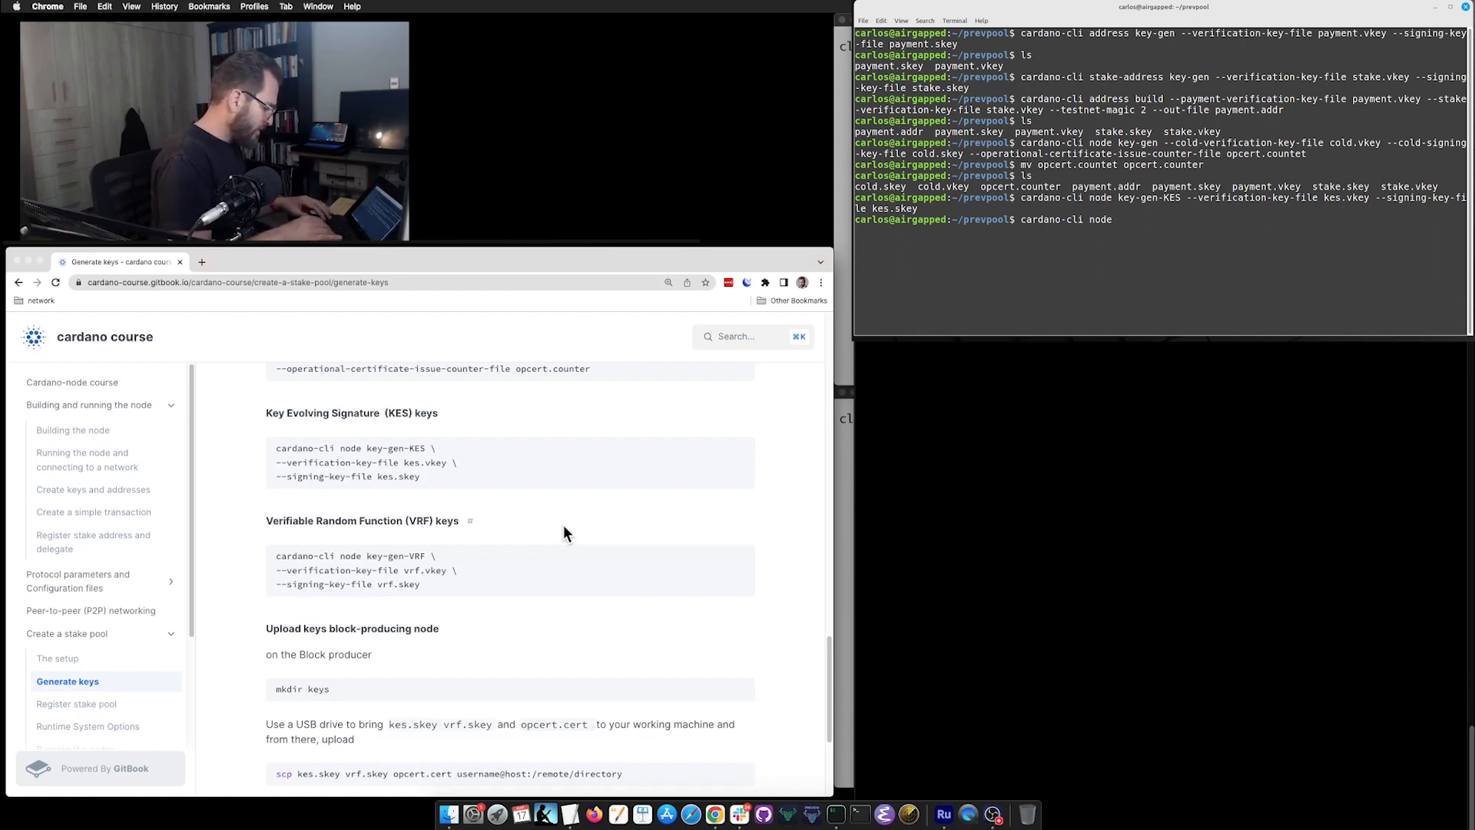
{"action": "type", "text": "key-gen-VRF"}
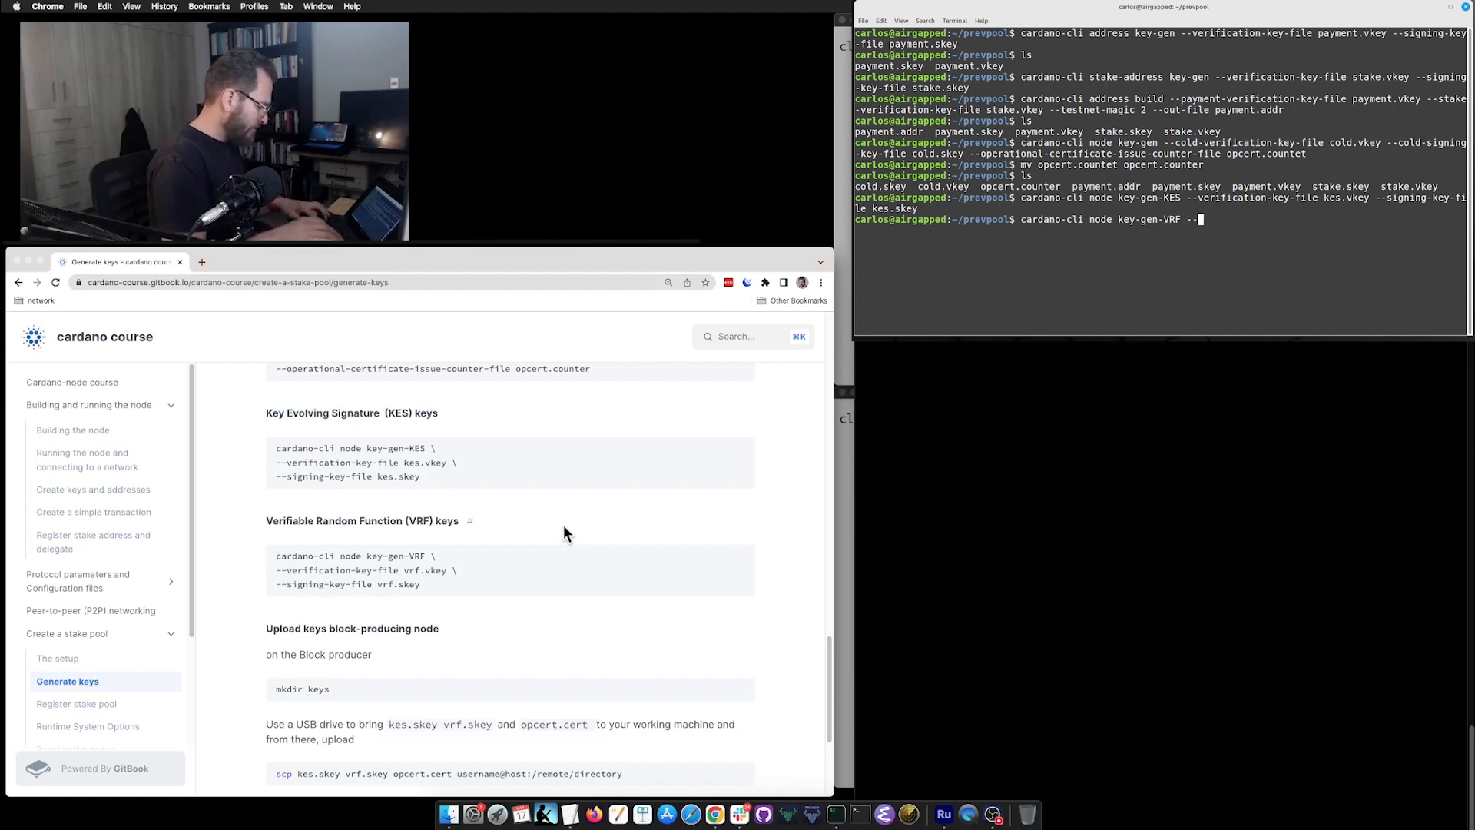
{"action": "type", "text": "--verification-key-file"}
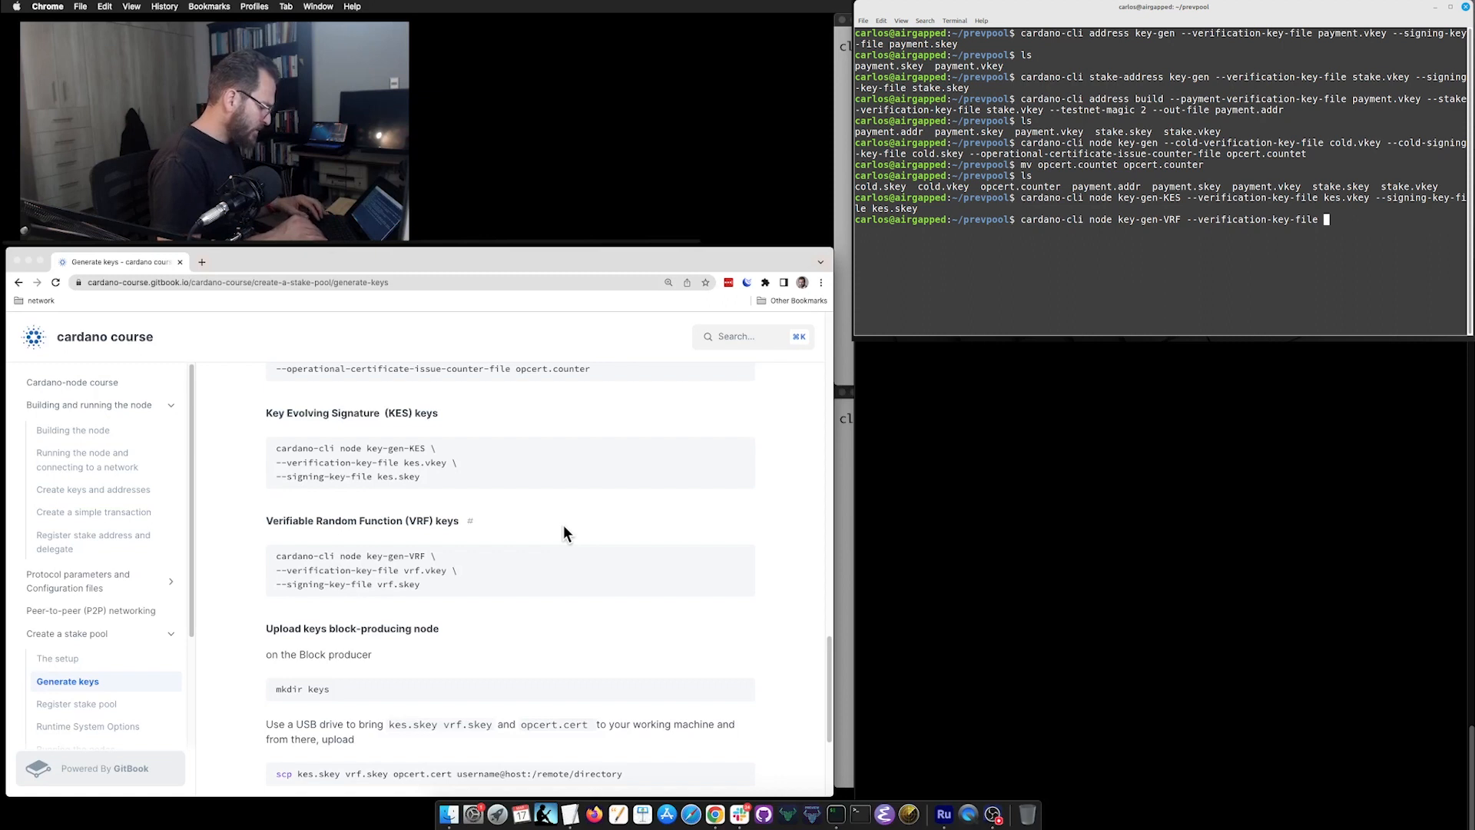
{"action": "type", "text": "v"}
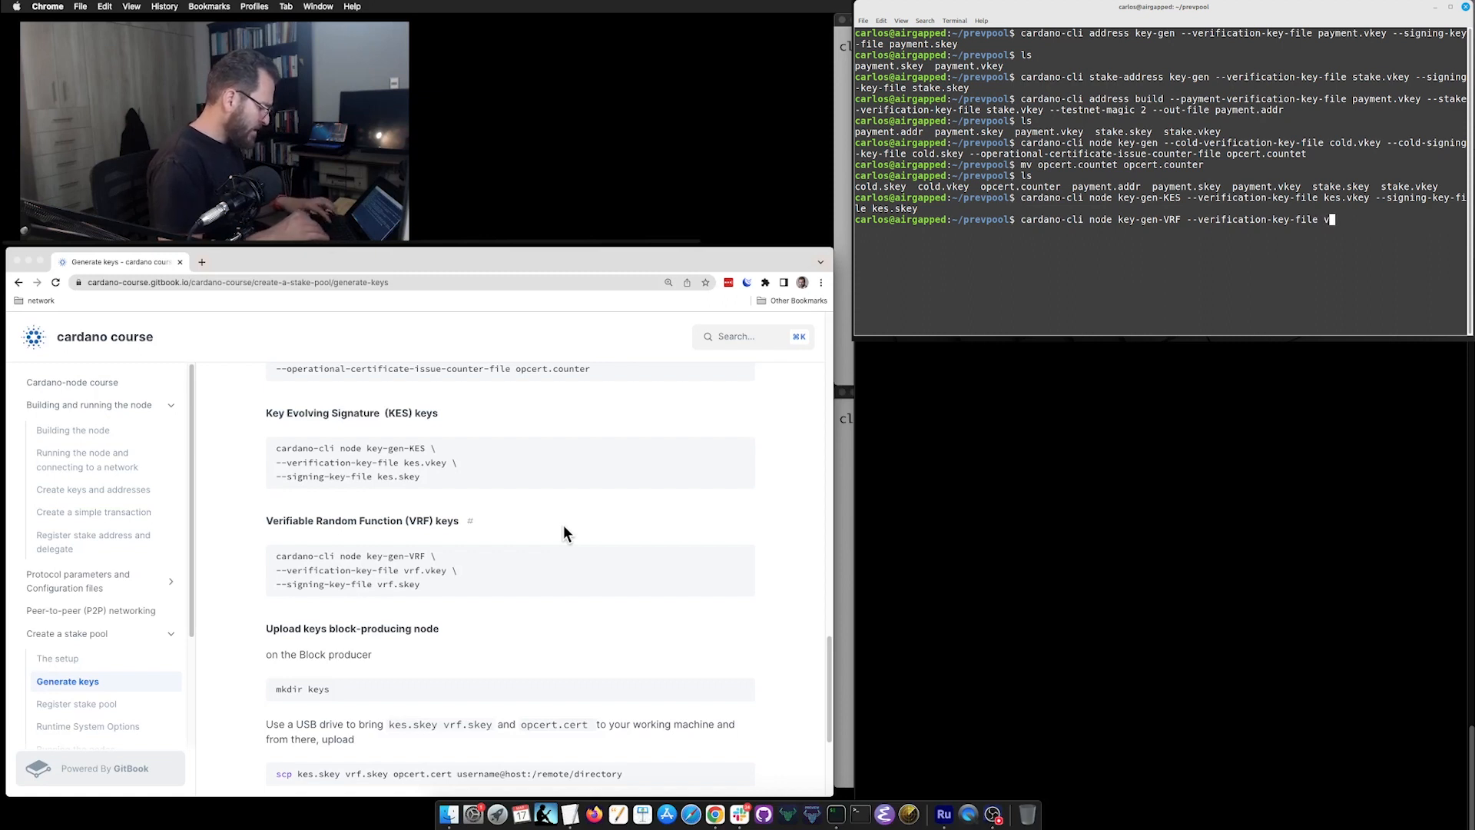
{"action": "type", "text": "rf.vkey --signing-key-file"}
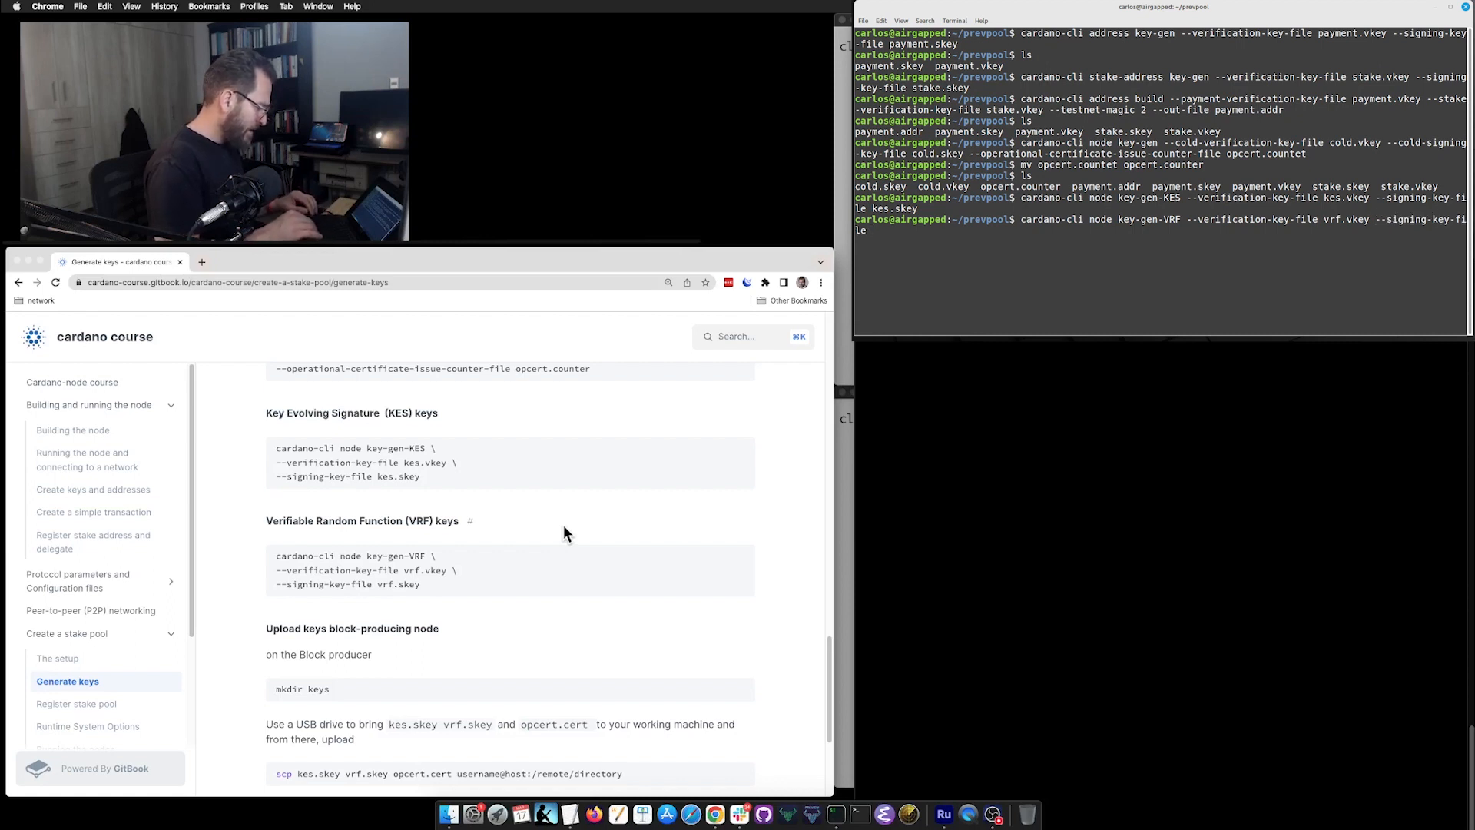
{"action": "type", "text": "vrf.s"}
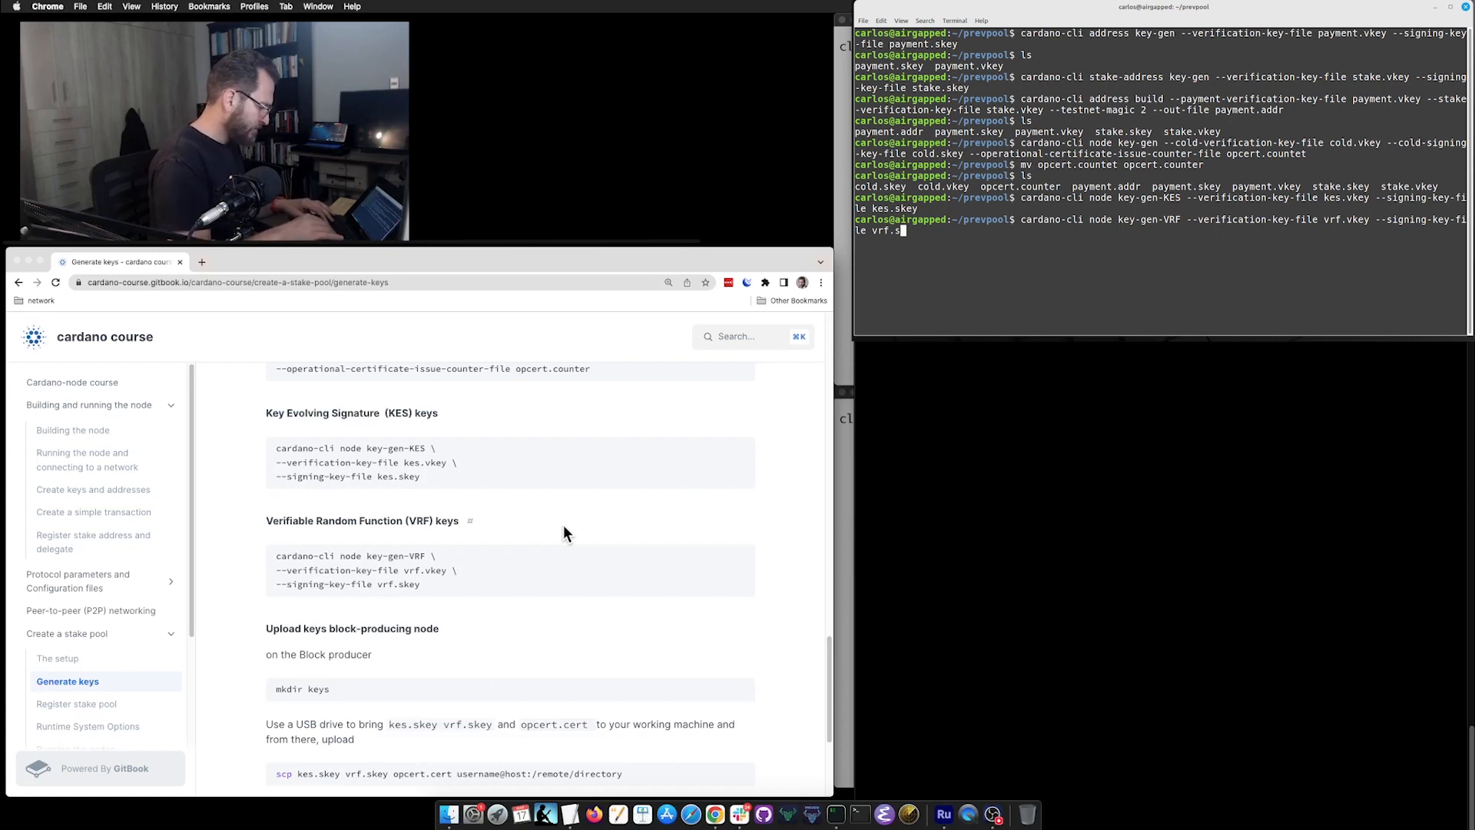
{"action": "type", "text": "key"}
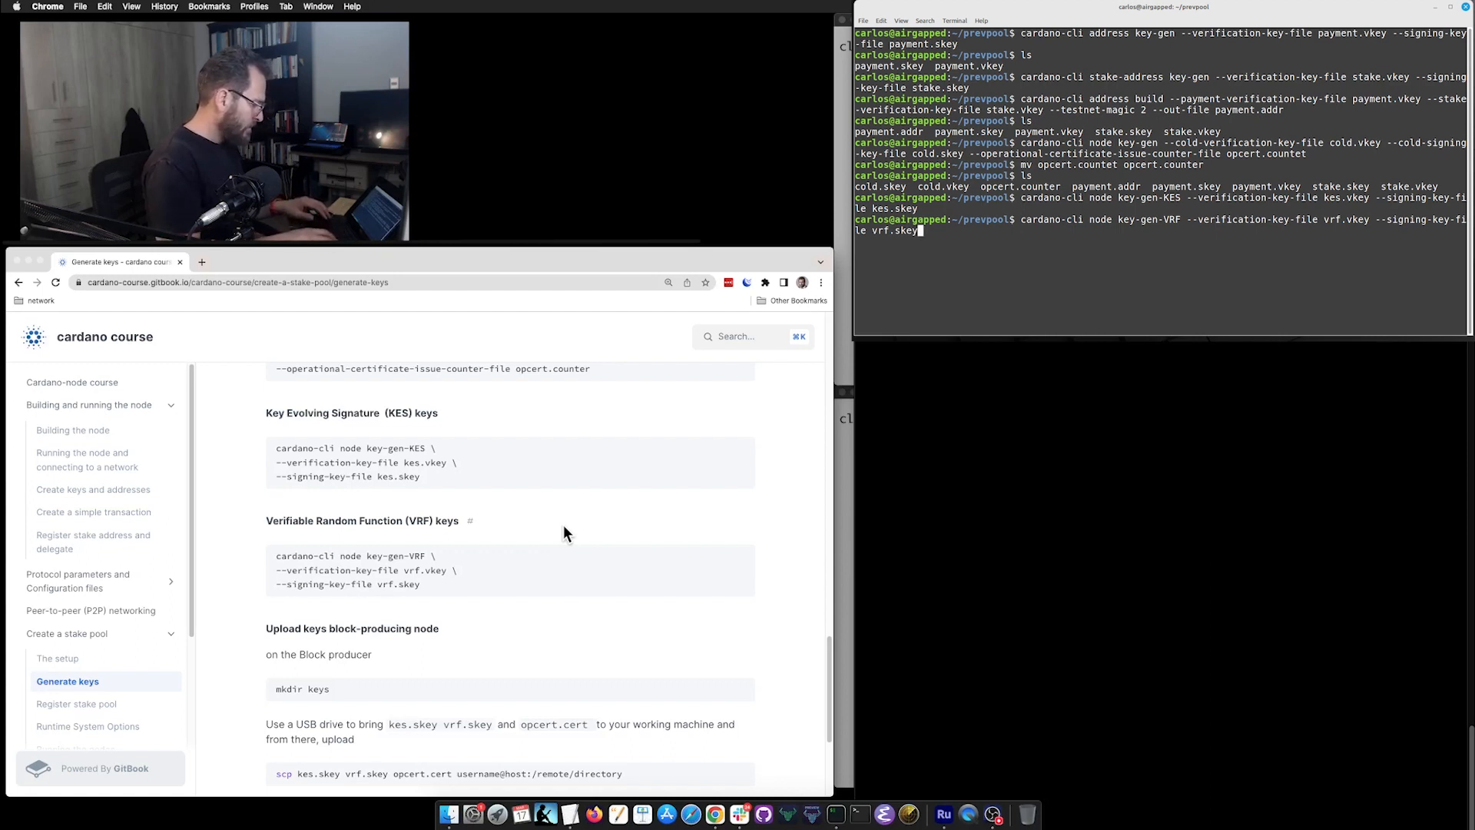
{"action": "key", "text": "Return"}
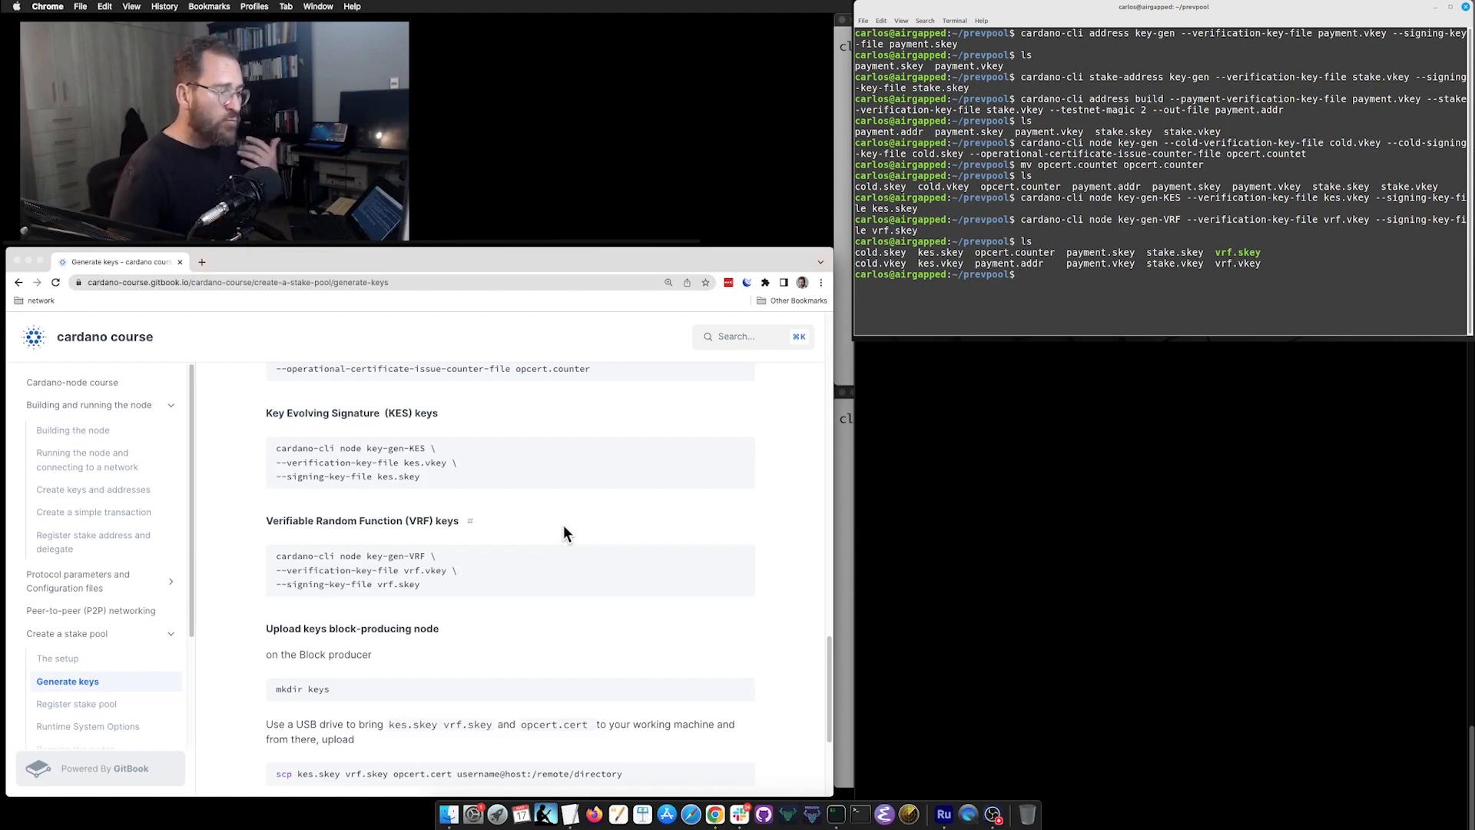
- Copy kes.skey, vrf.skey, payment.addr and the public vkey files to the CLR USB drive
{"action": "scroll", "scroll_direction": "down", "scroll_amount": 3}
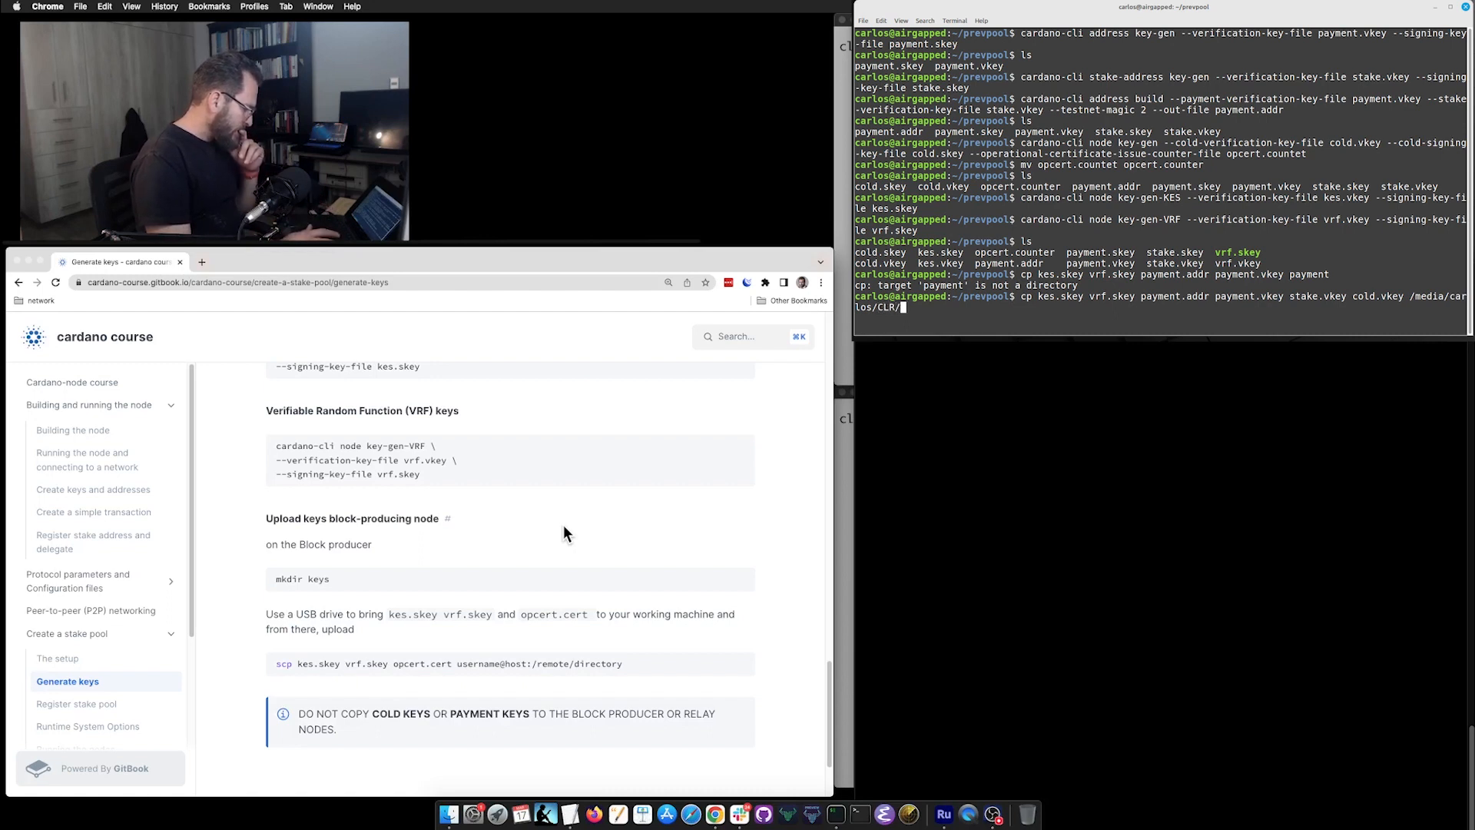
{"action": "key", "text": "Return"}
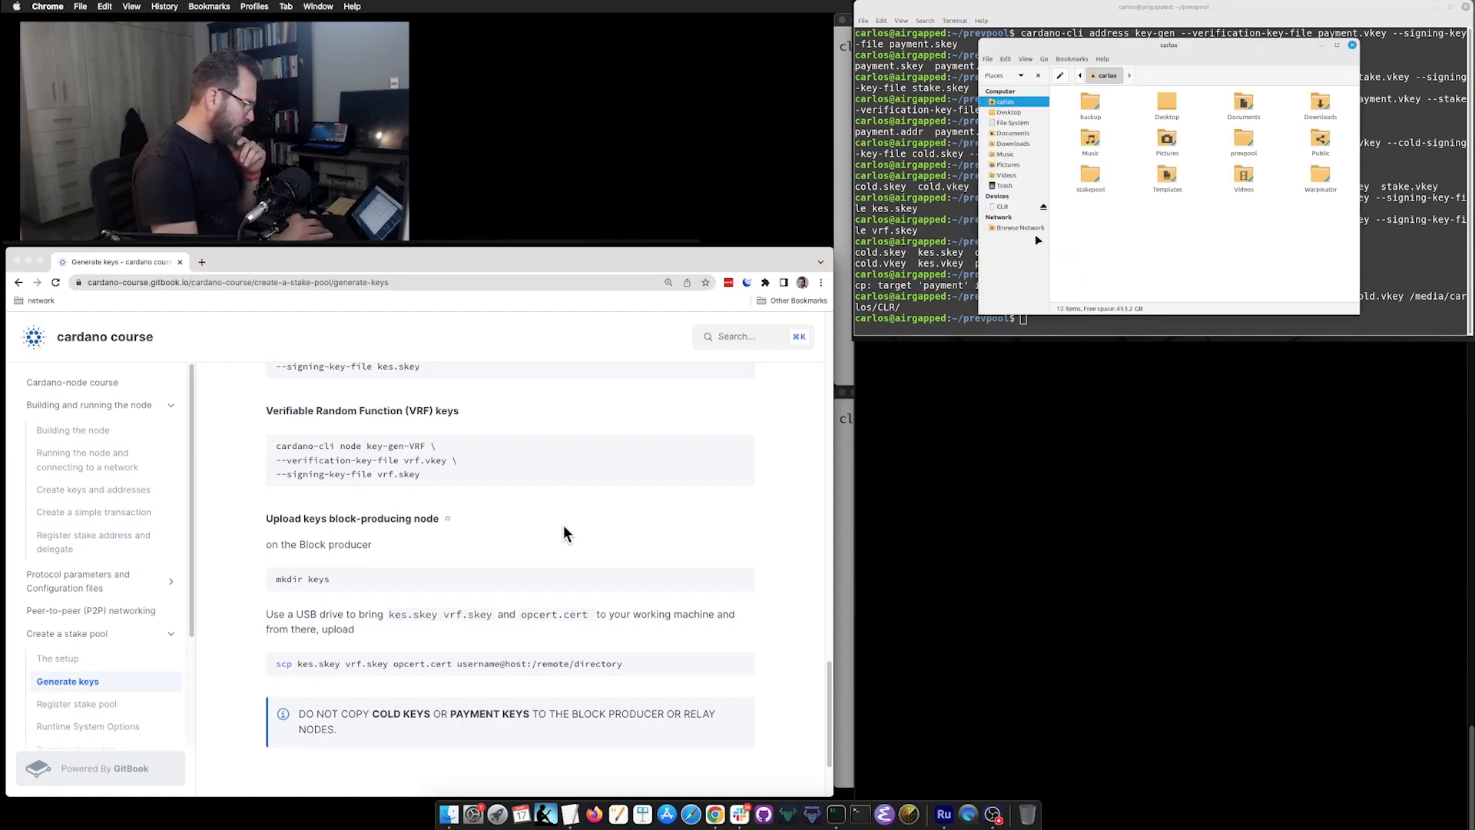
{"action": "left_click", "coordinate": [1003, 206]}
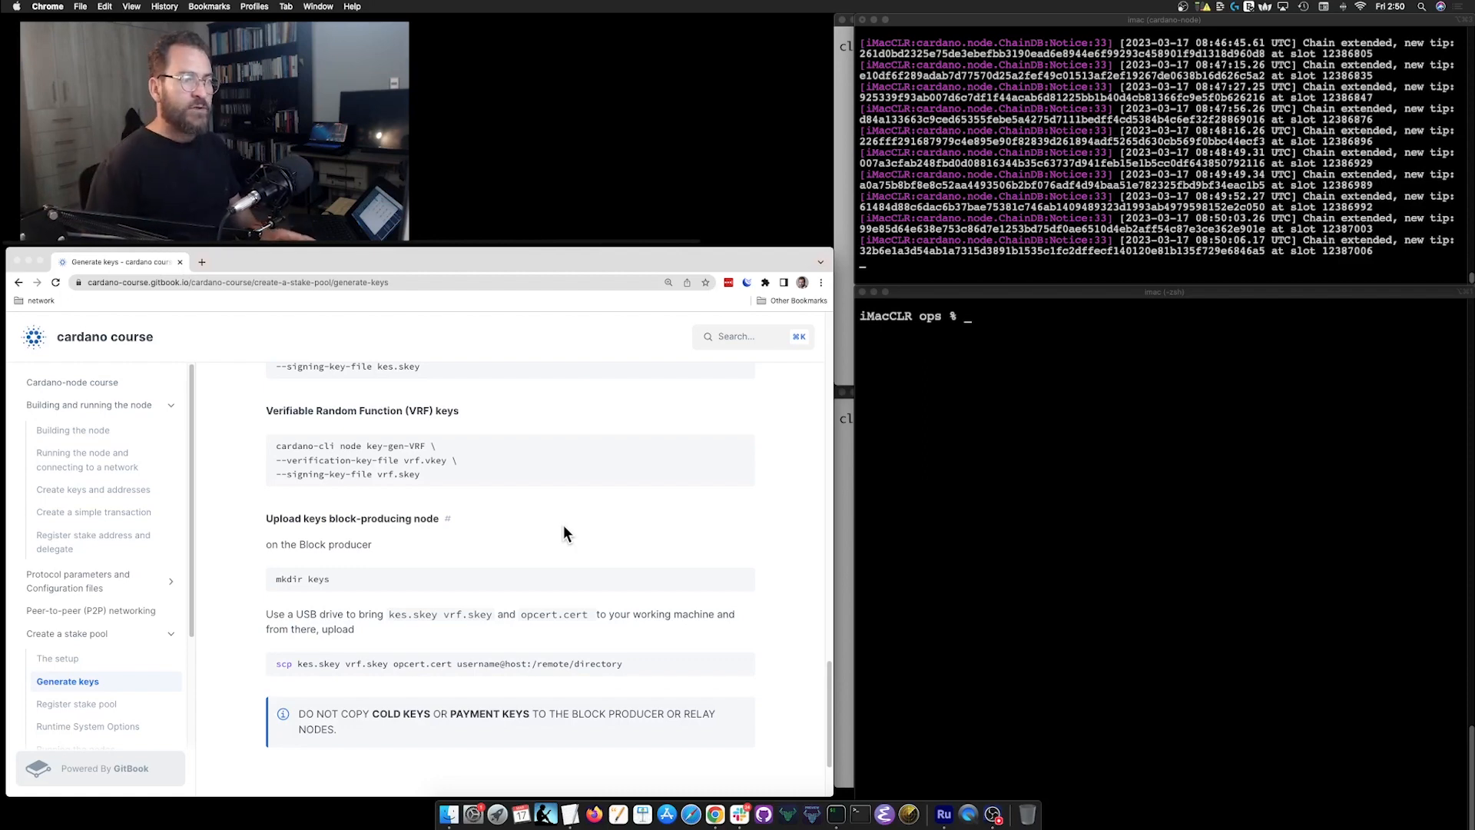
{"action": "mouse_move", "coordinate": [1115, 484]}
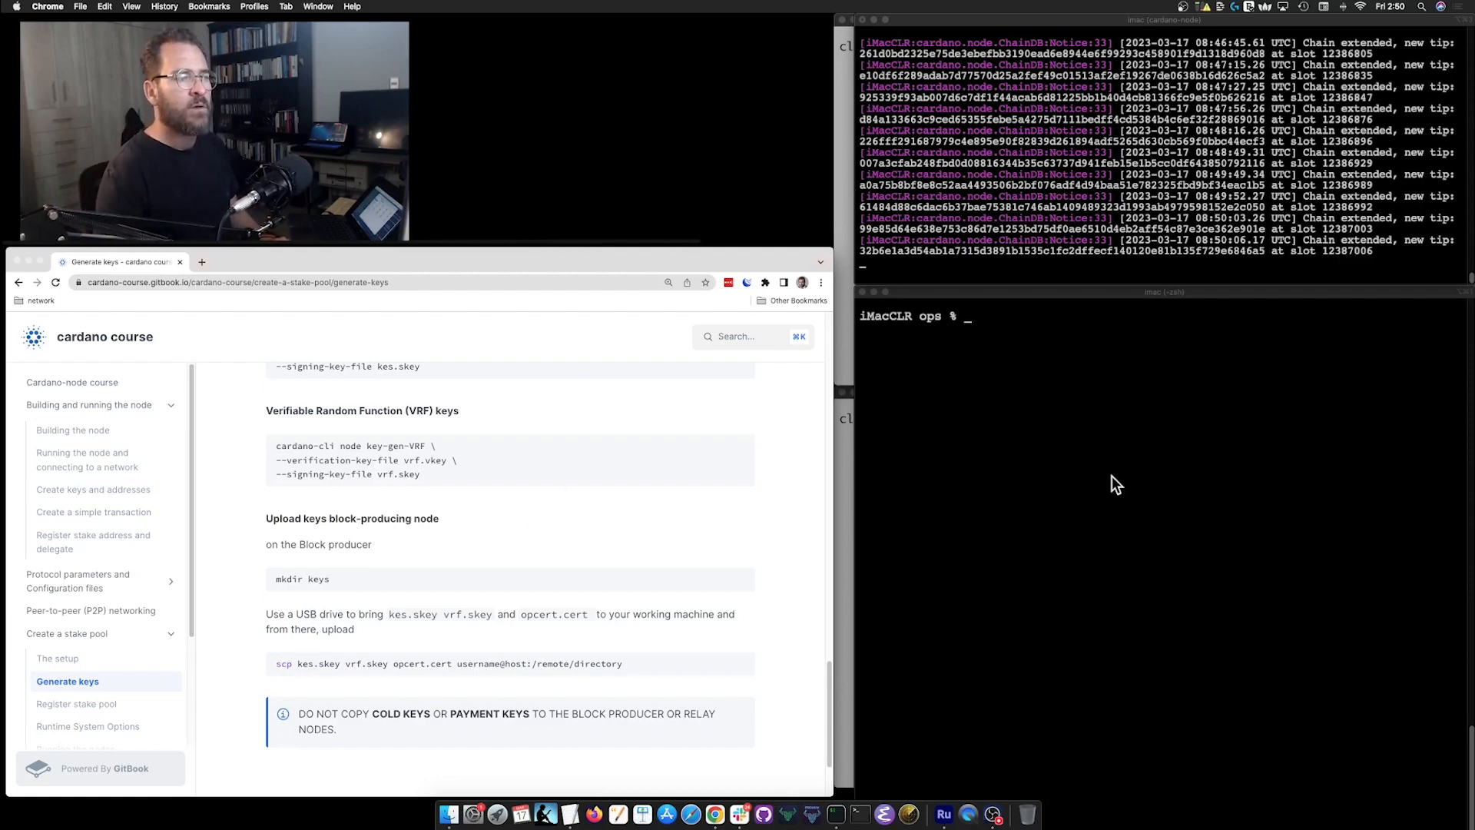
- List /Volumes/CLR to confirm the copied key files arrived on the USB drive
{"action": "type", "text": "cd V"}
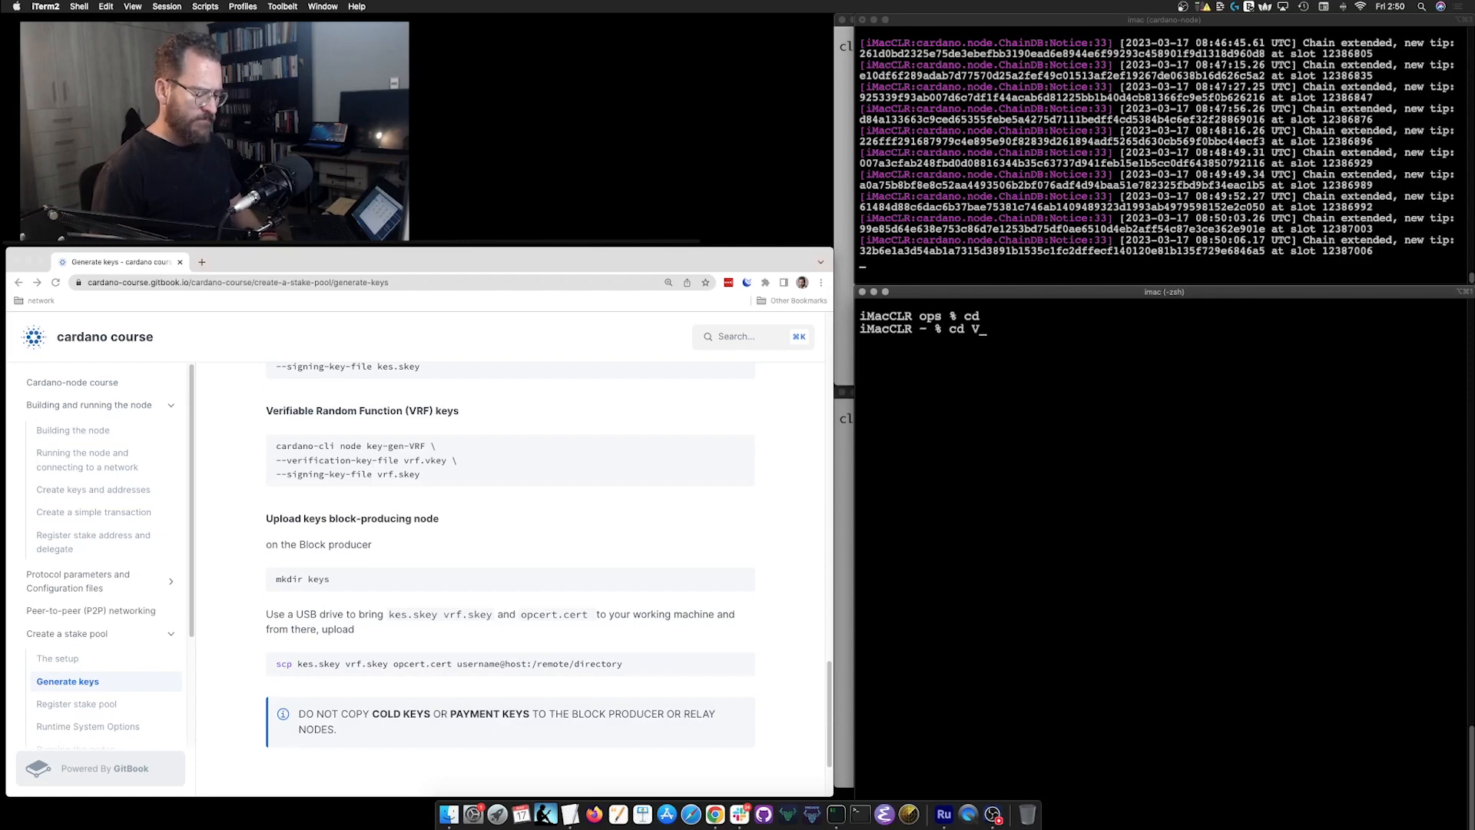
{"action": "type", "text": "o"}
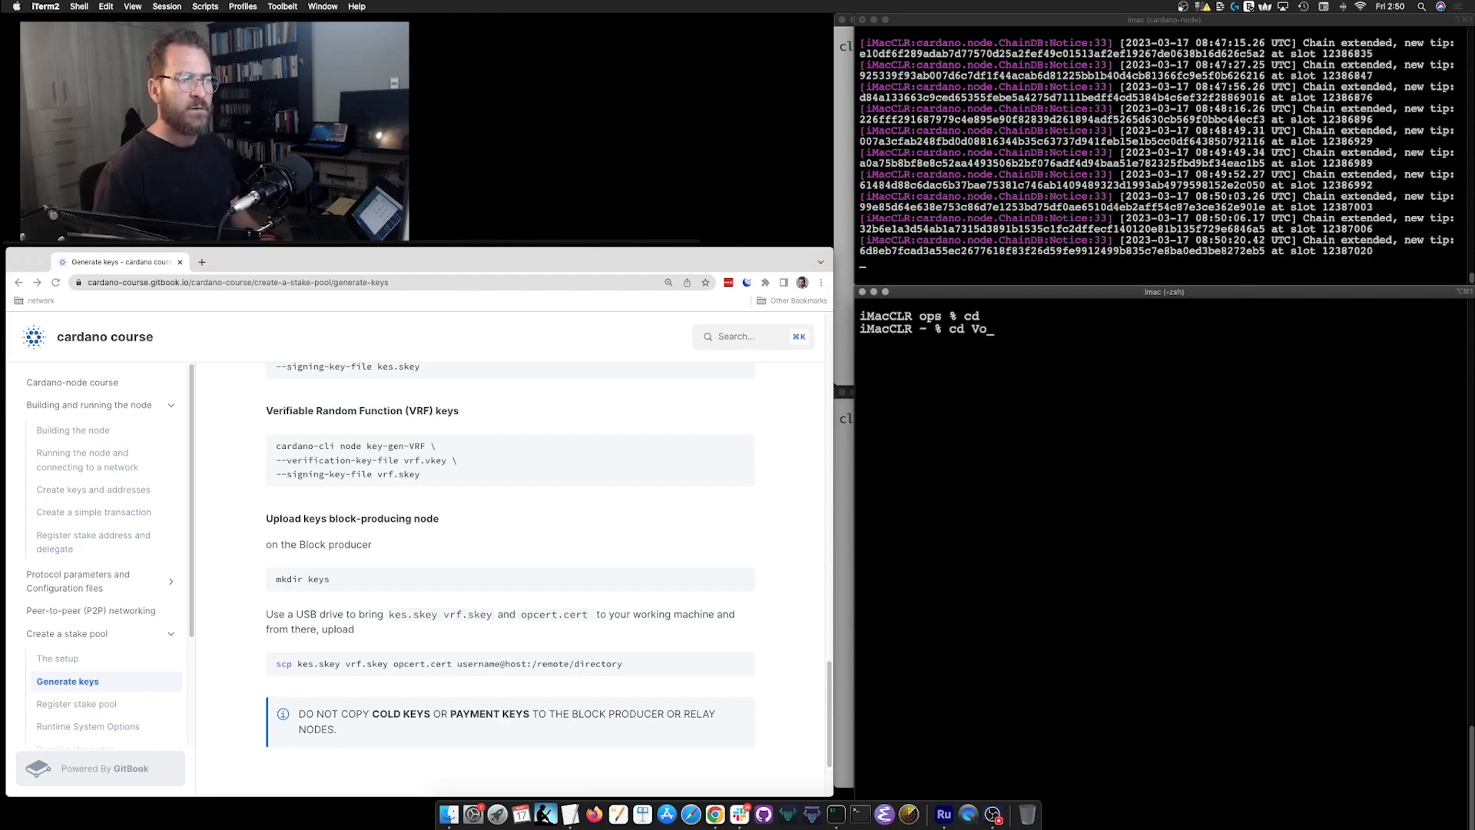
{"action": "type", "text": "/Volumes/CLR/"}
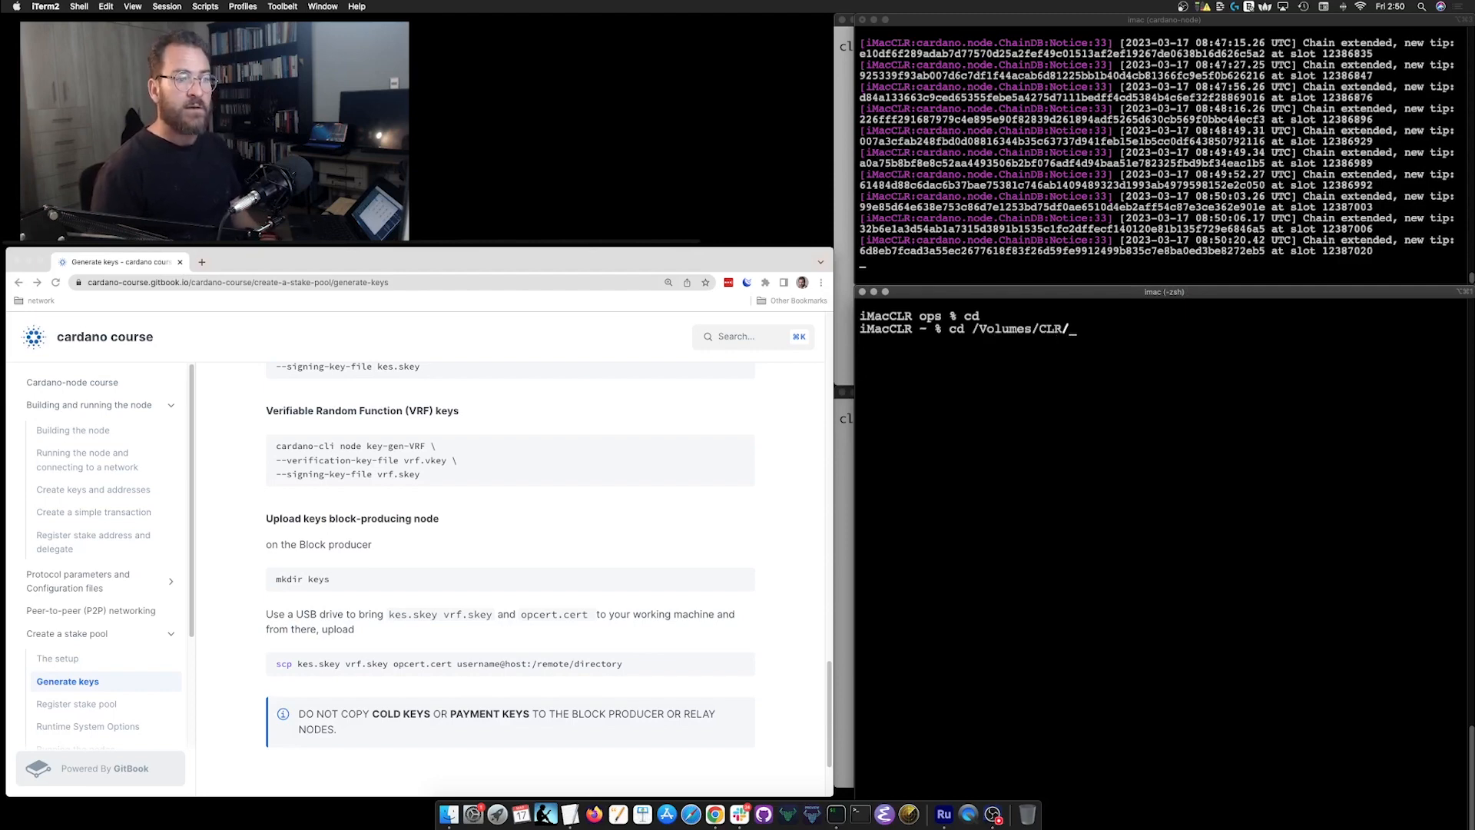
{"action": "key", "text": "Backspace"}
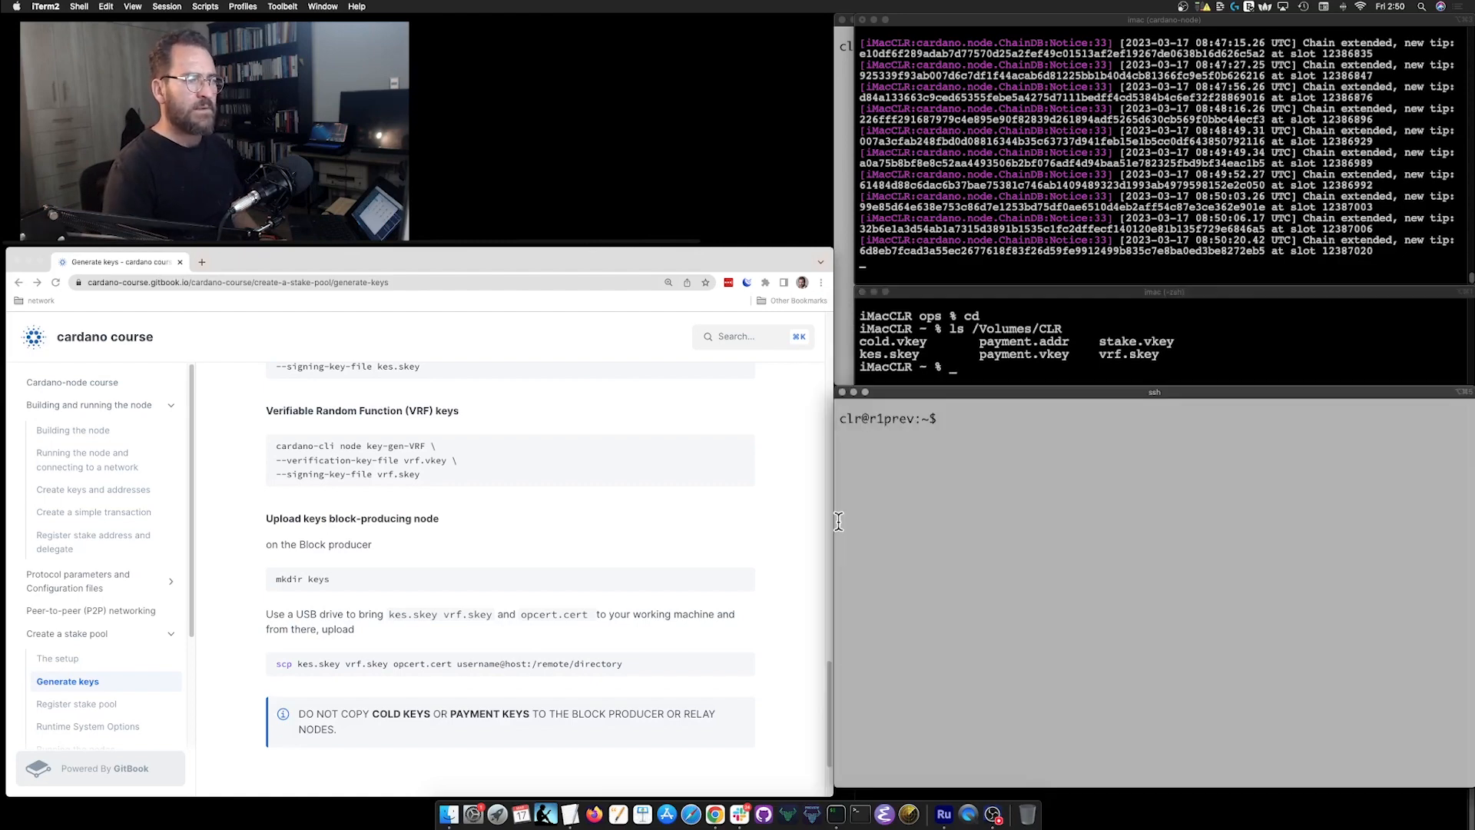
{"action": "mouse_move", "coordinate": [945, 460]}
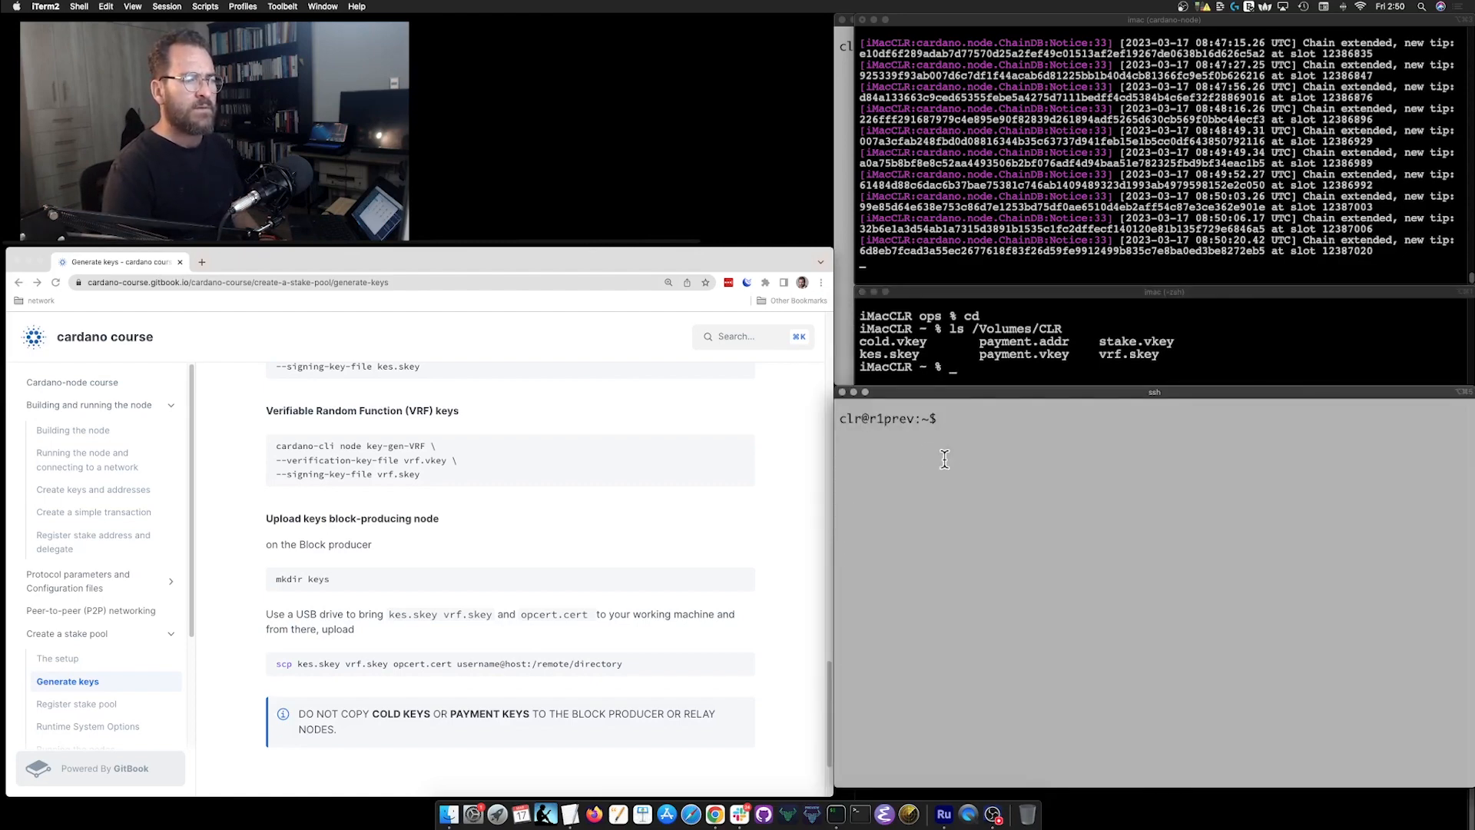
{"action": "mouse_move", "coordinate": [844, 358]}
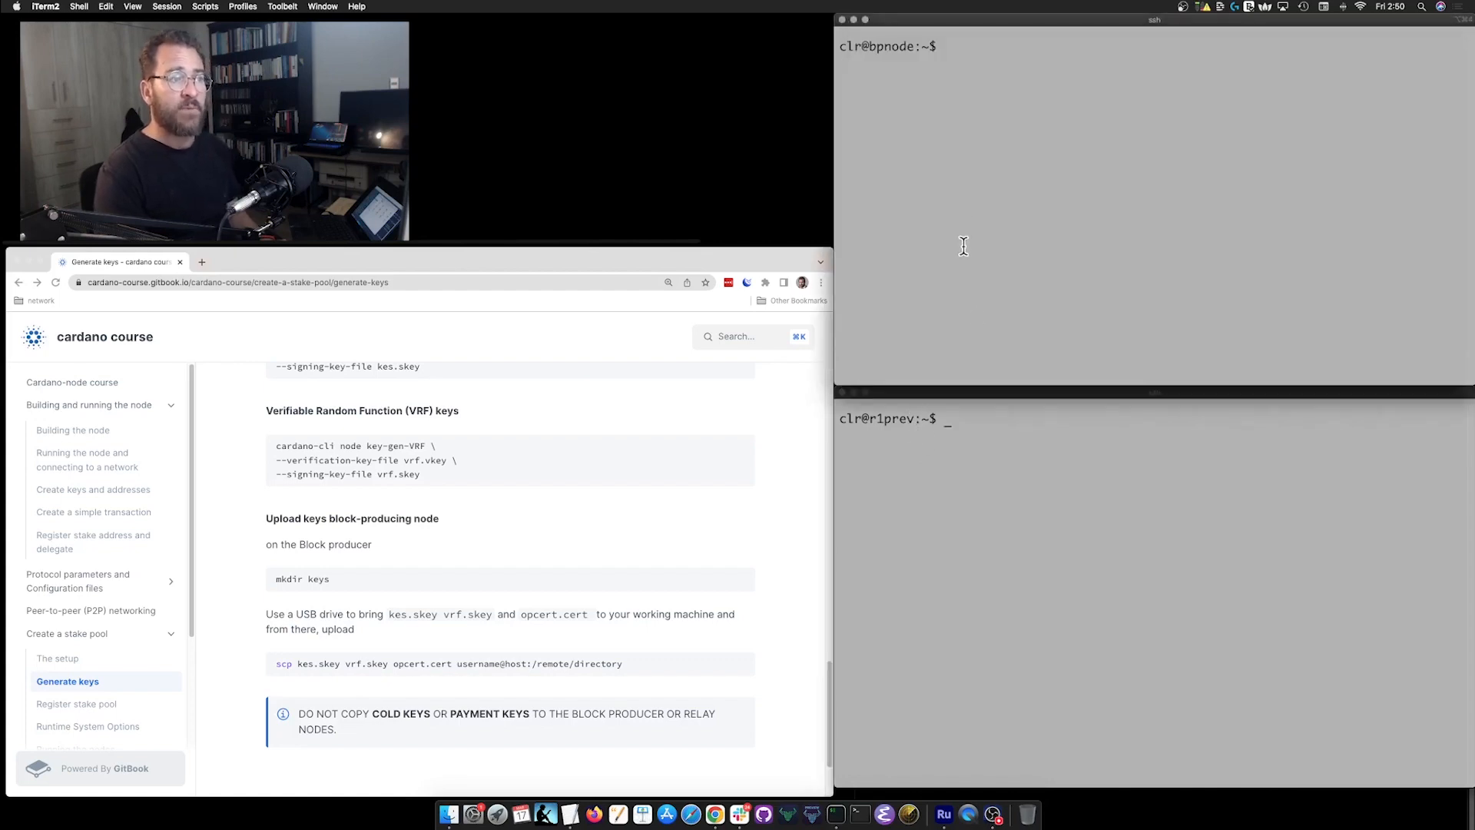
{"action": "mouse_move", "coordinate": [948, 501]}
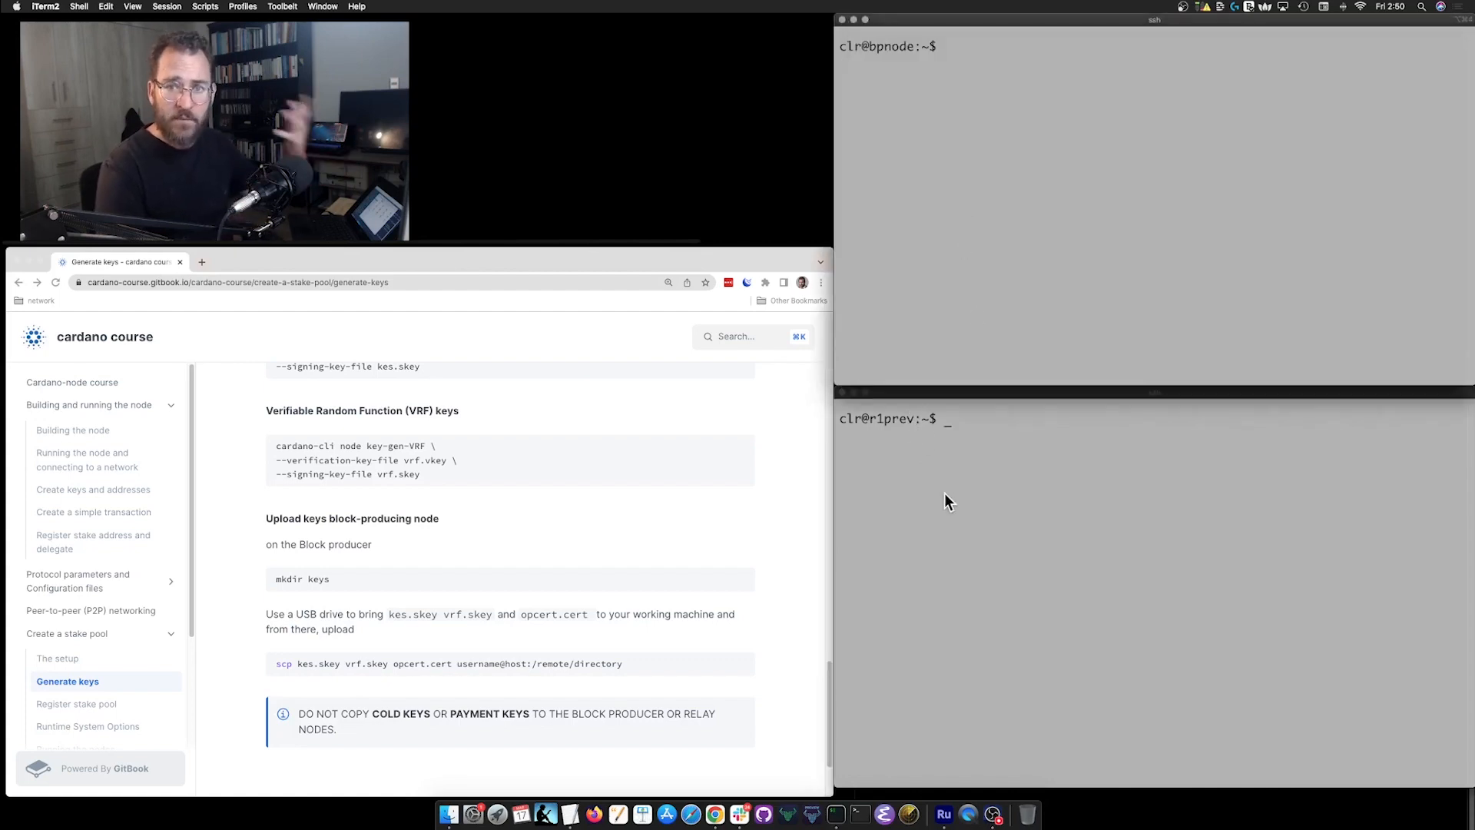
{"action": "mouse_move", "coordinate": [953, 434]}
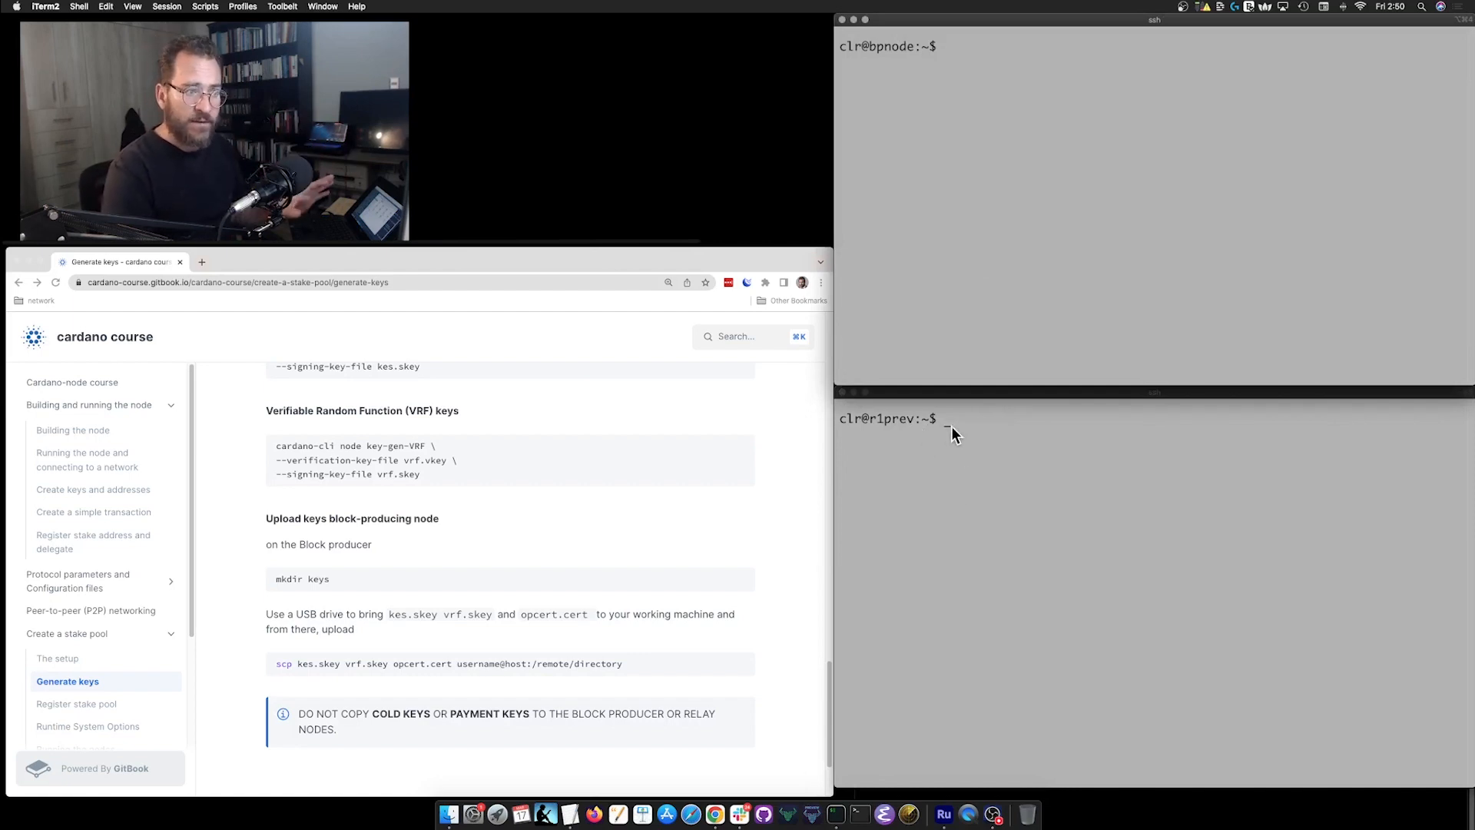
- Check the cardano-node version and list the configuration and socket folders on bpnode
{"action": "type", "text": "cardano-node --version"}
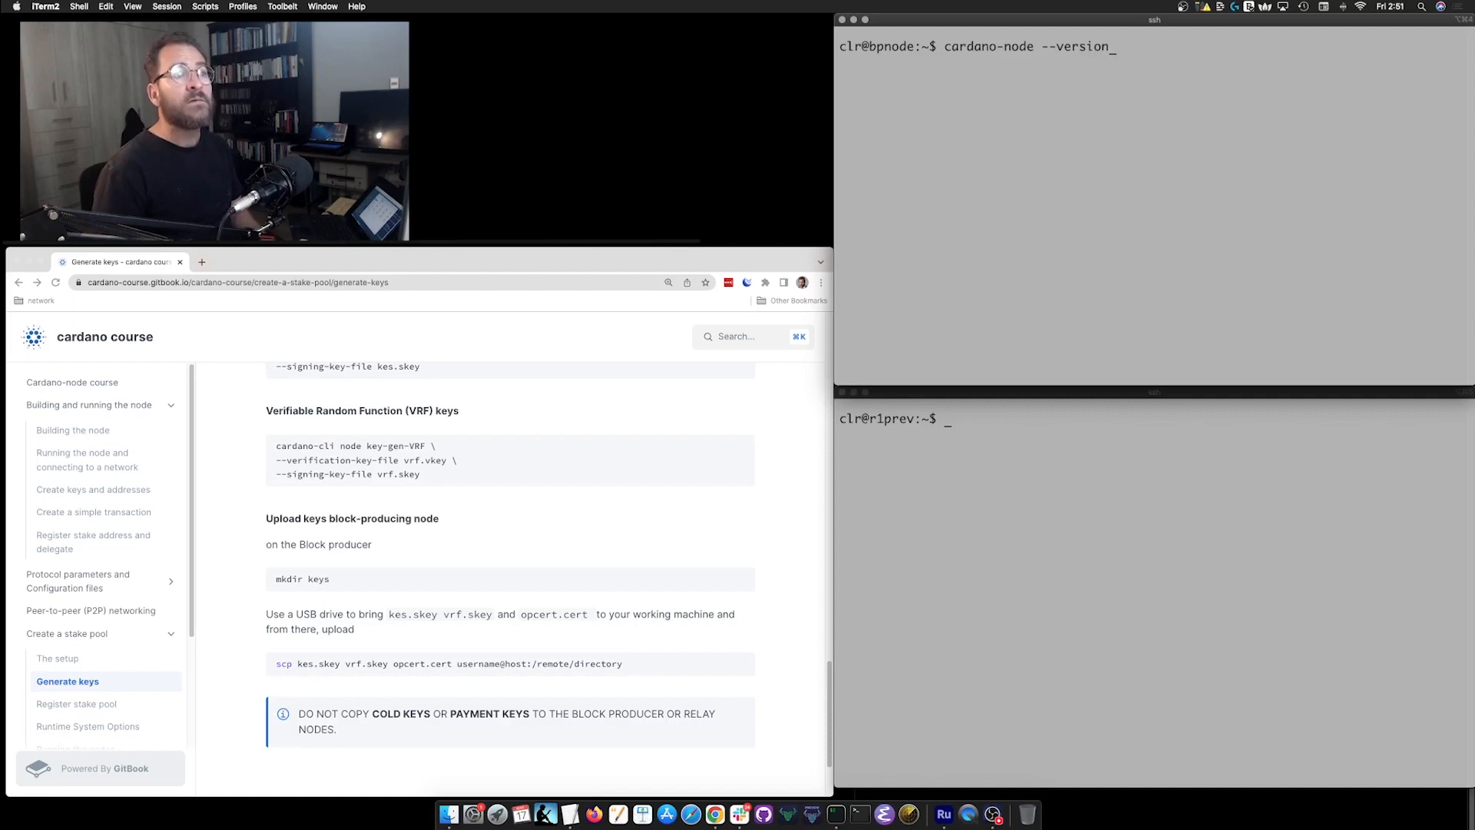
{"action": "key", "text": "Return"}
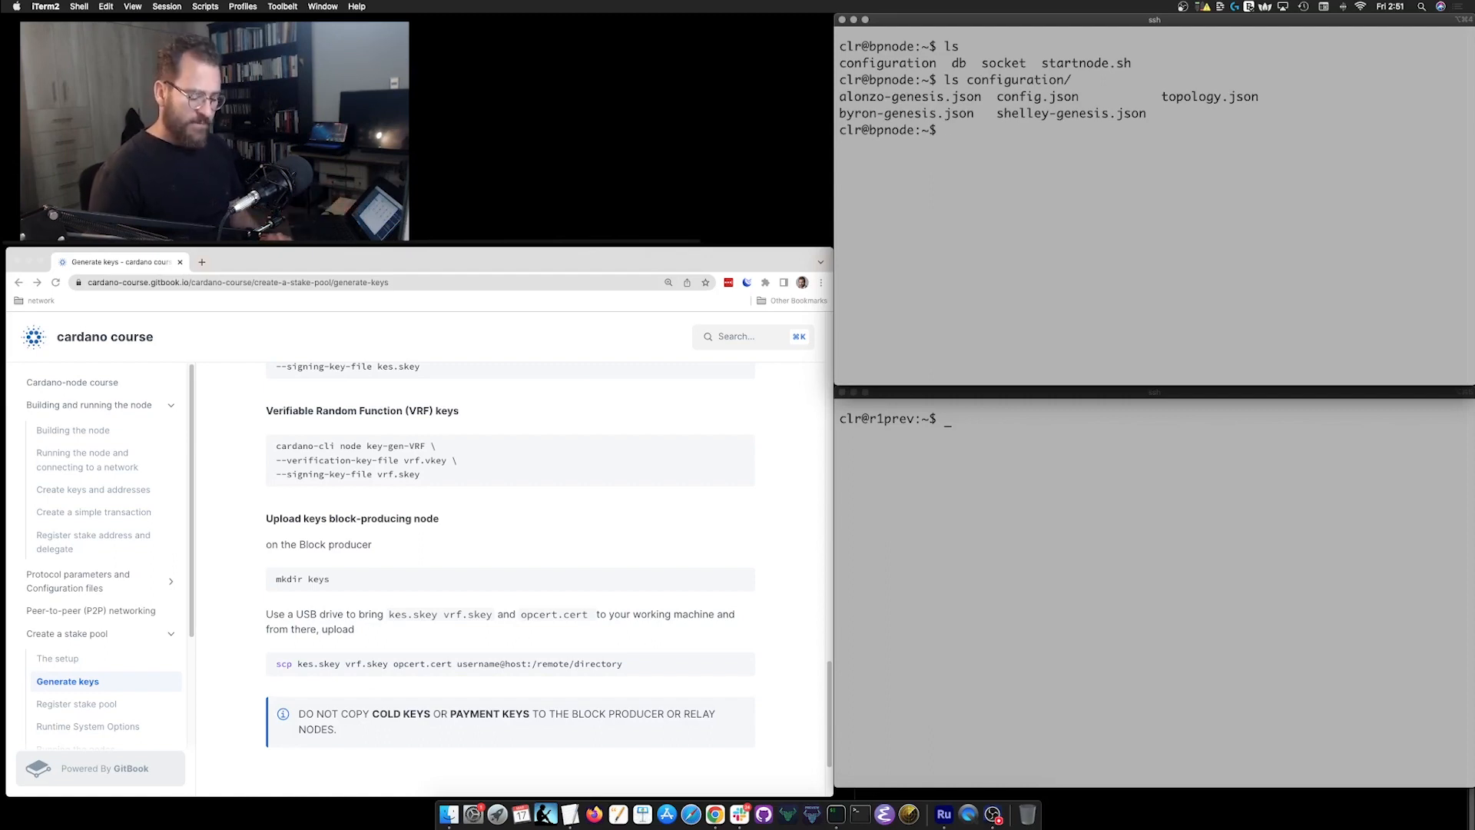
{"action": "type", "text": "ls socket/"}
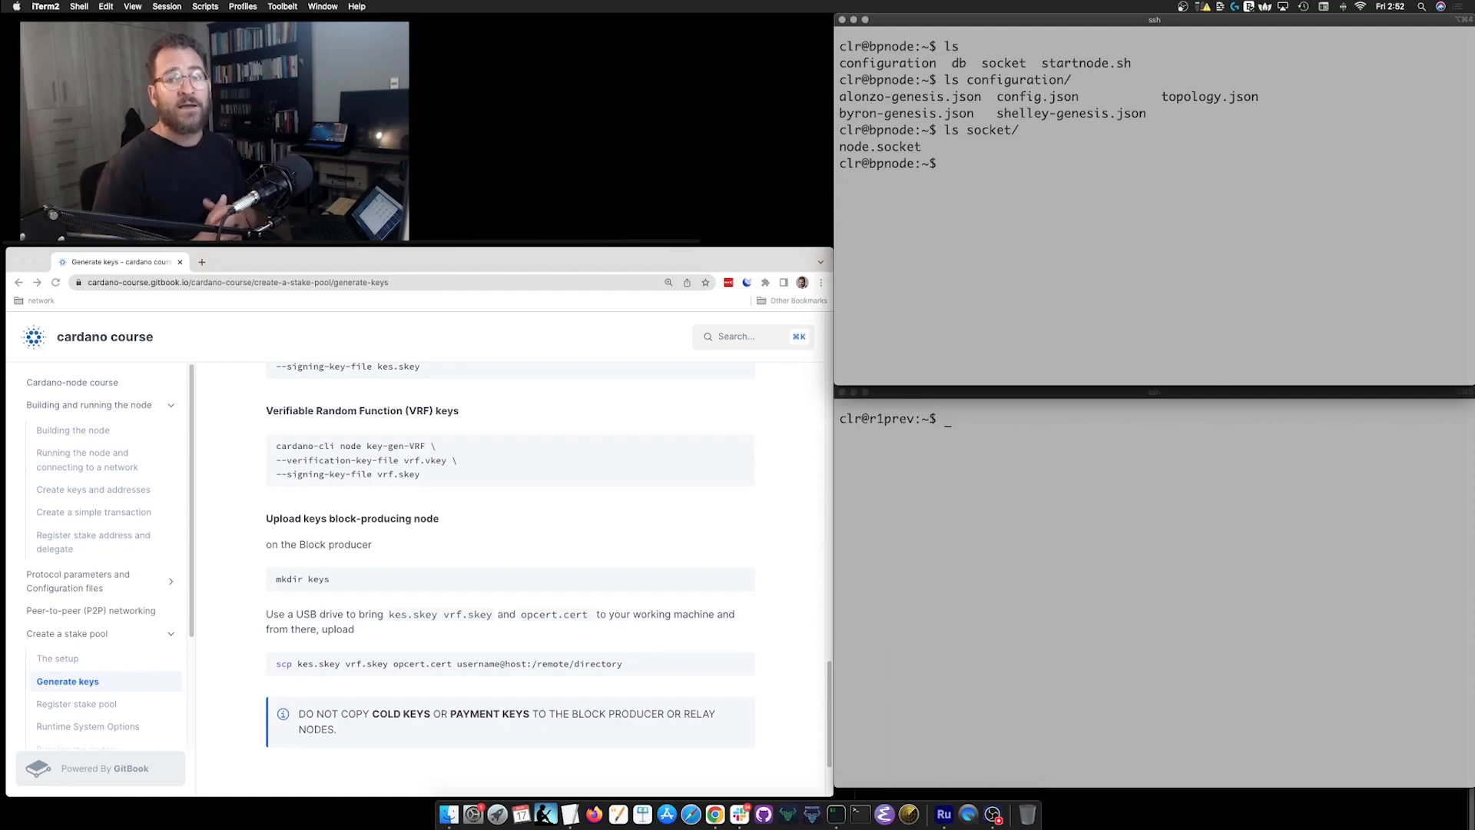
{"action": "type", "text": "clear"}
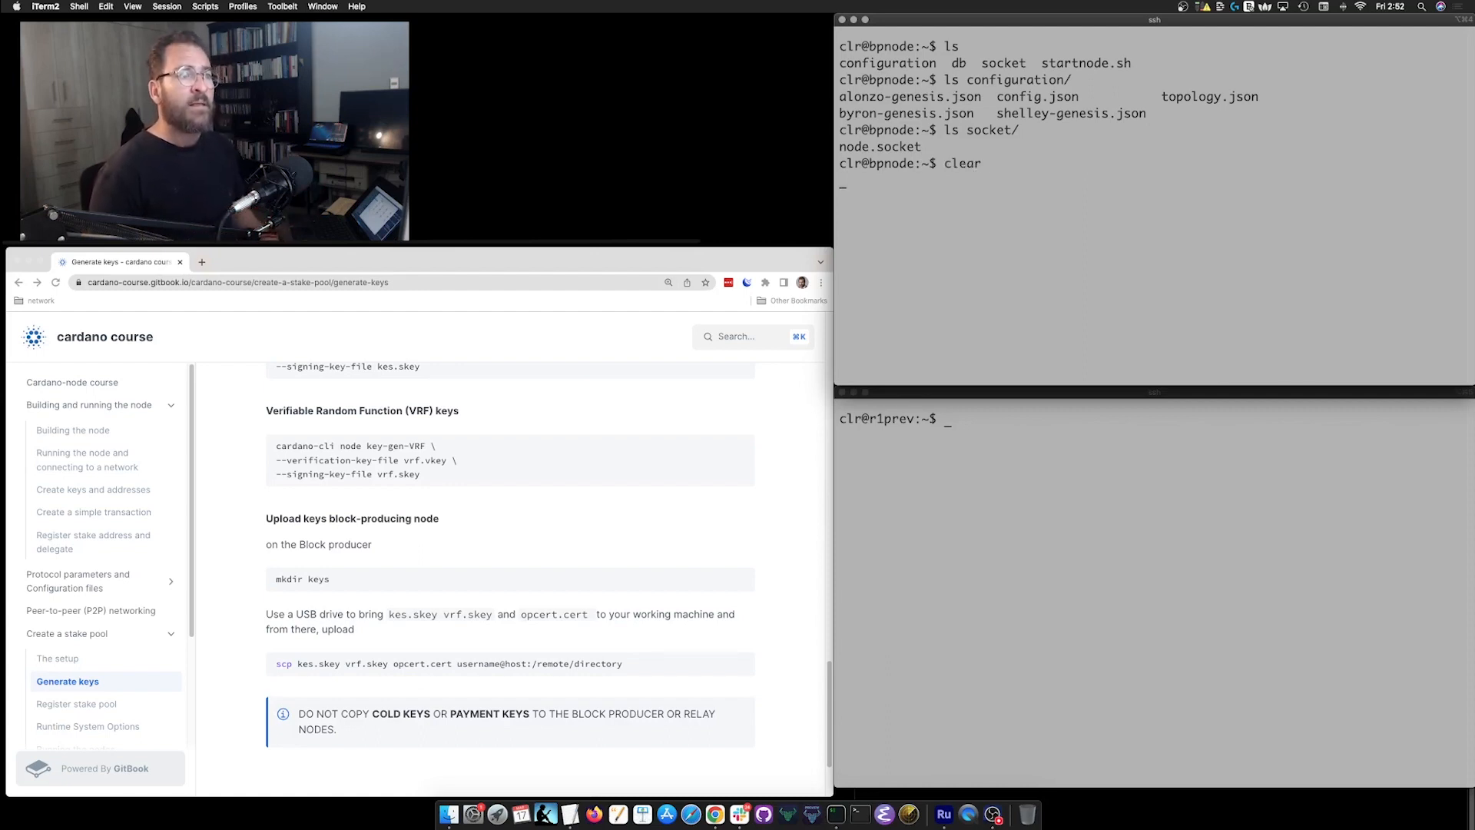
- Create a keys directory in the block producer's home folder with mkdir
{"action": "type", "text": "mkdir key"}
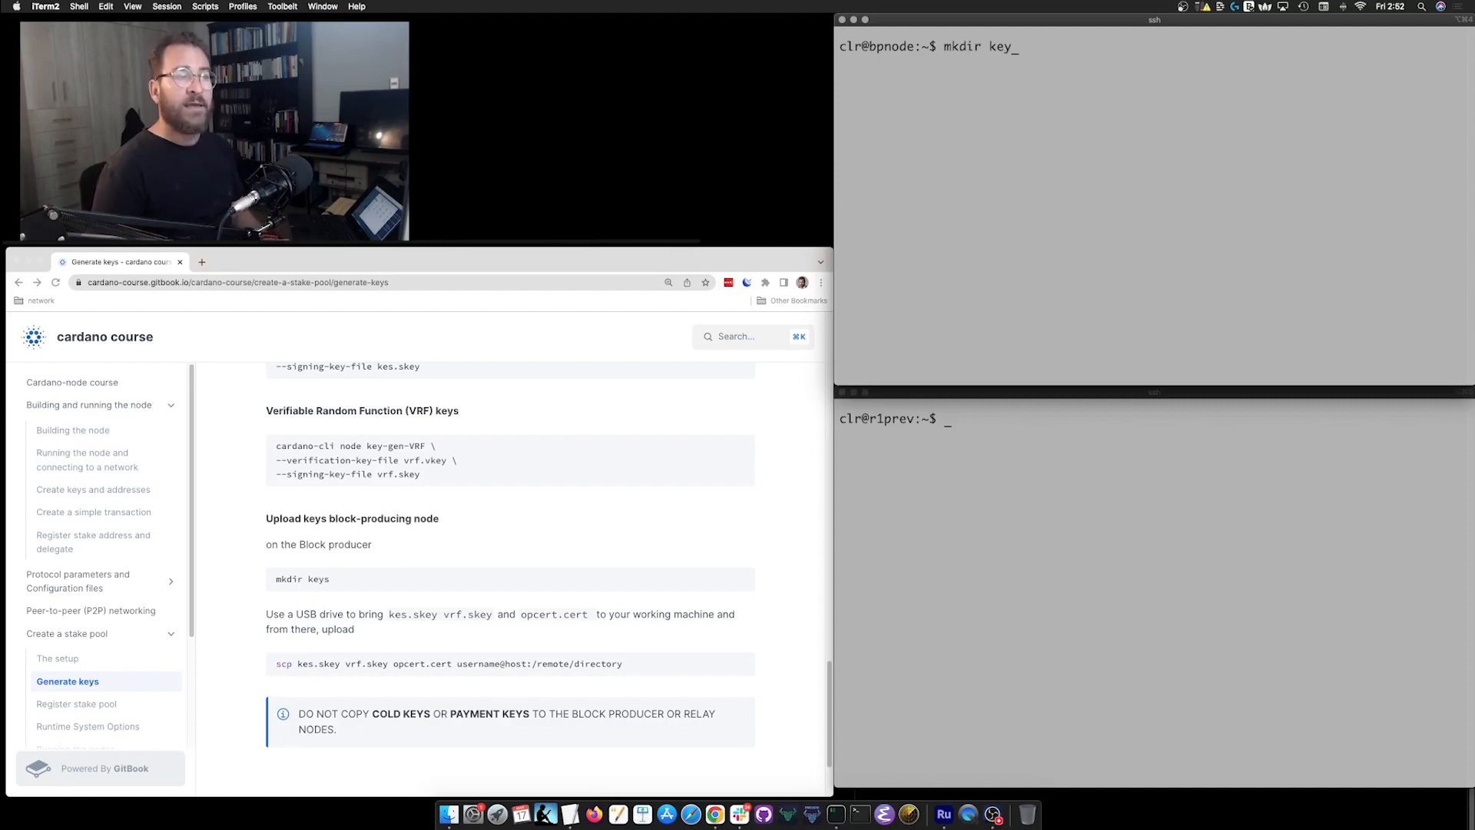
{"action": "type", "text": "s"}
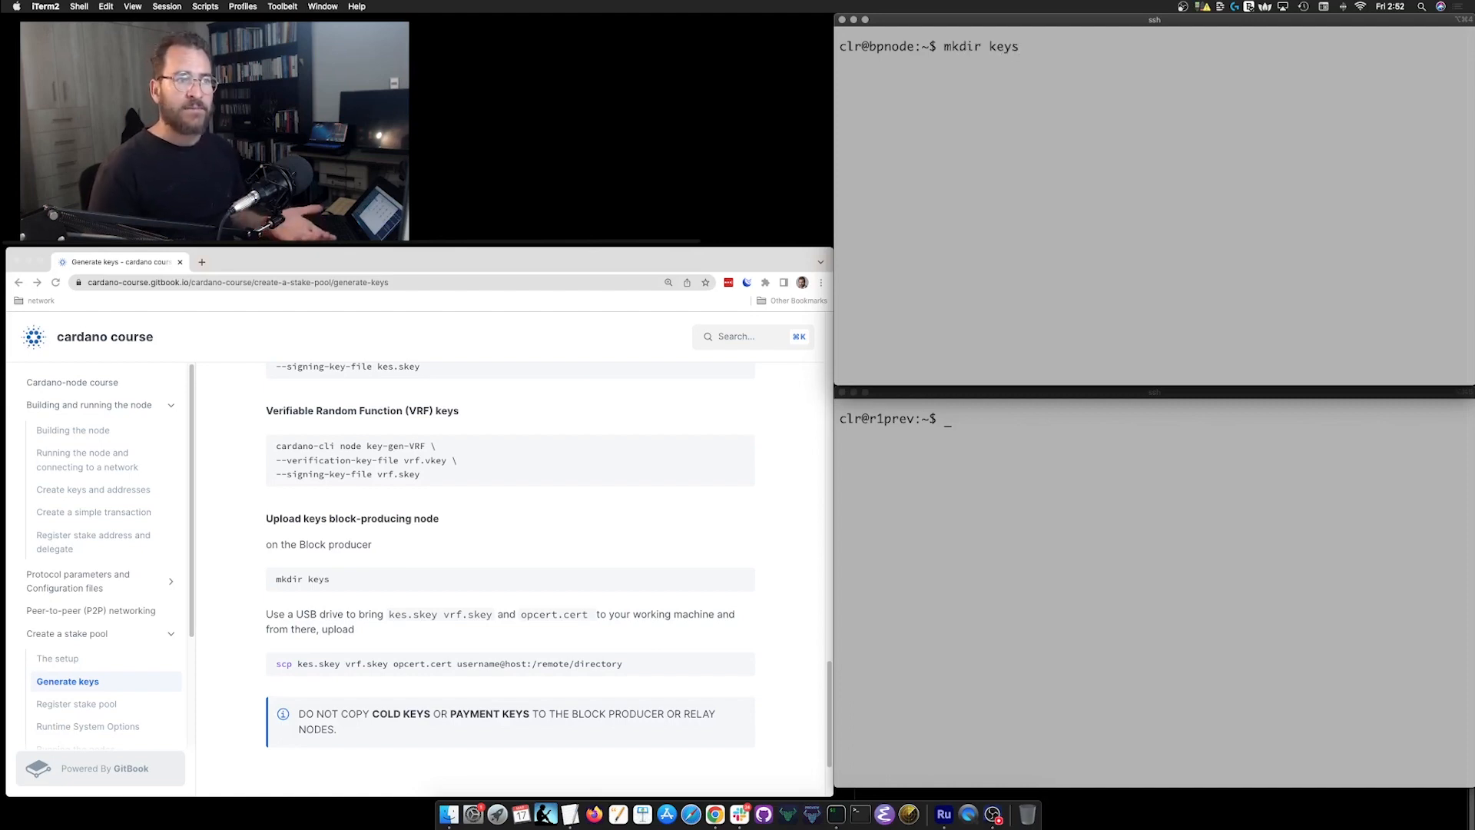
{"action": "key", "text": "Return"}
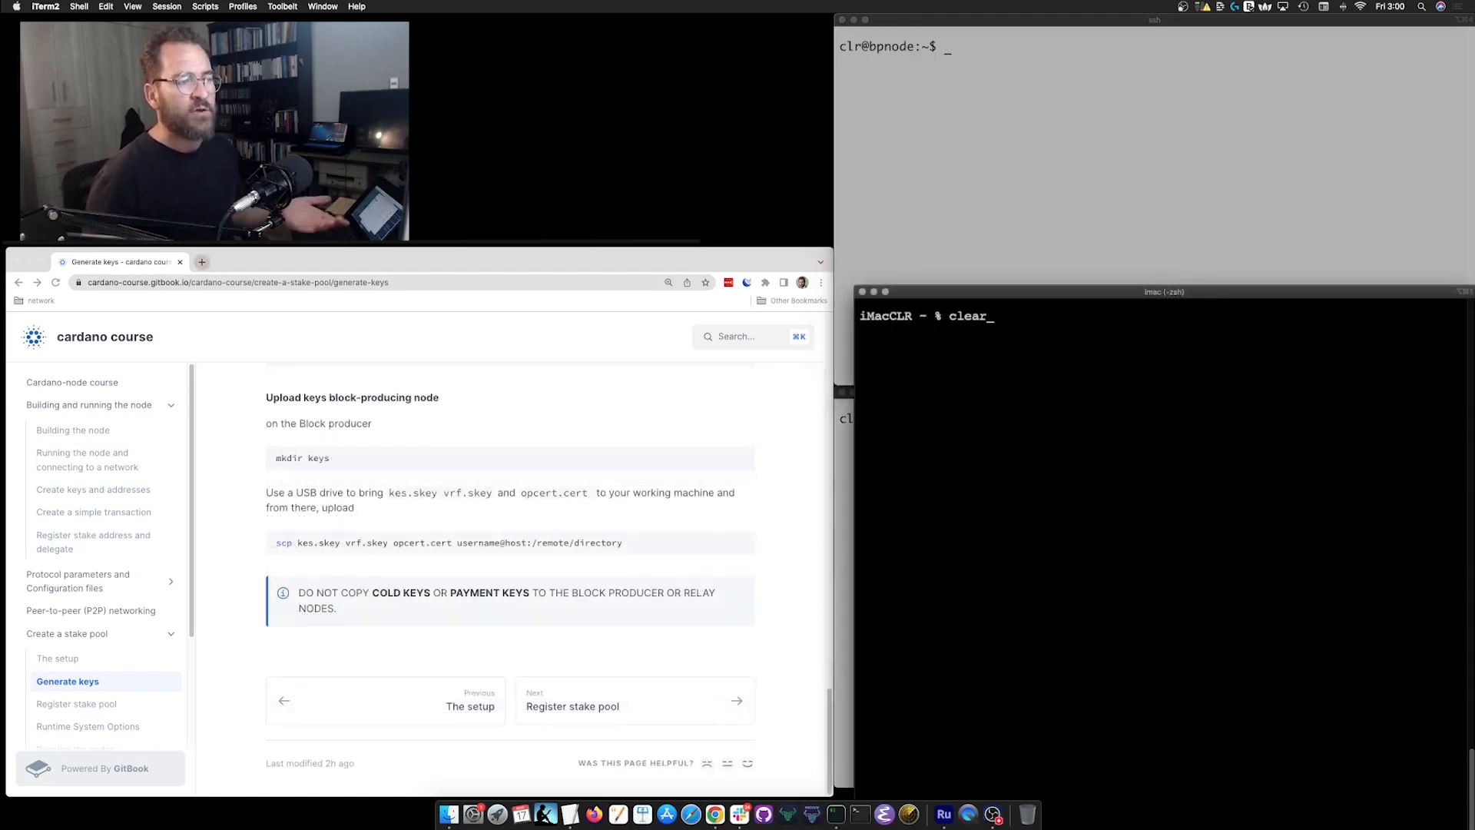
{"action": "type", "text": "scp /Volumes/CLR/vrf.skey clr@199.19.75.18:~/keys"}
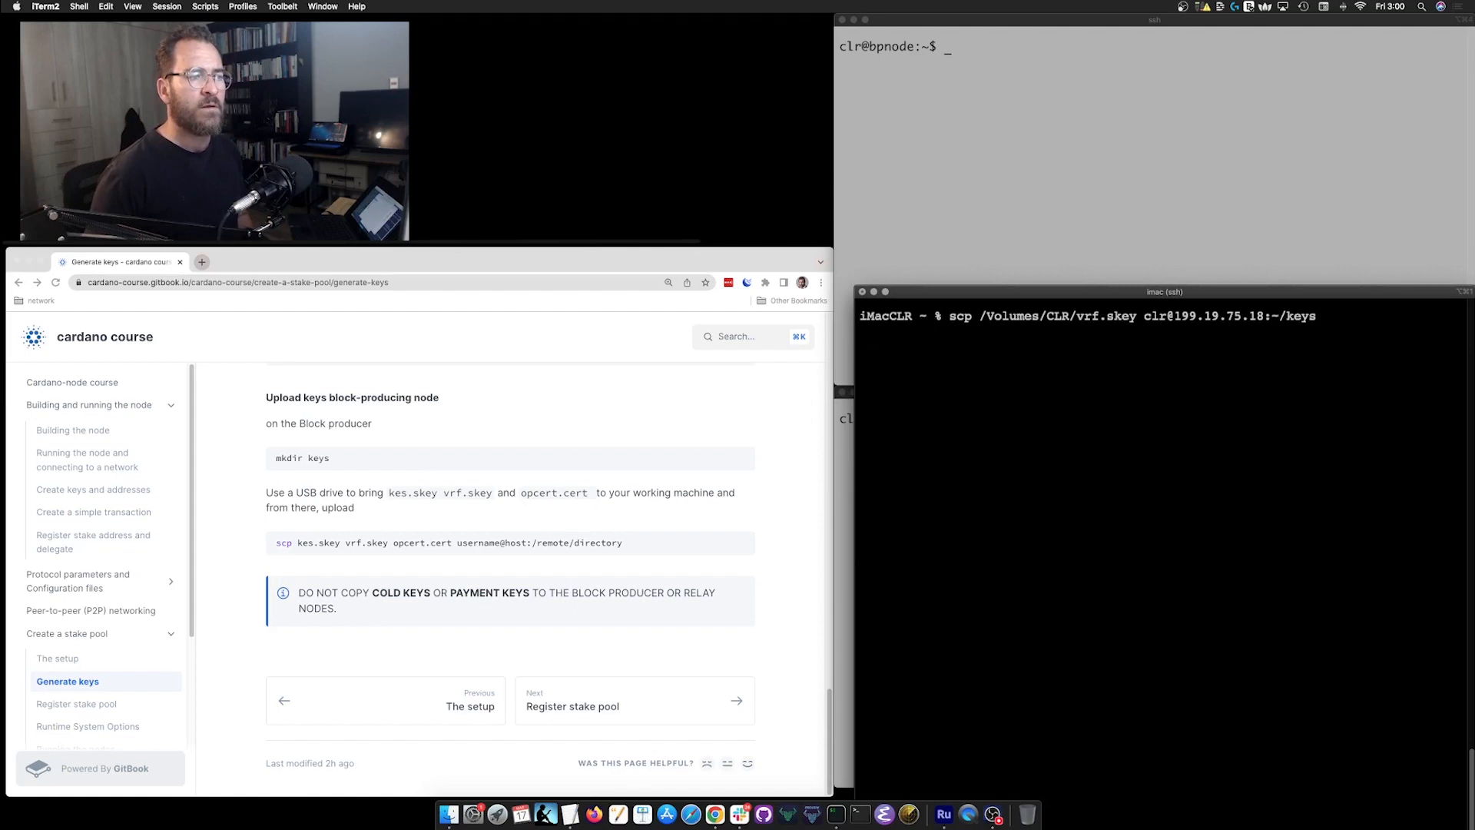
{"action": "type", "text": "clear"}
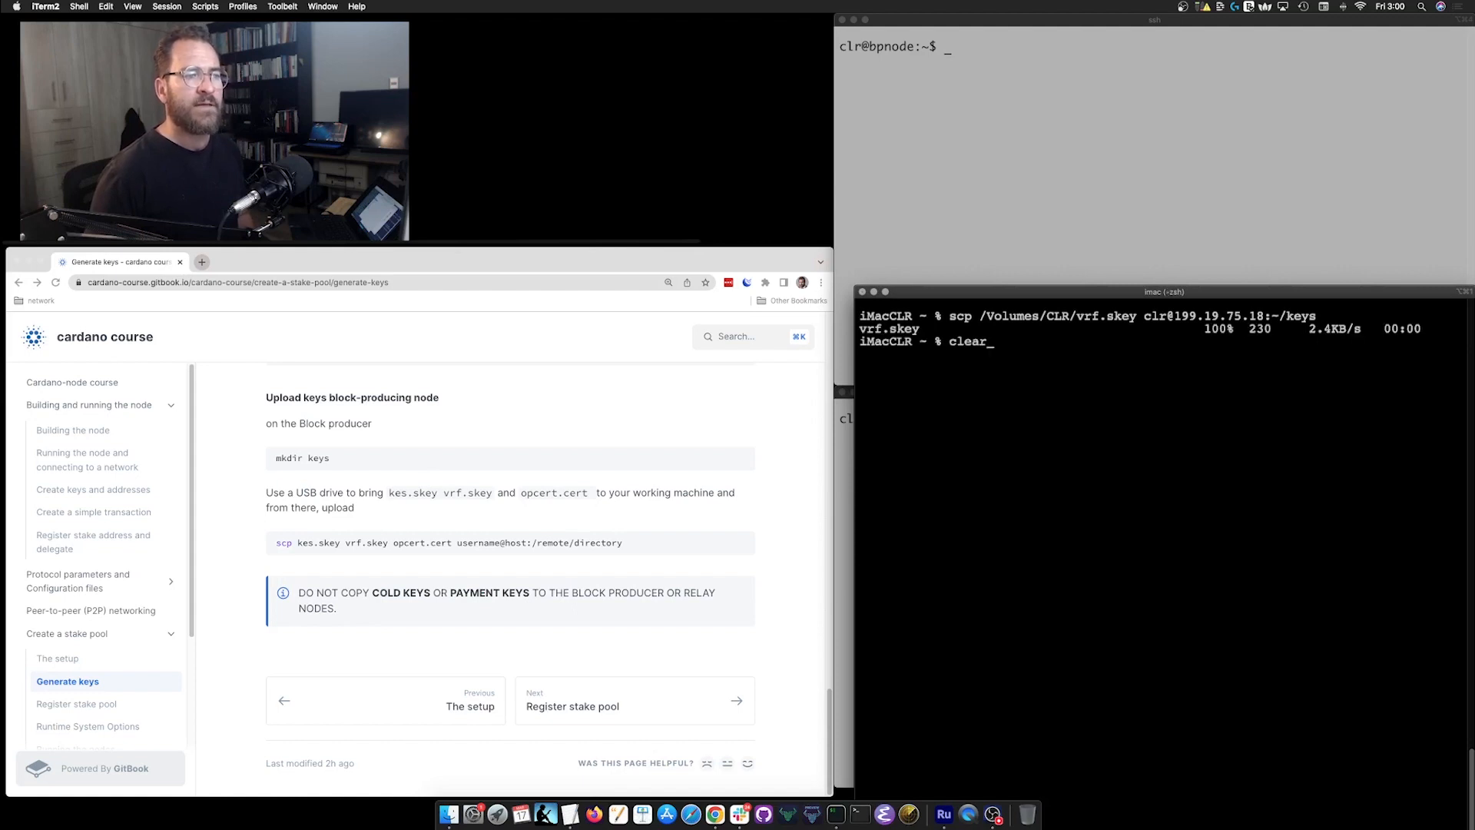
{"action": "type", "text": "scp /Volumes/CLR/kes.skey clr@199.19.75.18:~/keys"}
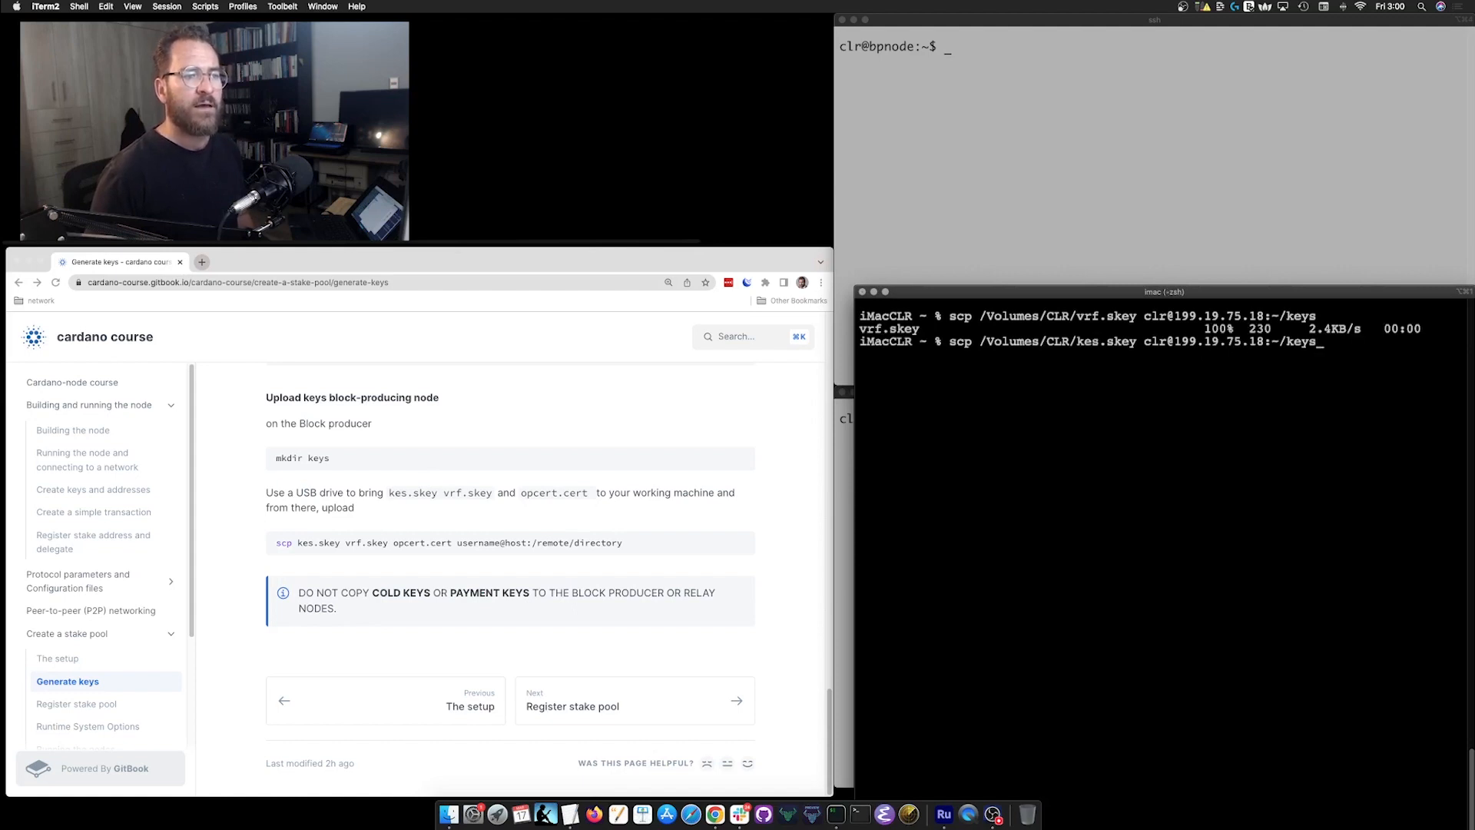